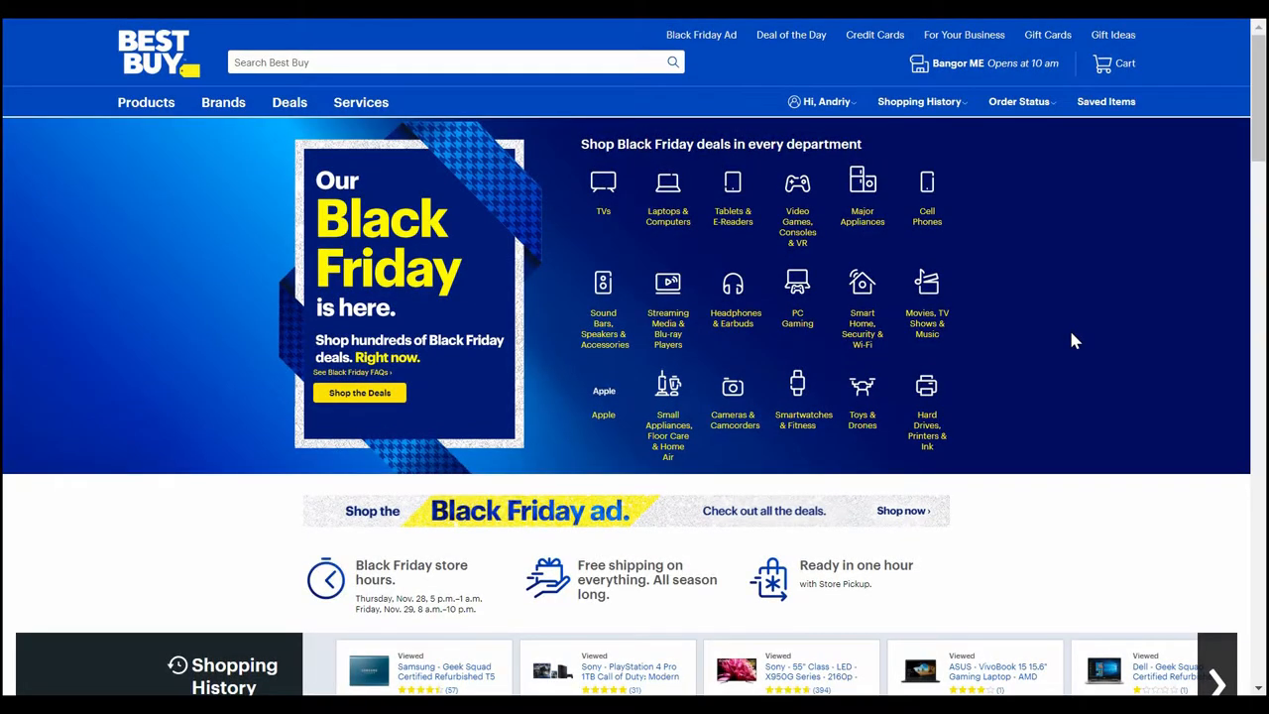
{"action": "mouse_move", "coordinate": [1062, 398]}
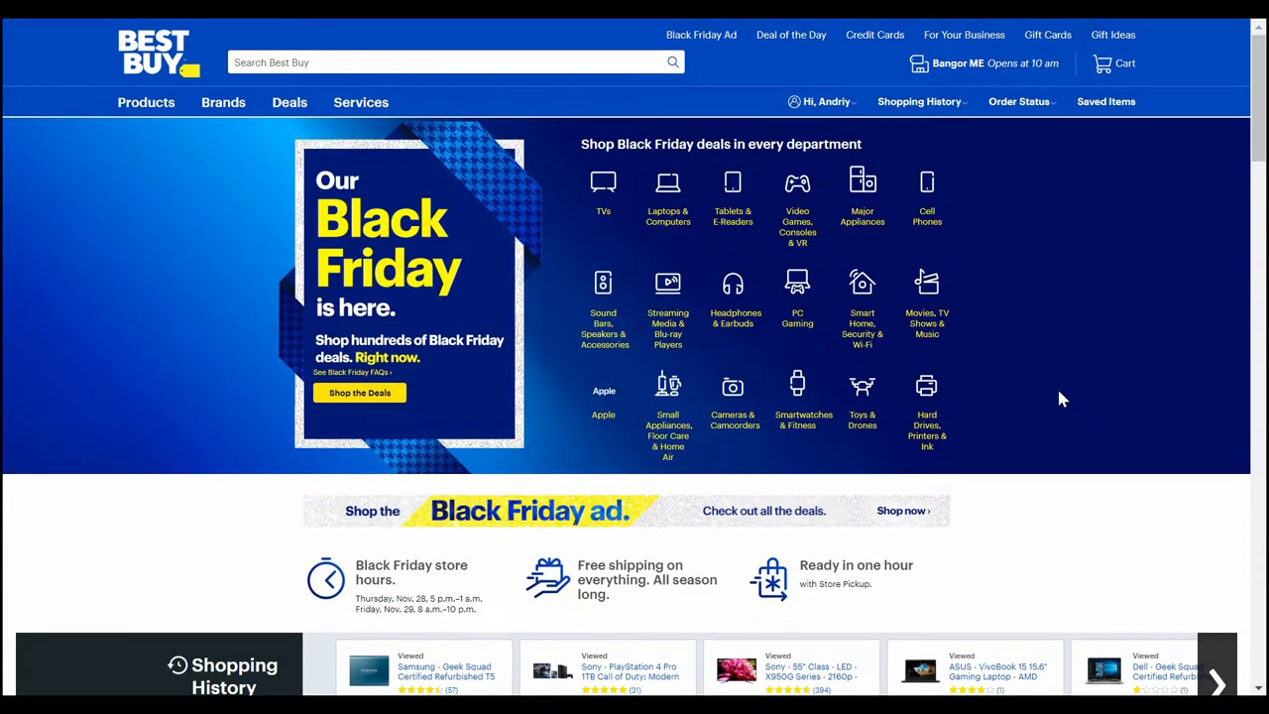
{"action": "mouse_move", "coordinate": [1054, 384]}
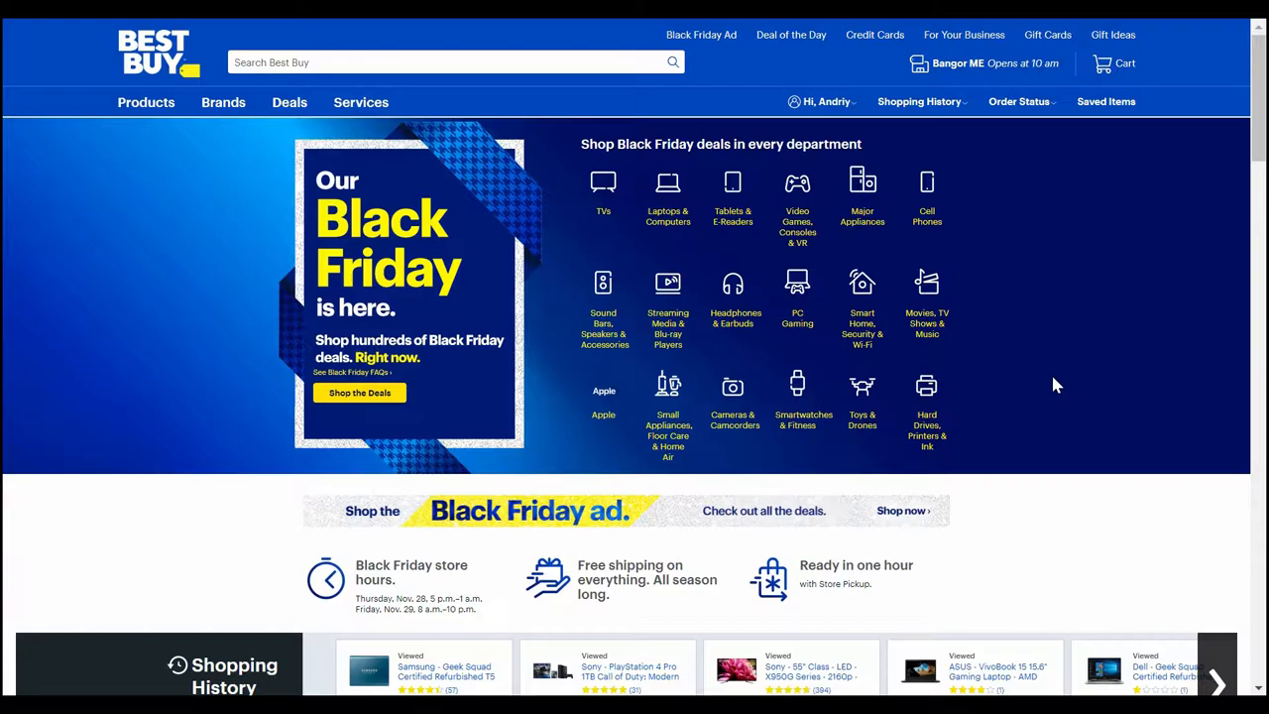
{"action": "mouse_move", "coordinate": [1112, 432]}
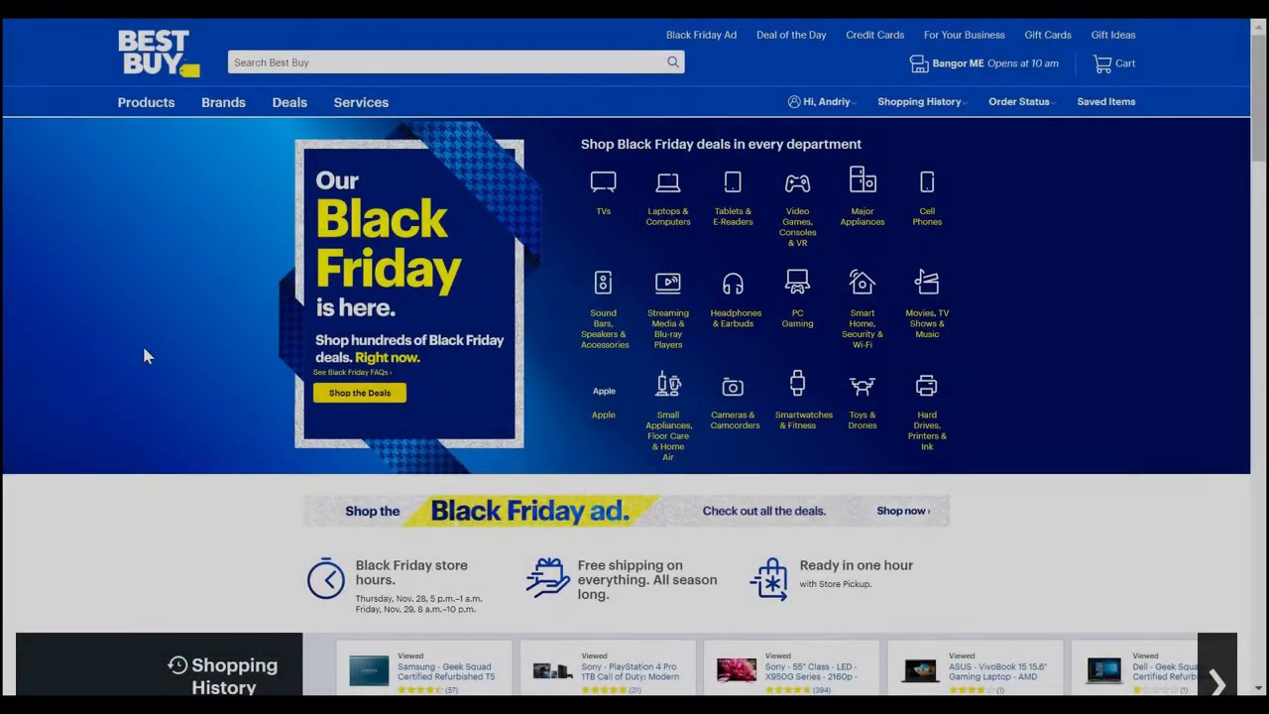
{"action": "mouse_move", "coordinate": [115, 139]}
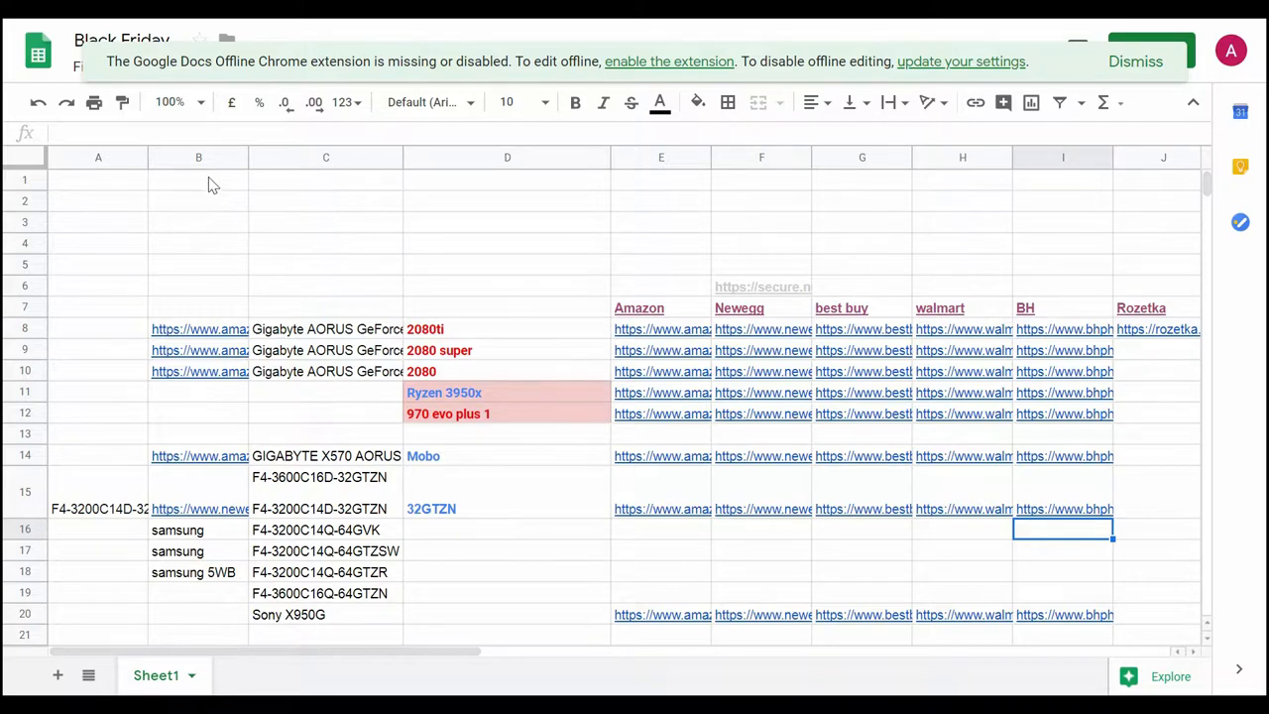
Step: Inspect the motherboard row's Amazon search link and look over the tracker layout
{"action": "left_click", "coordinate": [199, 178]}
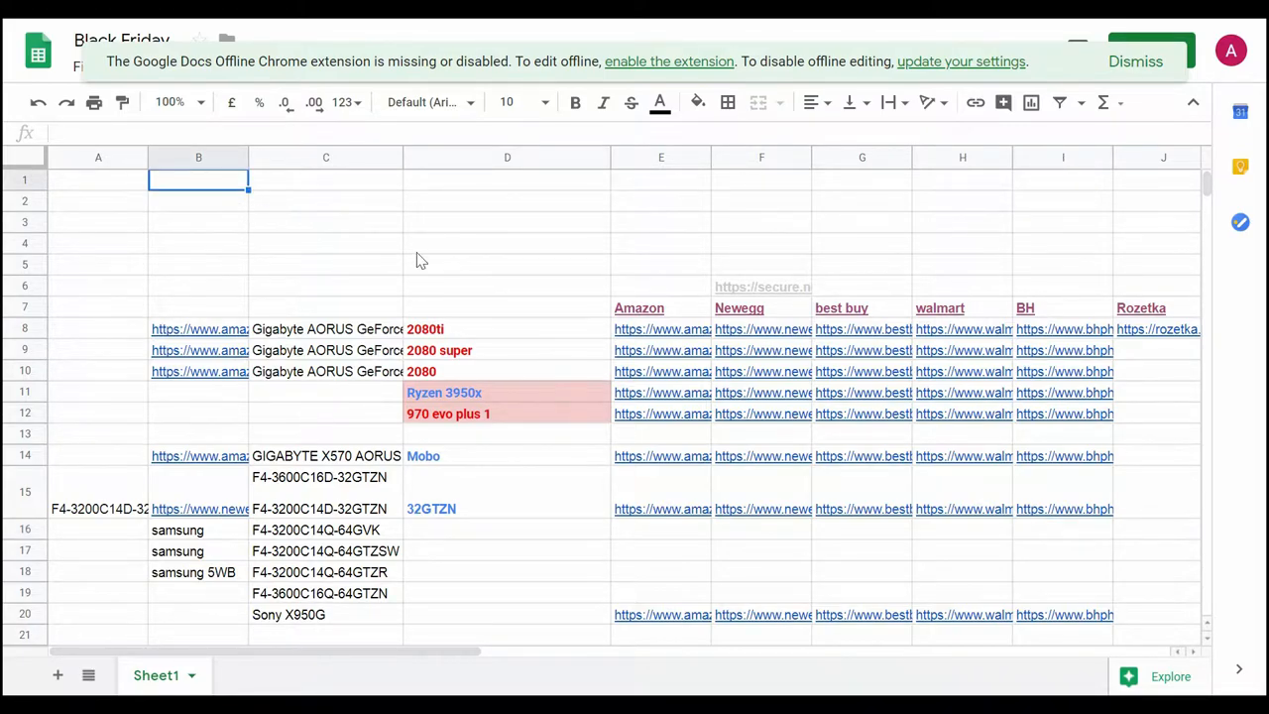
{"action": "left_click", "coordinate": [198, 454]}
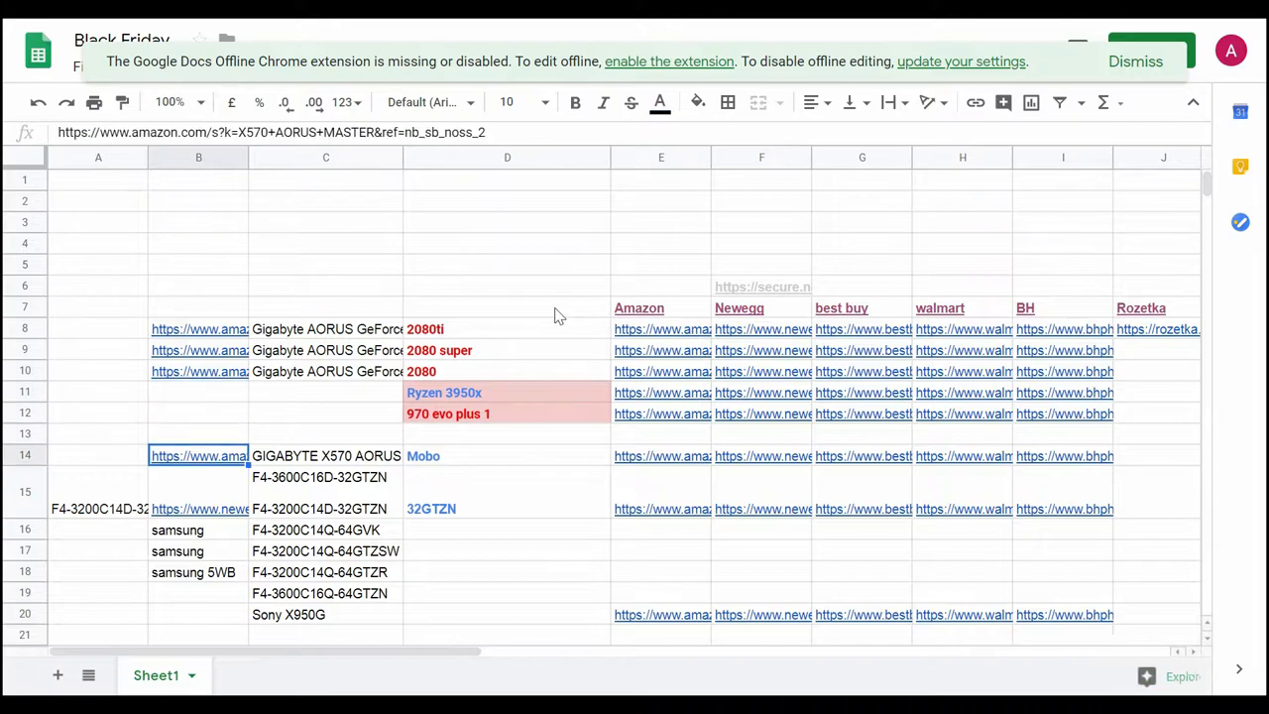
{"action": "scroll", "scroll_direction": "down", "scroll_amount": 3}
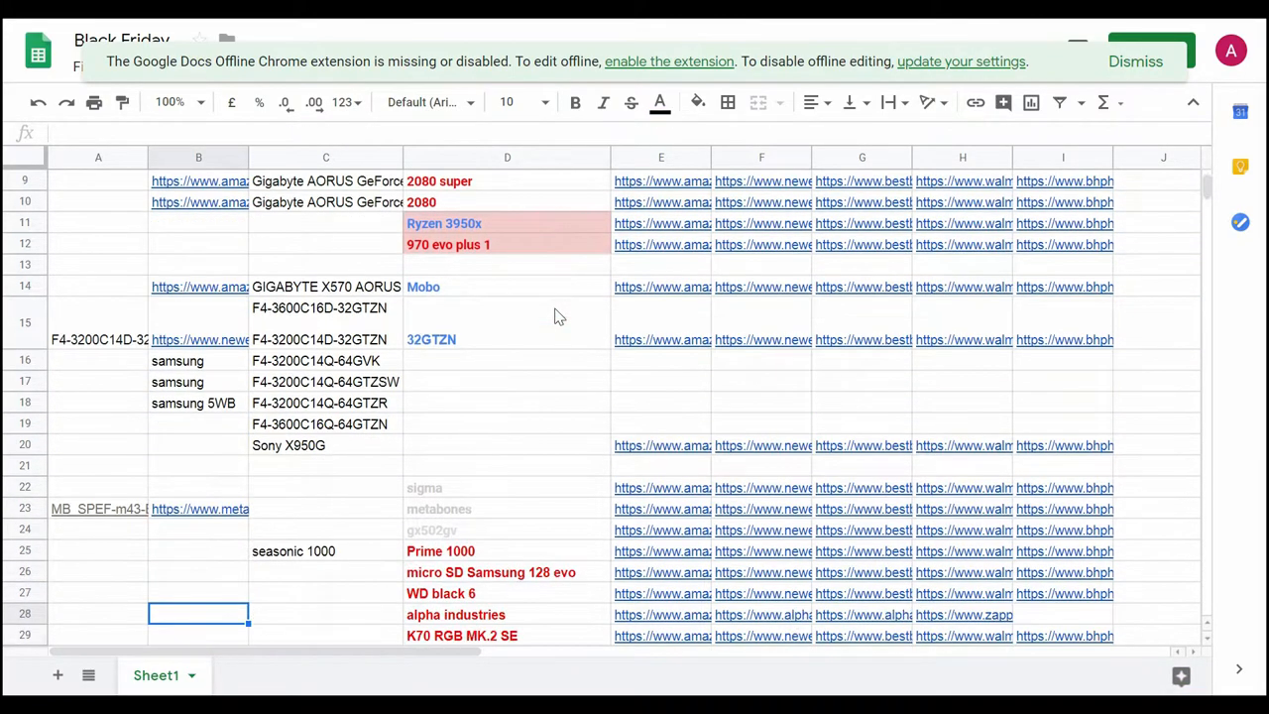
{"action": "scroll", "scroll_direction": "down", "scroll_amount": 3}
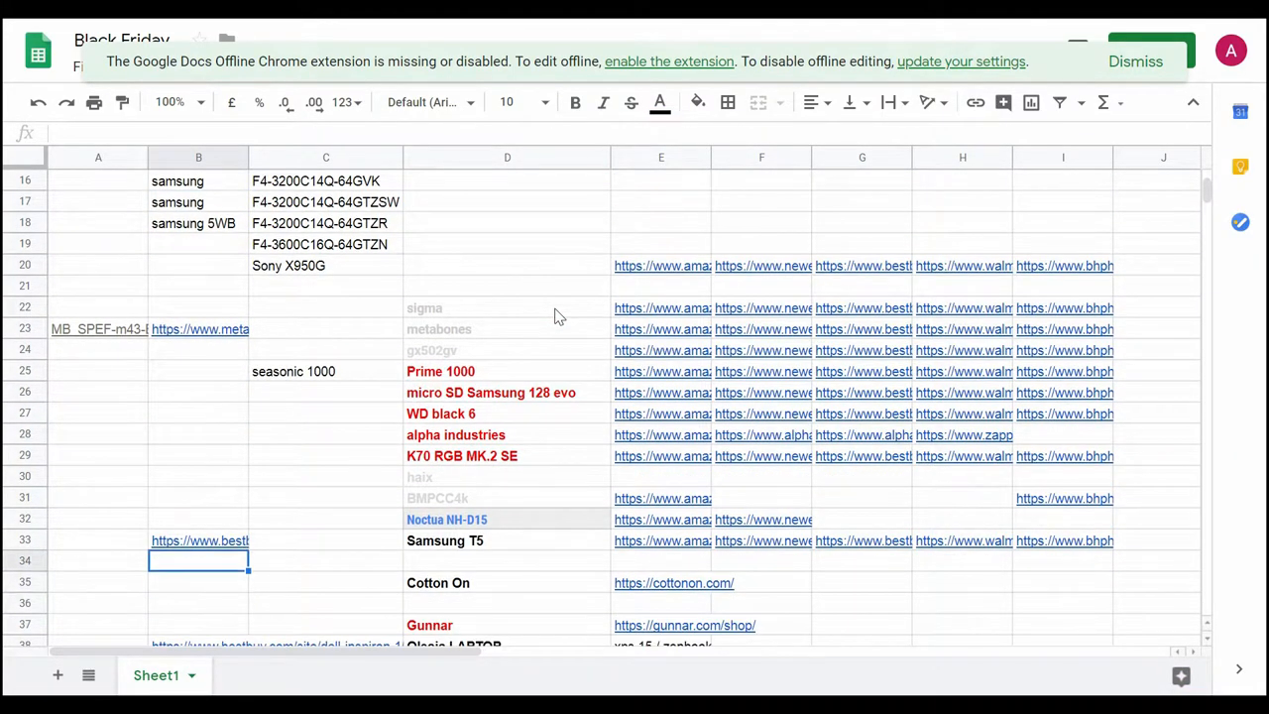
{"action": "scroll", "scroll_direction": "up", "scroll_amount": 3}
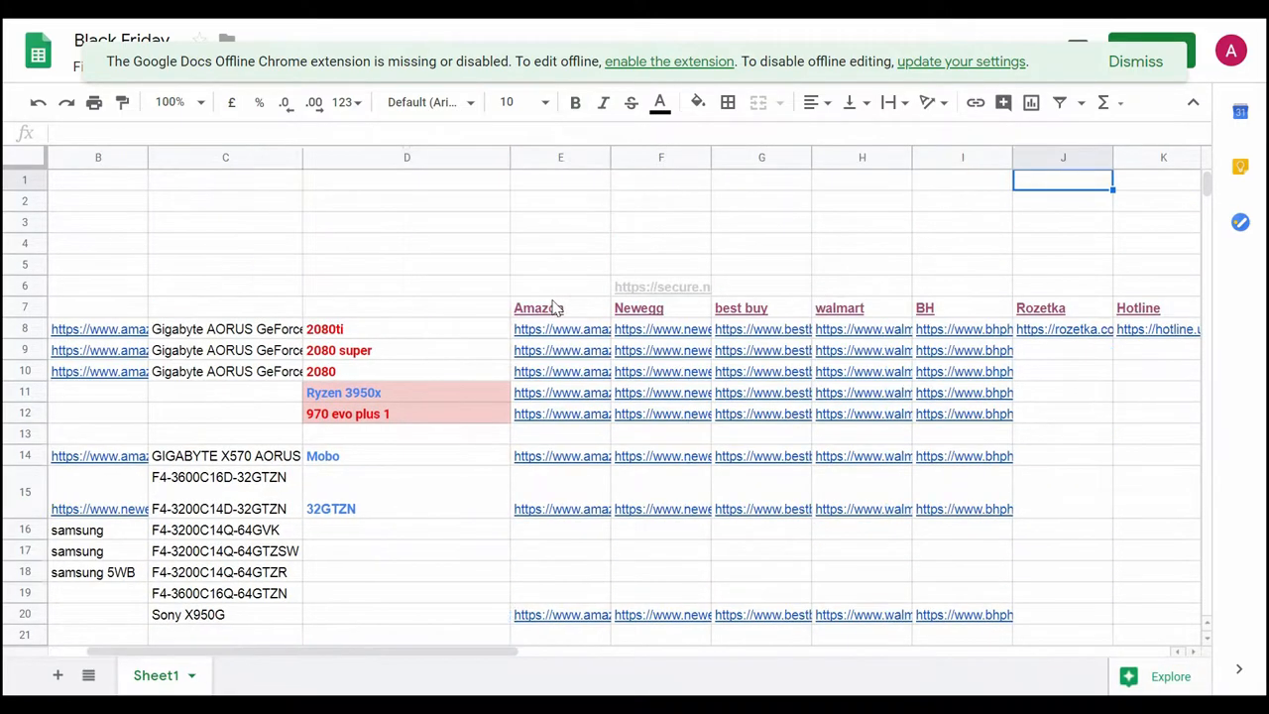
{"action": "scroll", "scroll_direction": "left", "scroll_amount": 3}
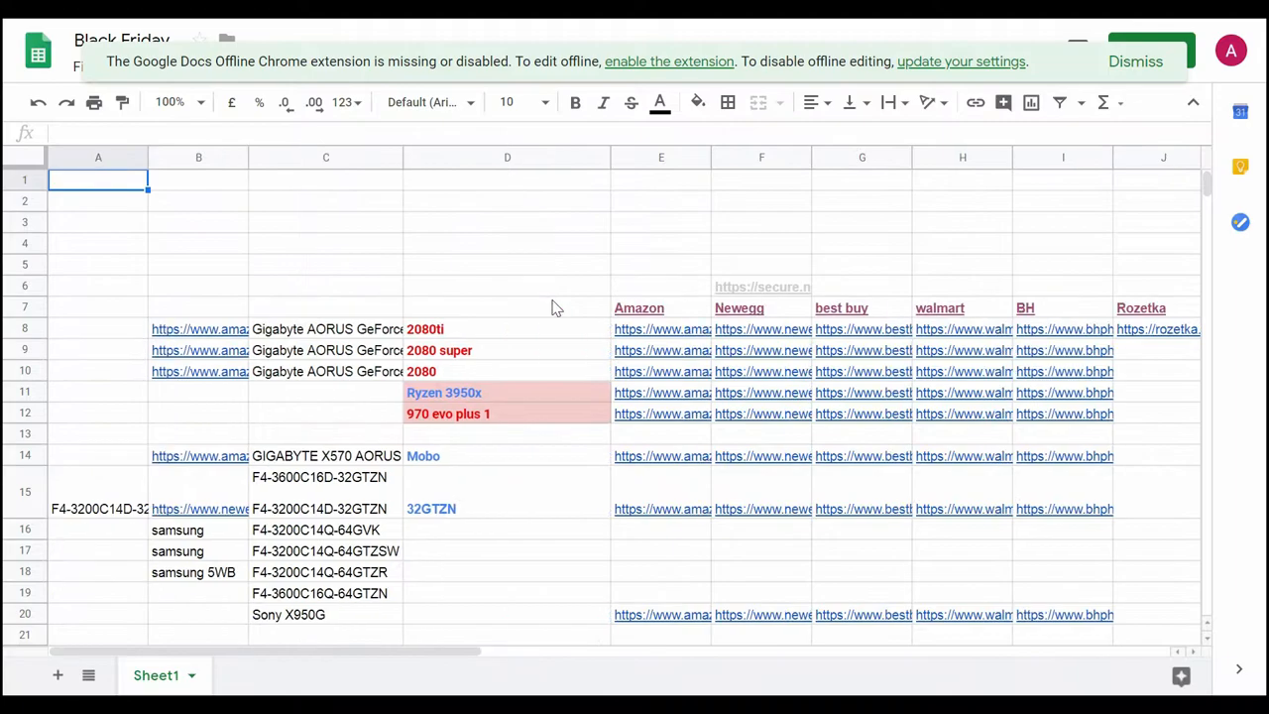
{"action": "mouse_move", "coordinate": [459, 166]}
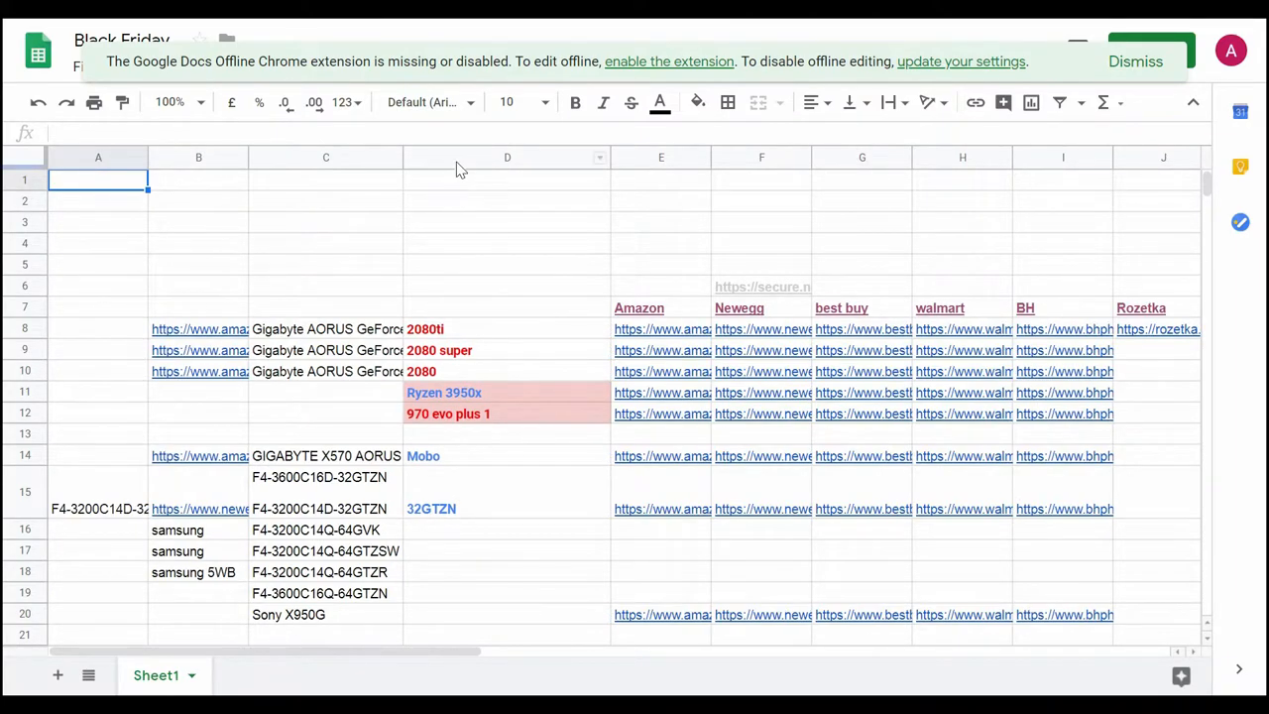
Step: Review the 2080ti item name and the Amazon and Newegg store-heading link formulas
{"action": "left_click", "coordinate": [508, 156]}
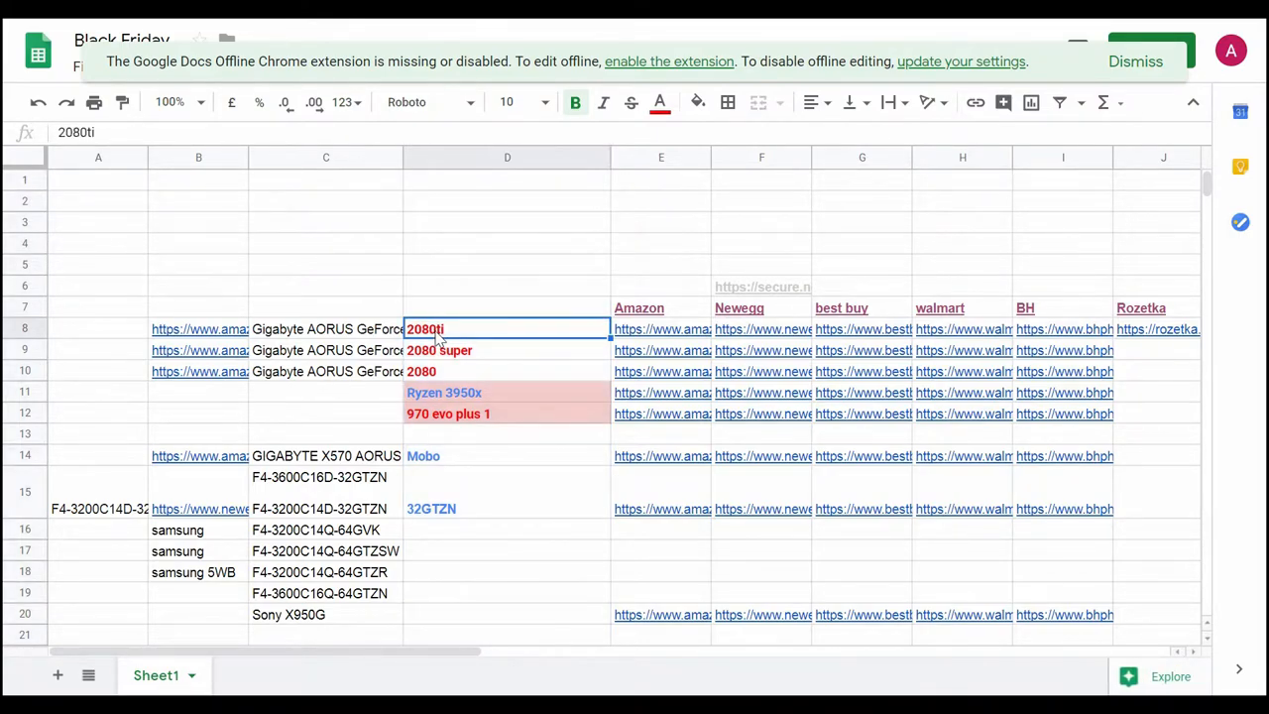
{"action": "left_click", "coordinate": [507, 349]}
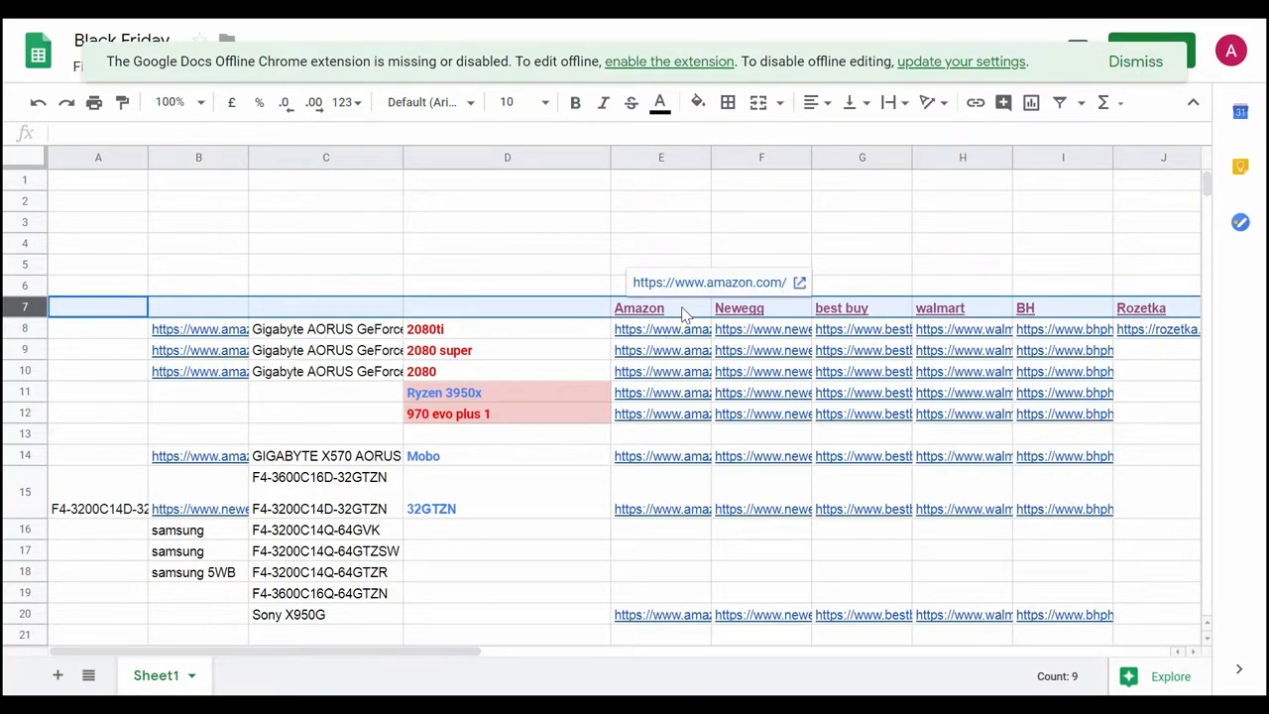
{"action": "left_click", "coordinate": [638, 308]}
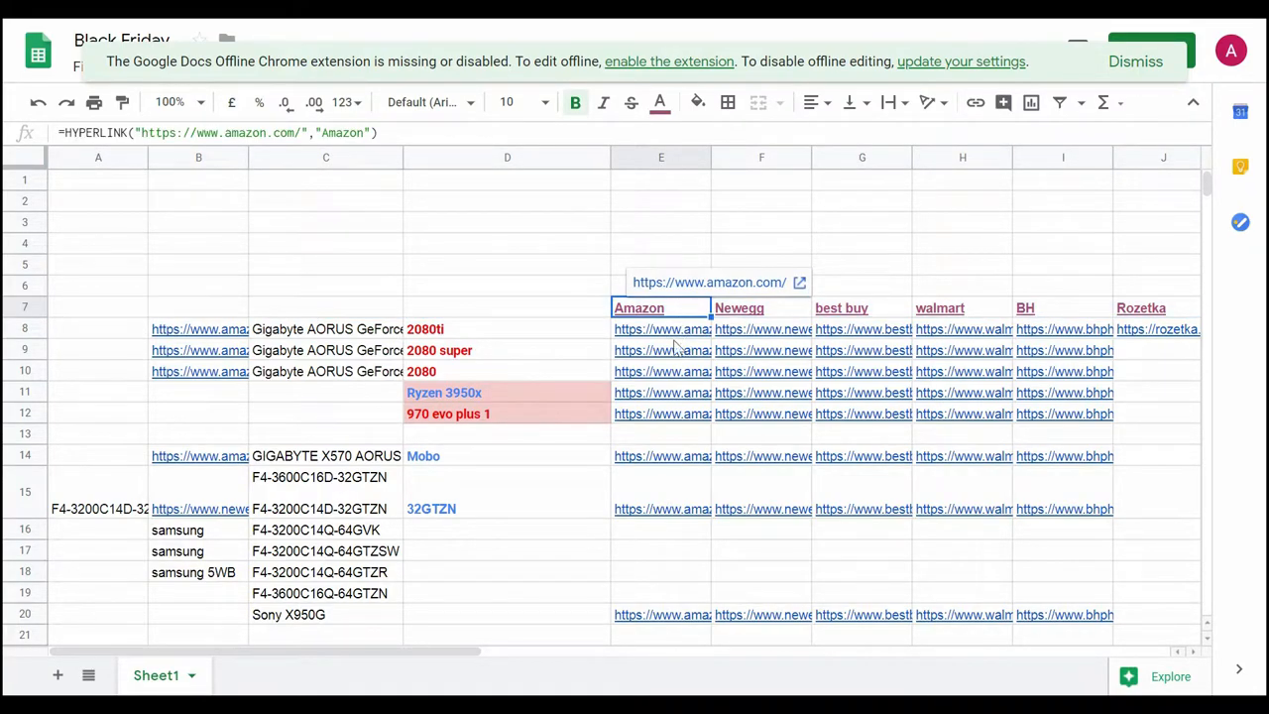
{"action": "left_click", "coordinate": [961, 307]}
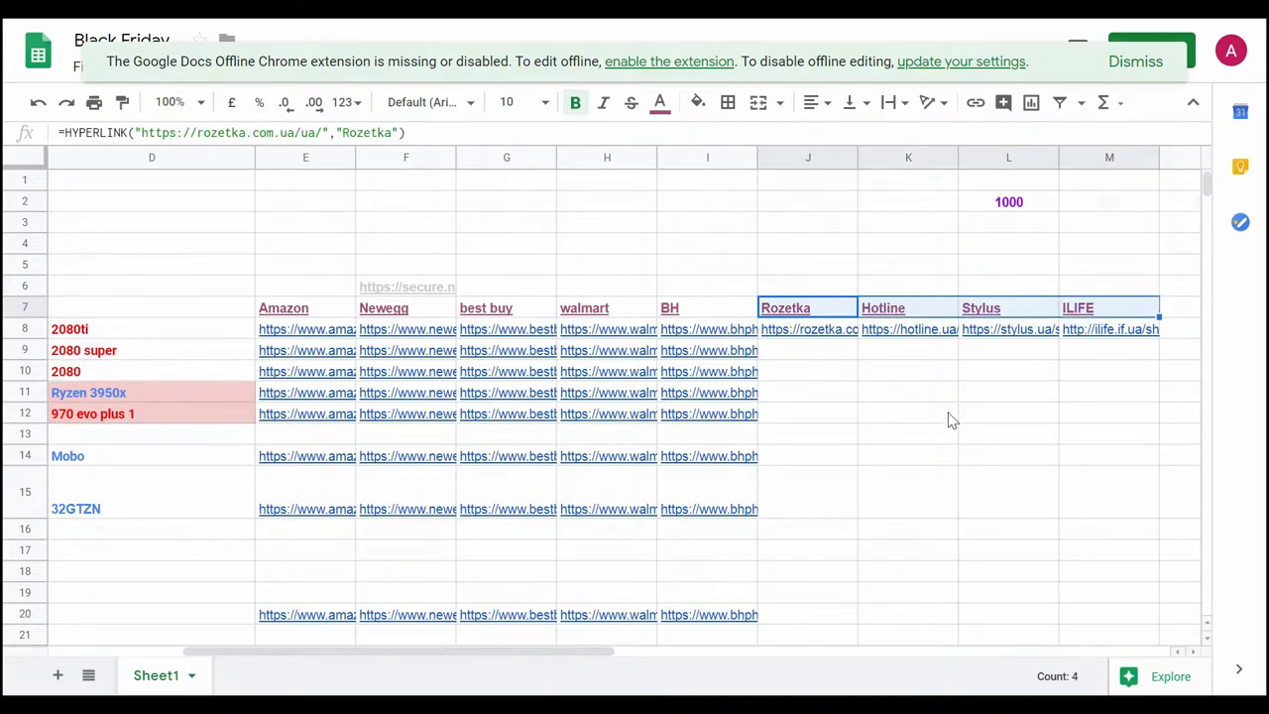
{"action": "left_click", "coordinate": [908, 307]}
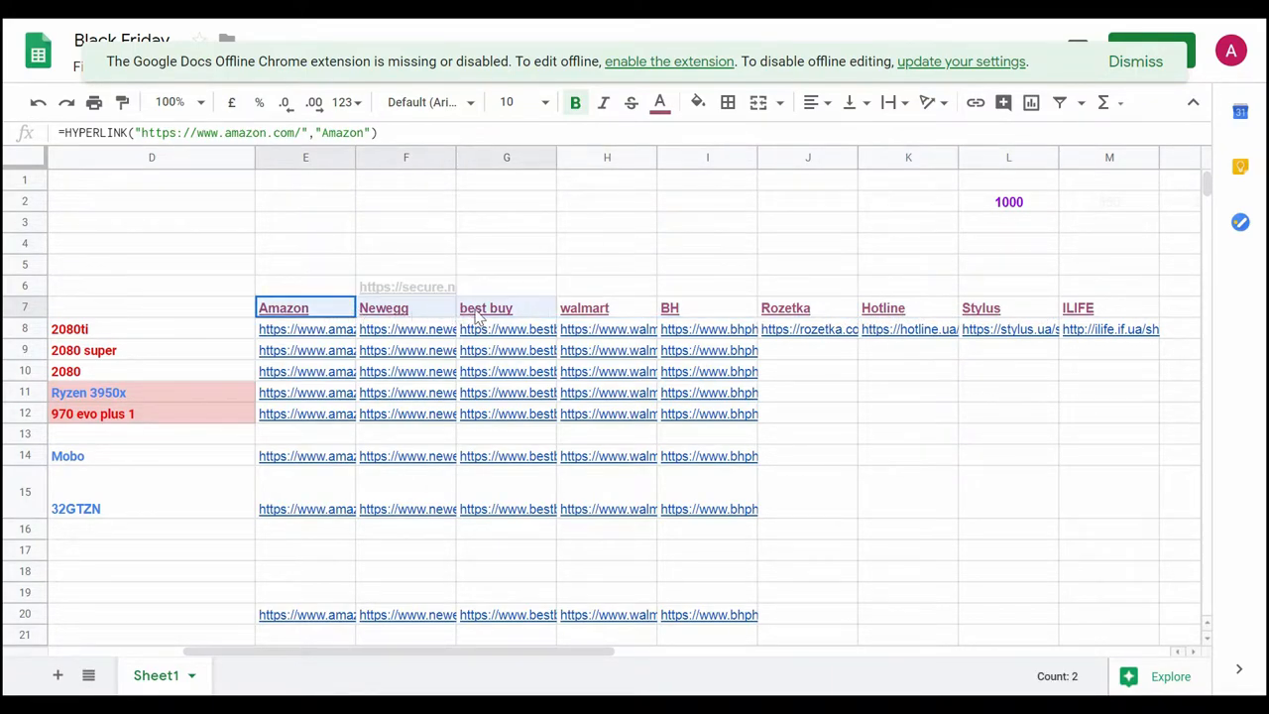
{"action": "left_click", "coordinate": [486, 307]}
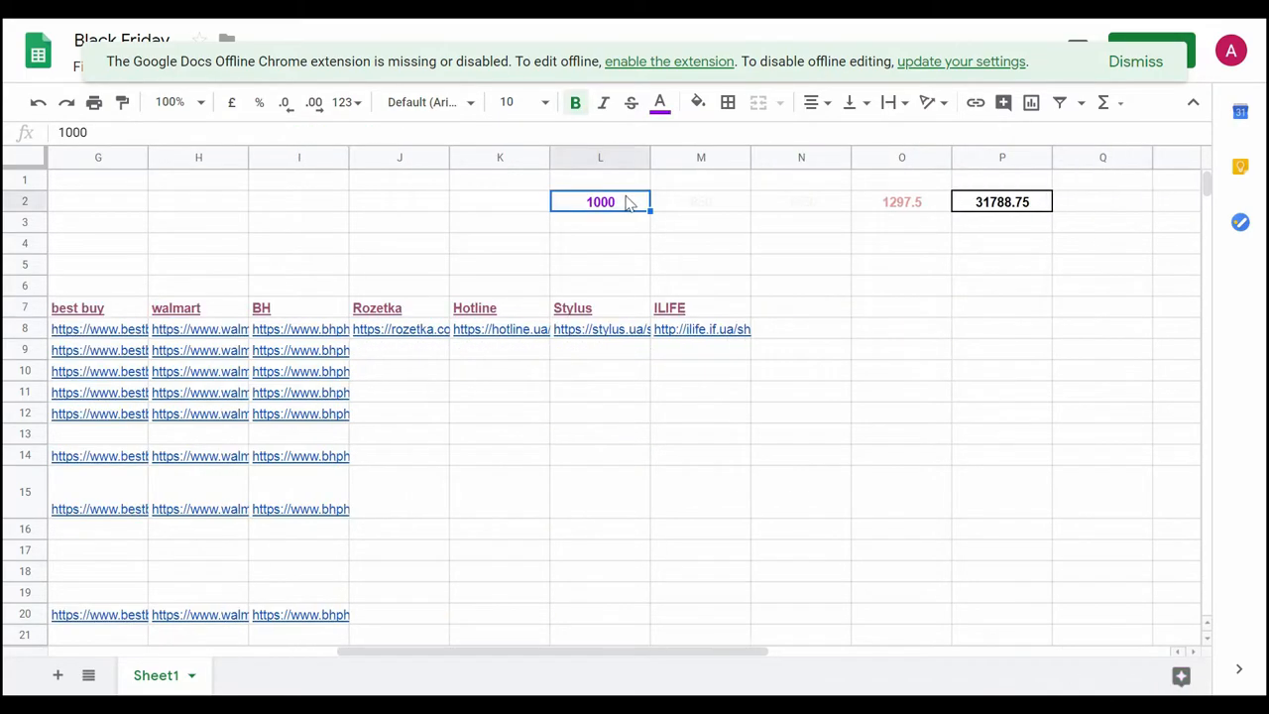
Step: Change L2 from 1000 to 500 so O2 and P2 recalculate to 622.5 and 15251.25
{"action": "left_click", "coordinate": [702, 202]}
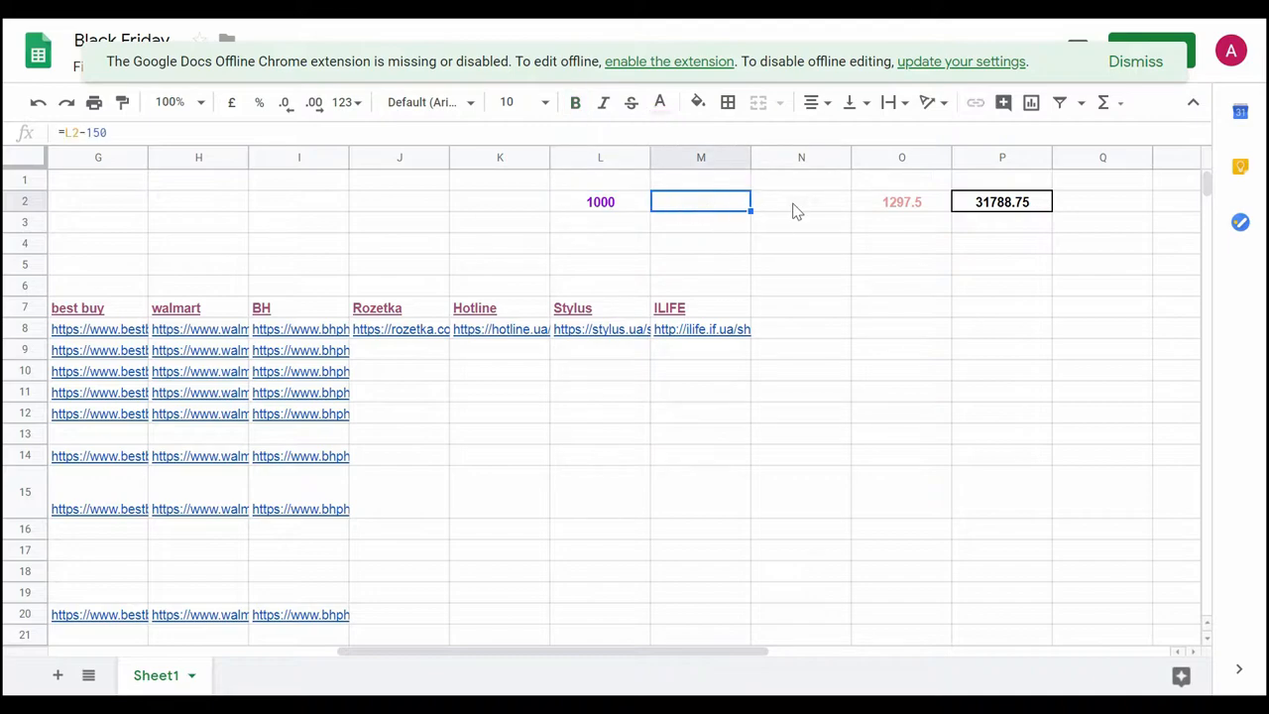
{"action": "left_click", "coordinate": [1001, 203]}
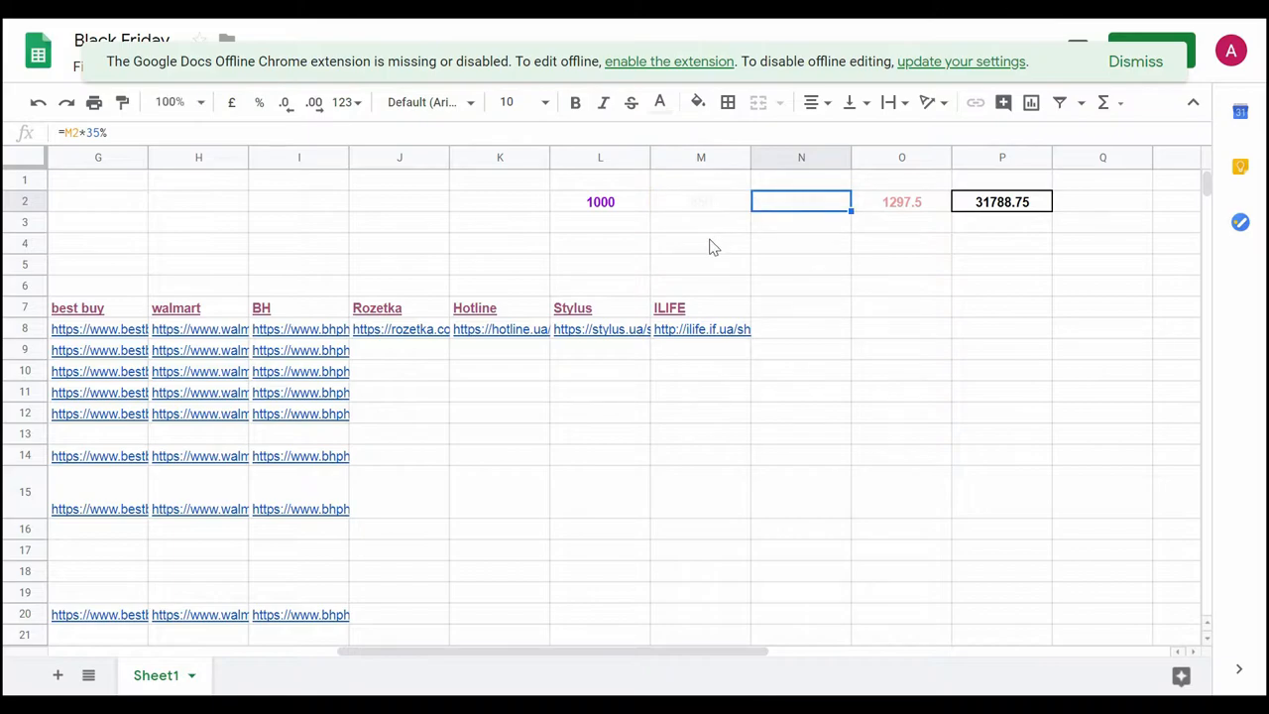
{"action": "left_click", "coordinate": [599, 202]}
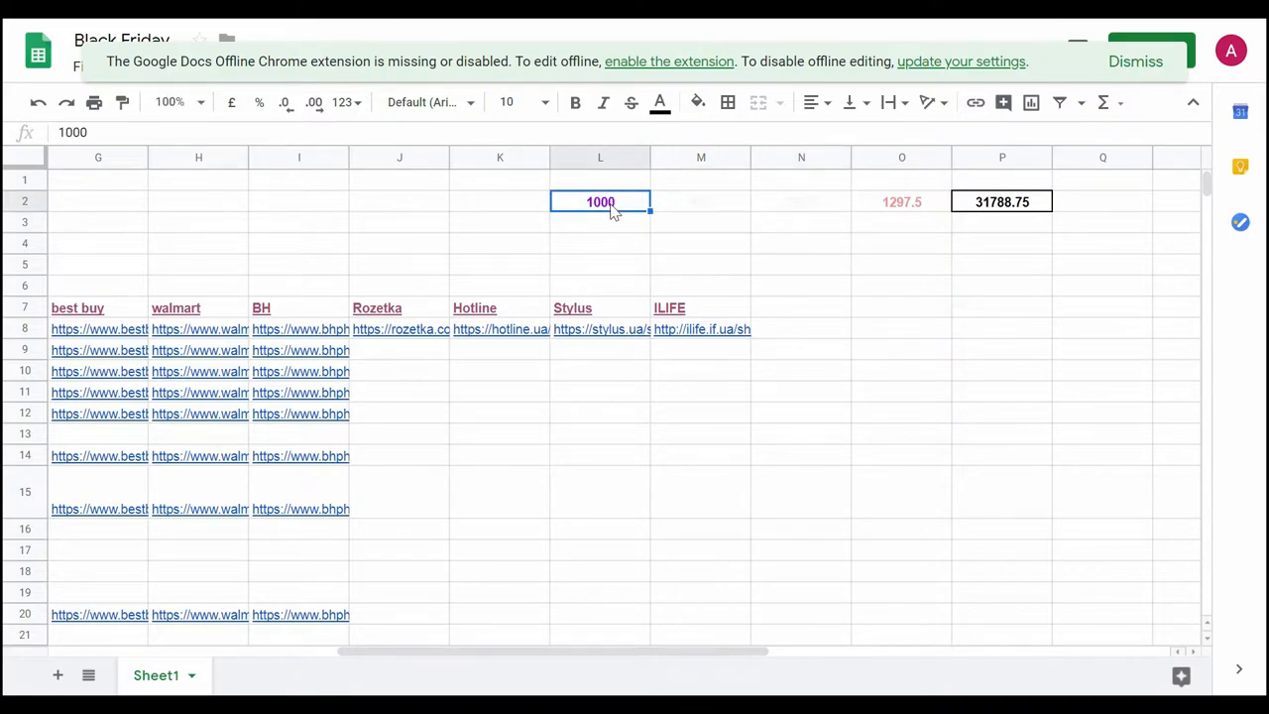
{"action": "left_click", "coordinate": [701, 222]}
{"action": "type", "text": "500"}
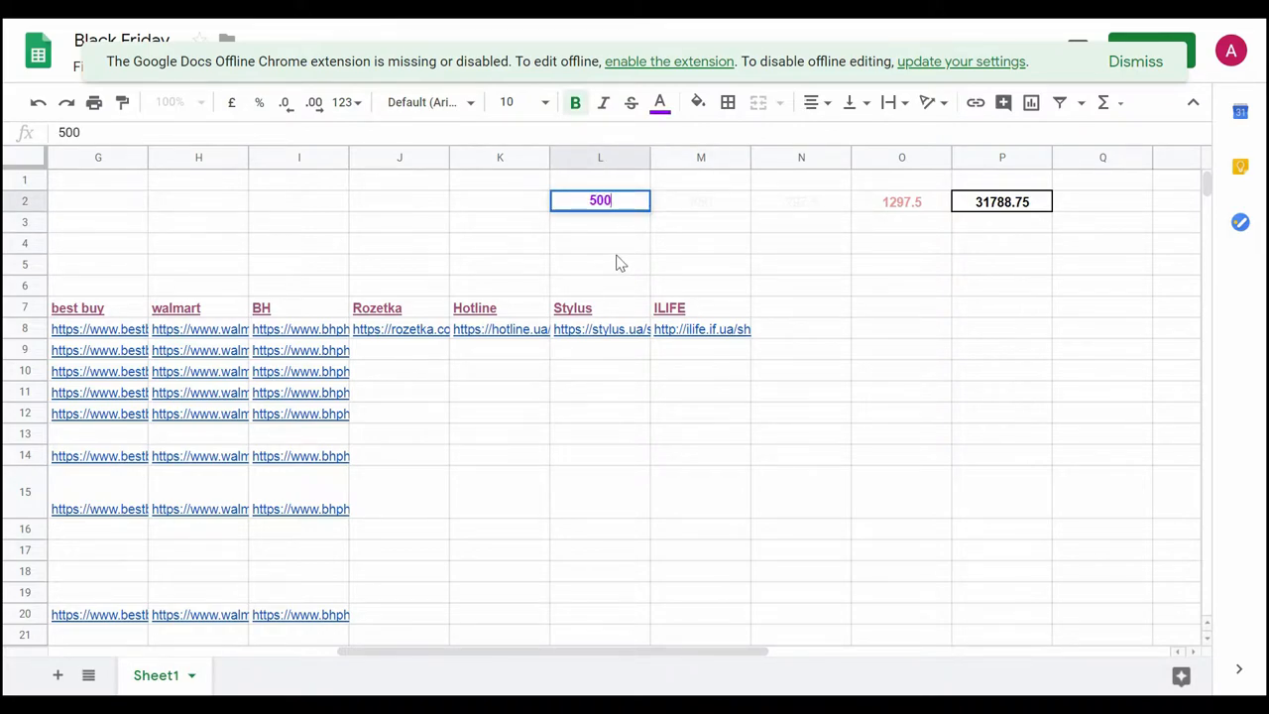
{"action": "key", "text": "Return"}
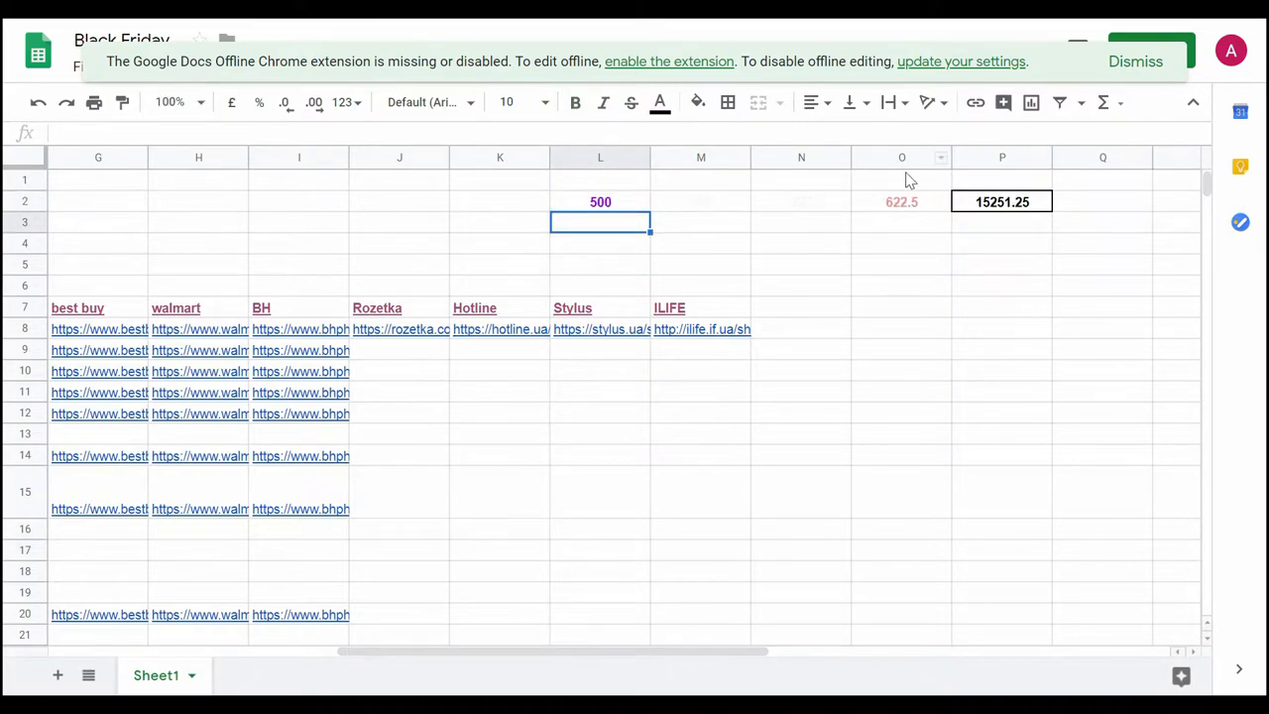
{"action": "left_click", "coordinate": [900, 202]}
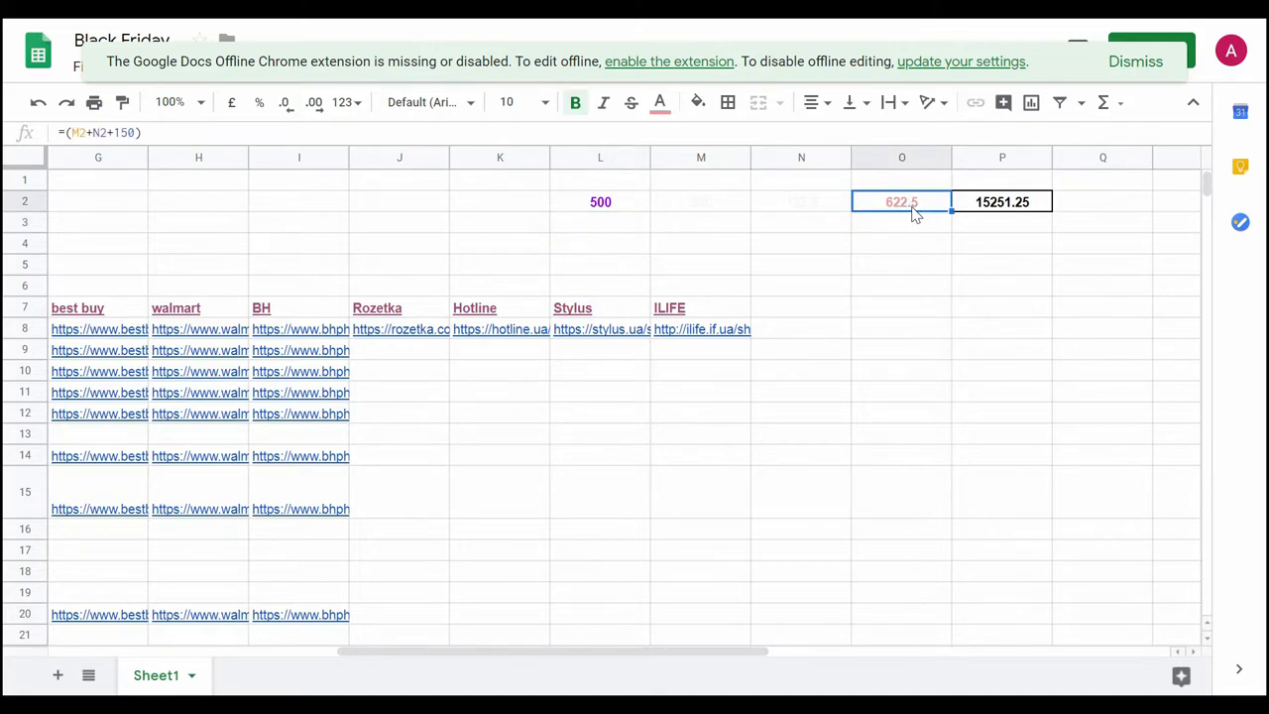
{"action": "mouse_move", "coordinate": [896, 226]}
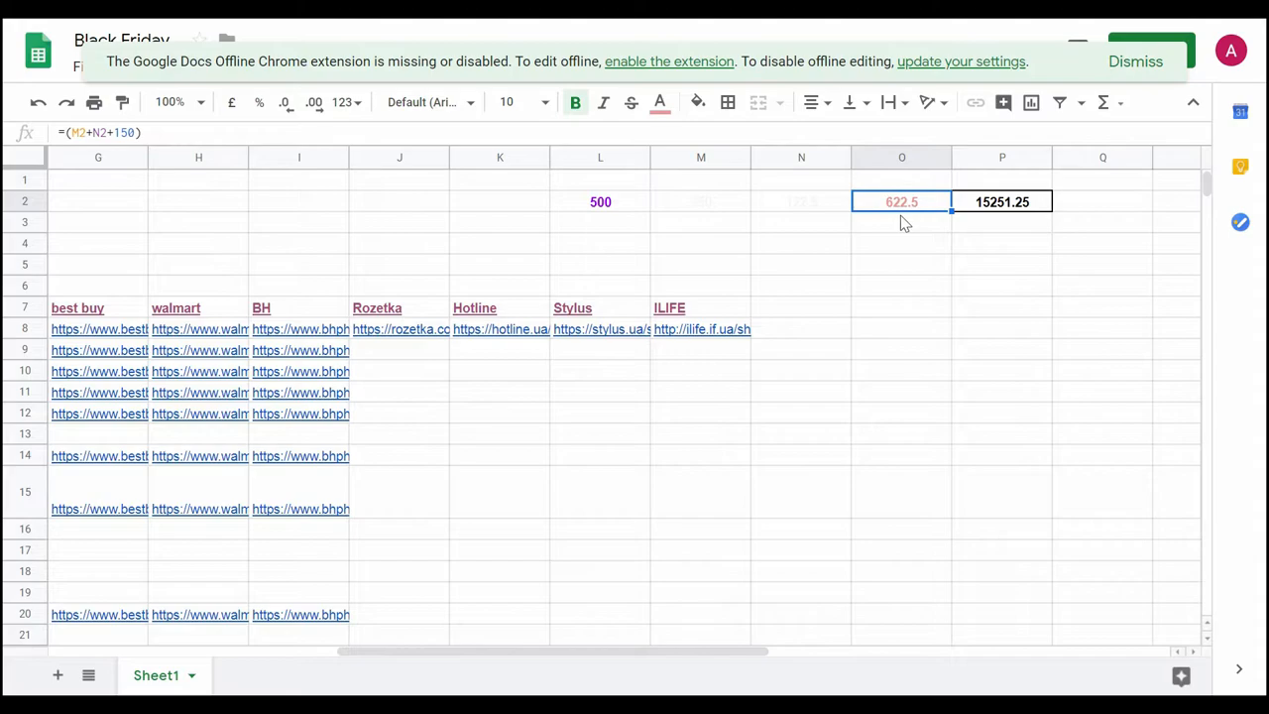
{"action": "left_click", "coordinate": [1001, 202]}
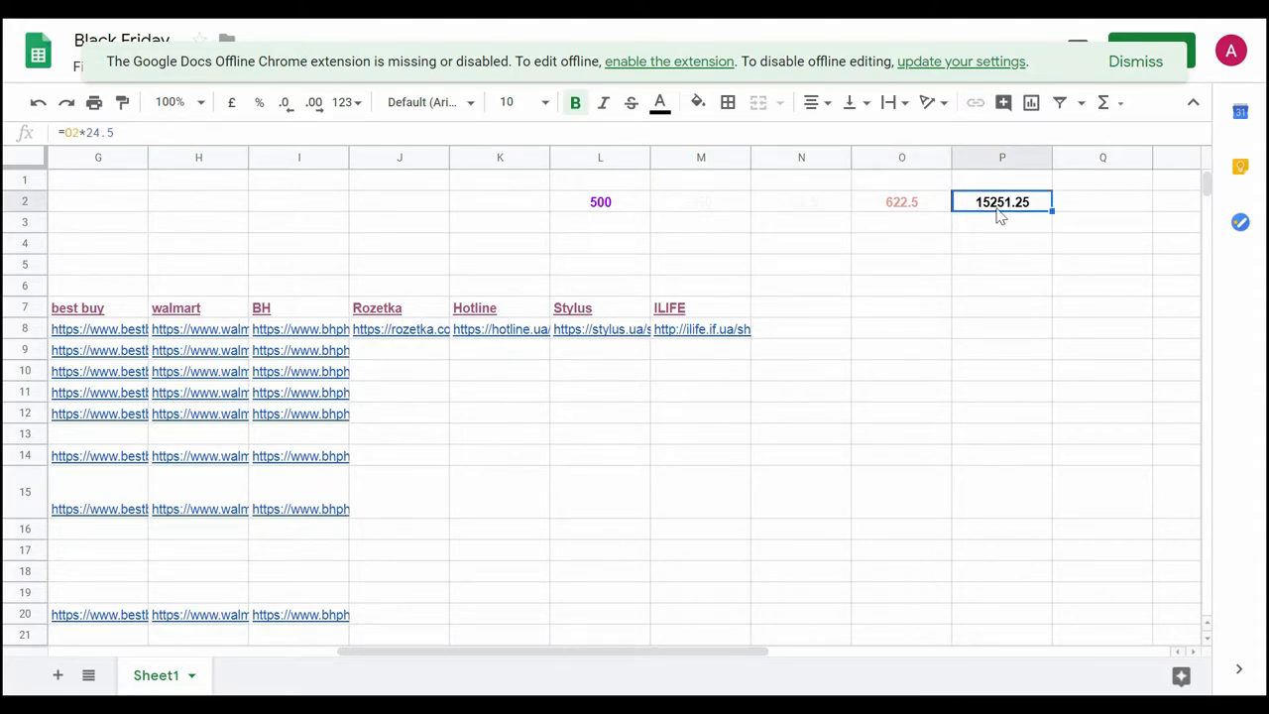
{"action": "scroll", "scroll_direction": "left", "scroll_amount": 3}
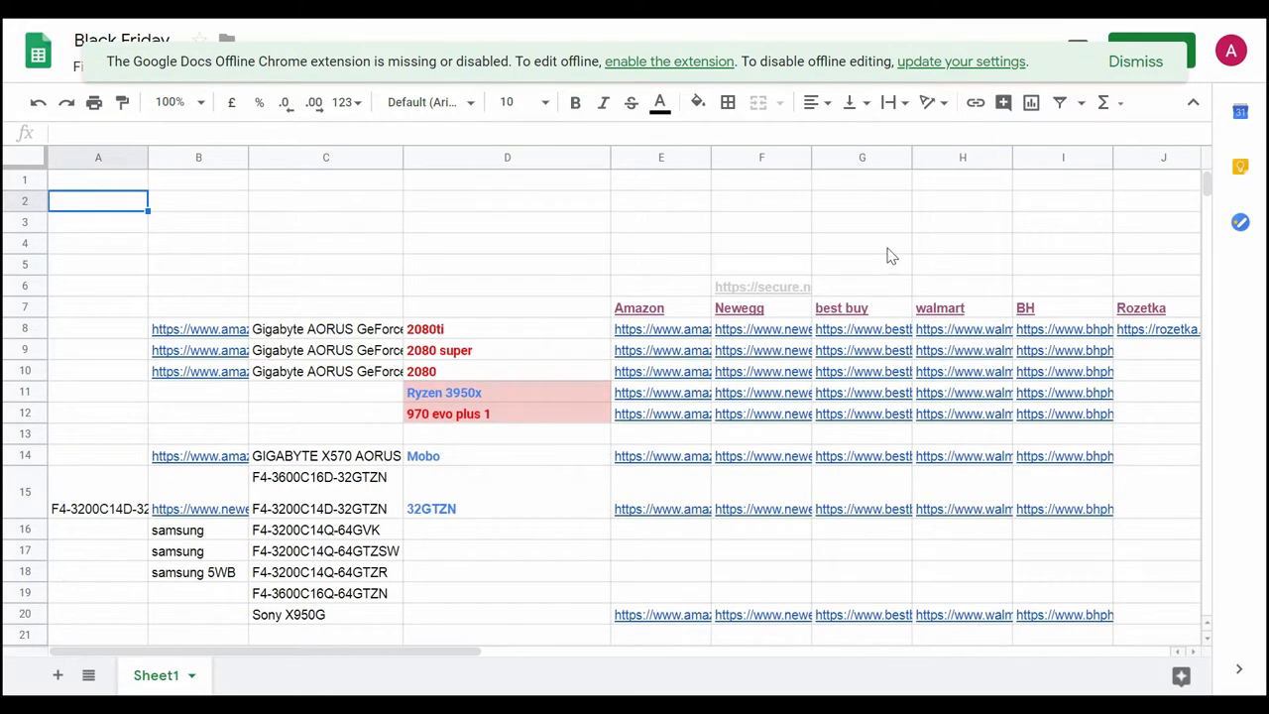
{"action": "left_click", "coordinate": [97, 307]}
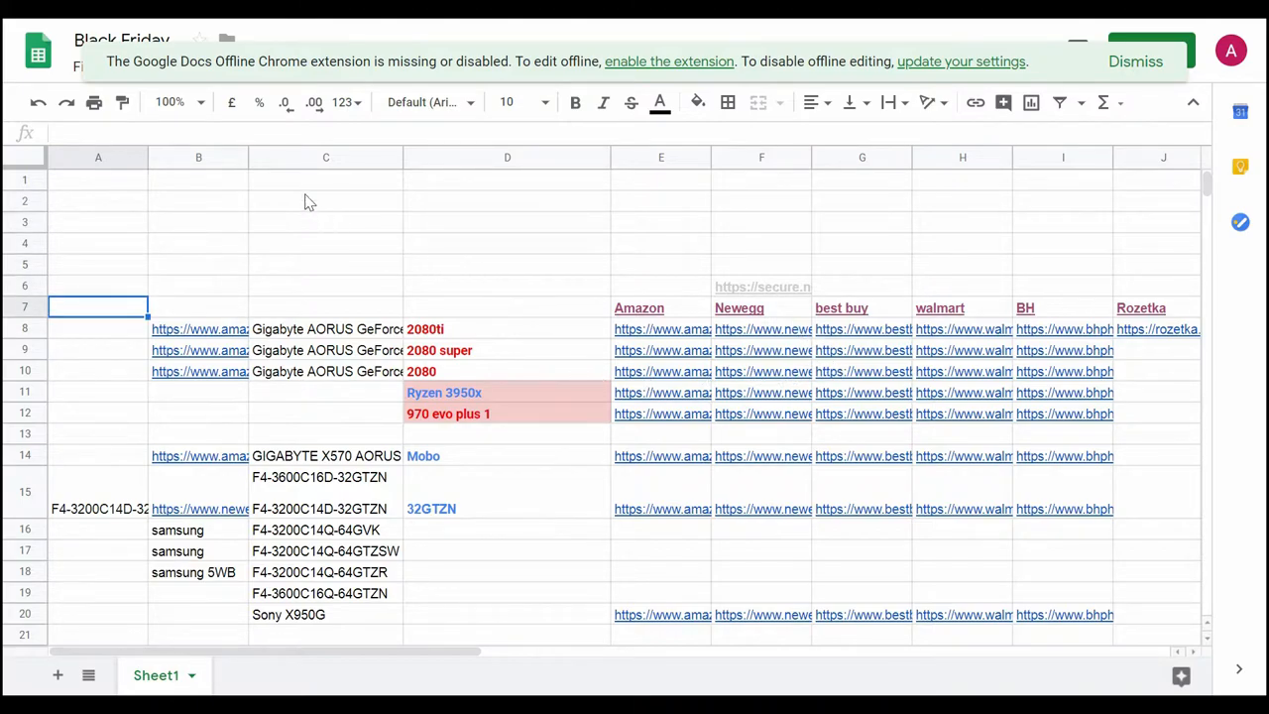
{"action": "left_click", "coordinate": [507, 159]}
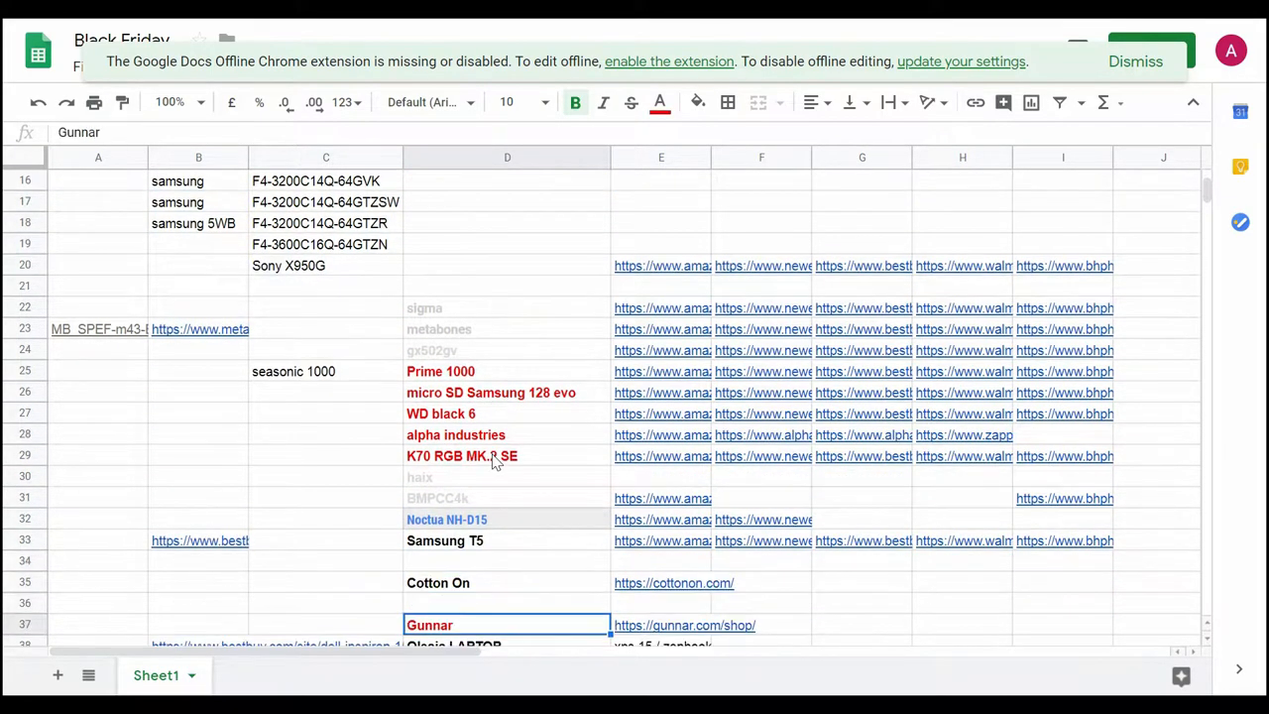
{"action": "scroll", "scroll_direction": "down", "scroll_amount": 3}
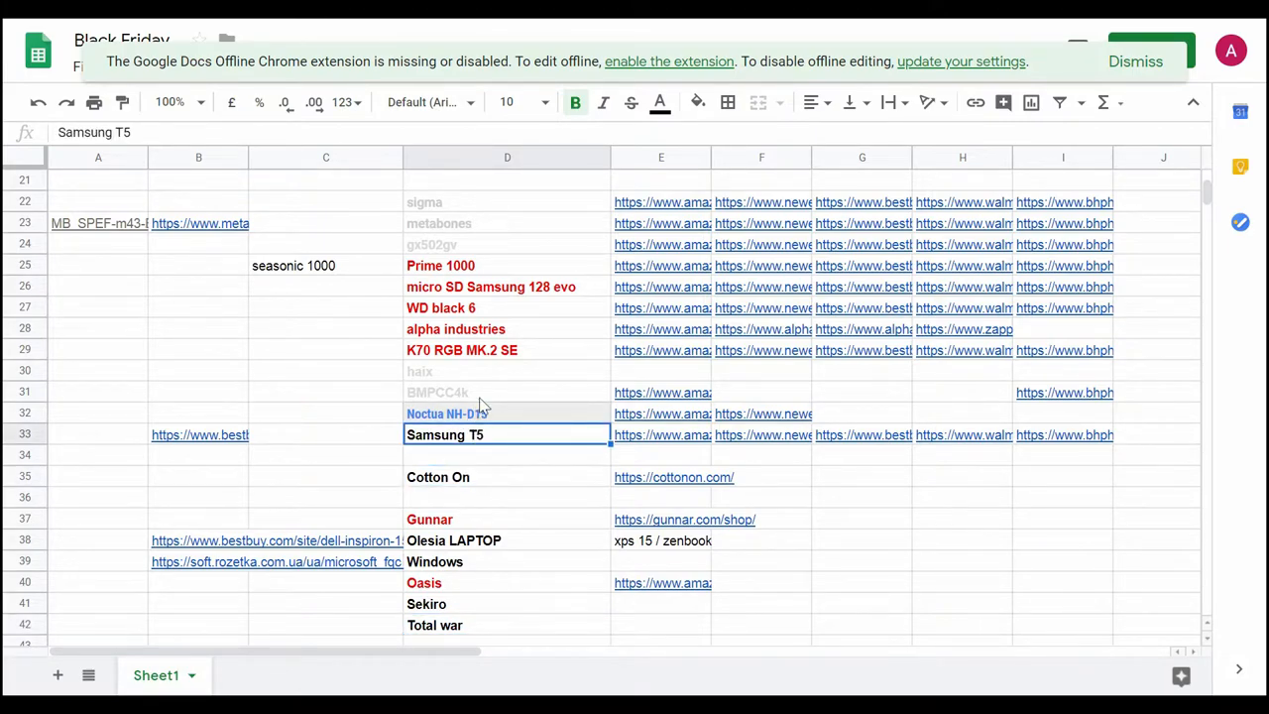
{"action": "left_click", "coordinate": [508, 371]}
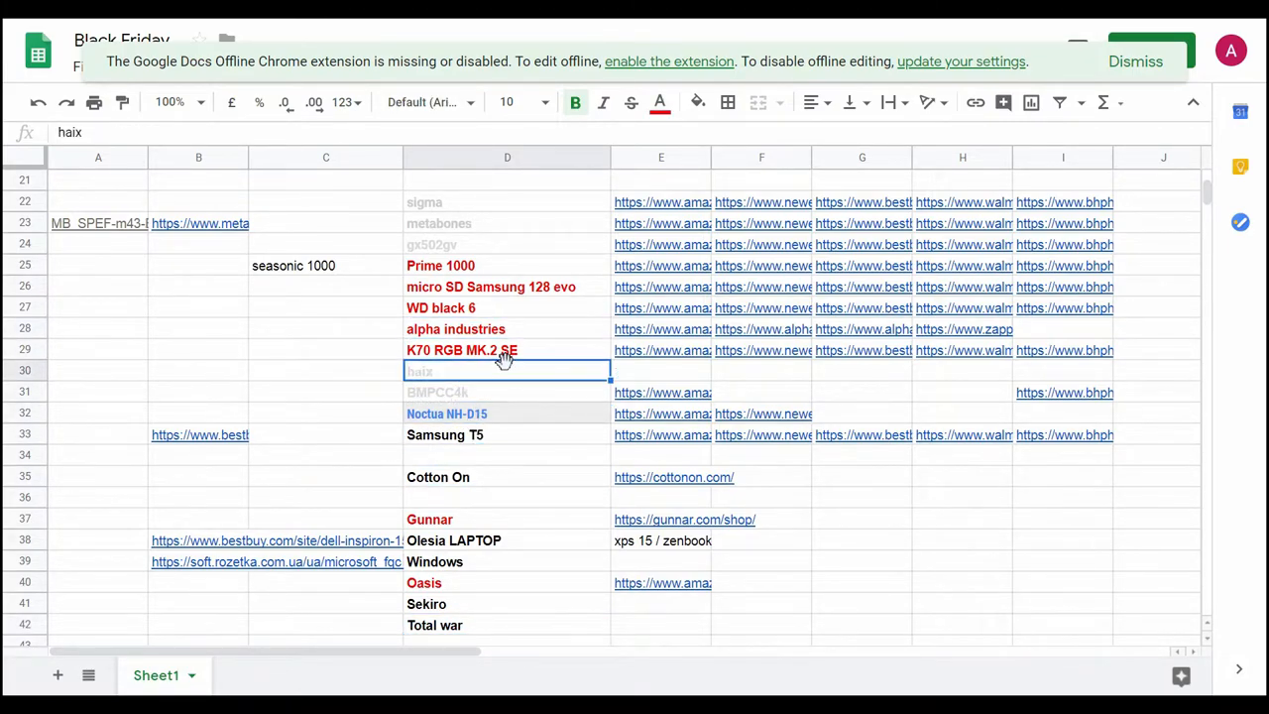
{"action": "left_click", "coordinate": [428, 520]}
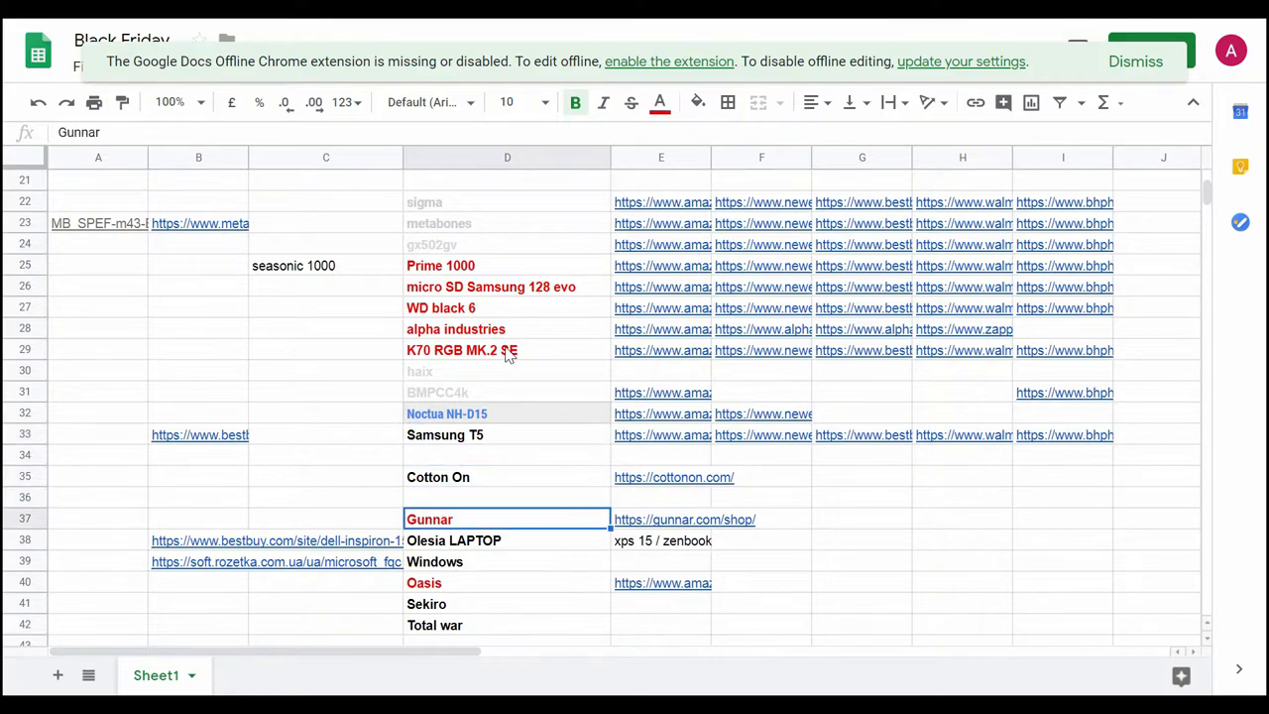
{"action": "left_click", "coordinate": [508, 349]}
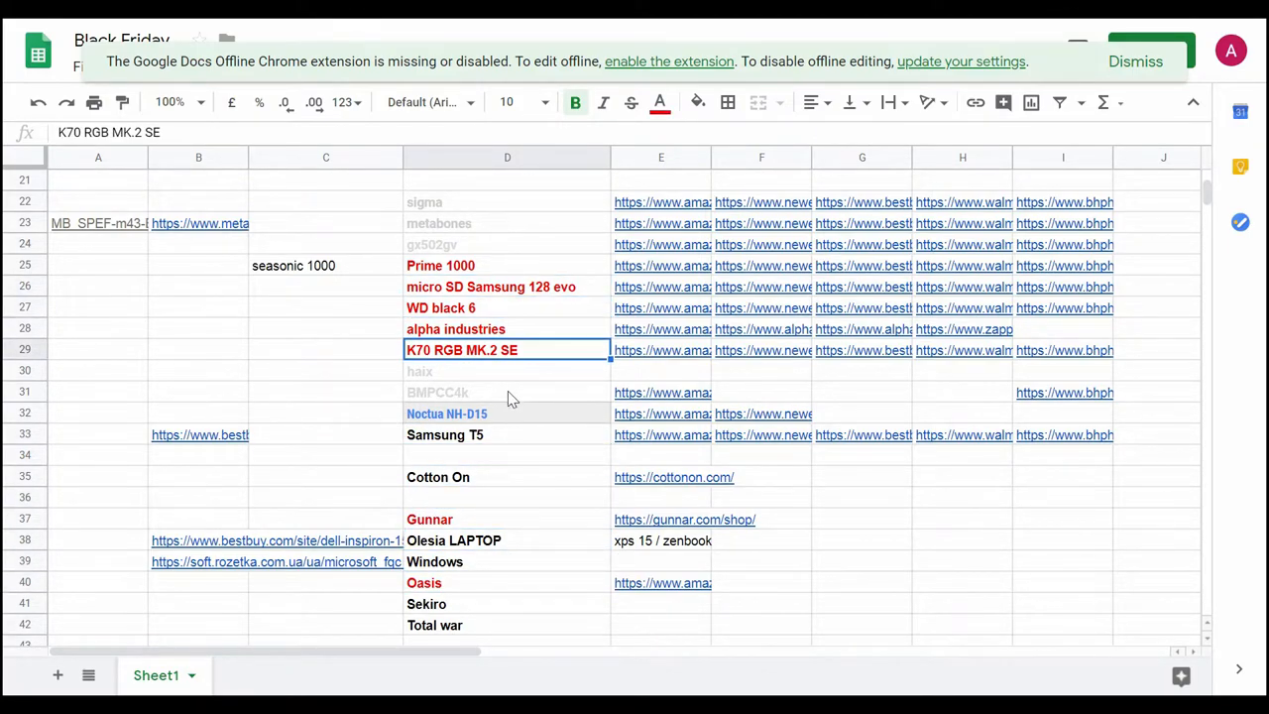
{"action": "left_click", "coordinate": [508, 583]}
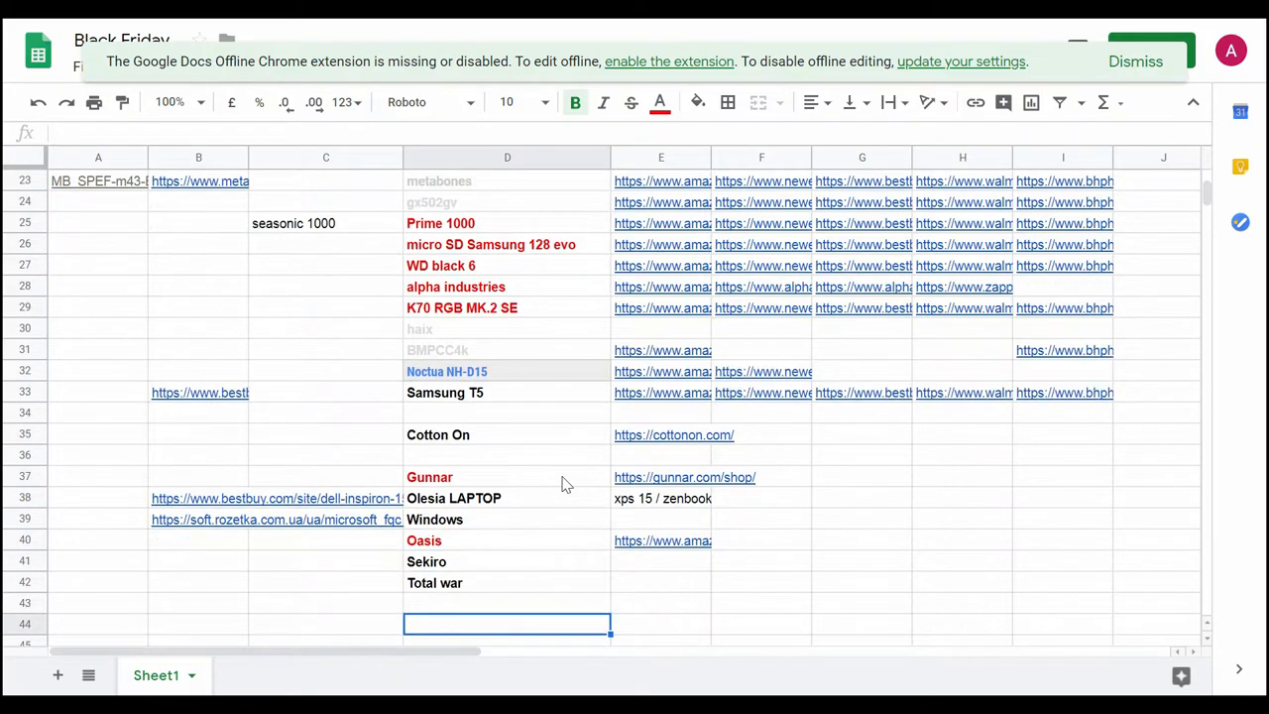
{"action": "scroll", "scroll_direction": "up", "scroll_amount": 3}
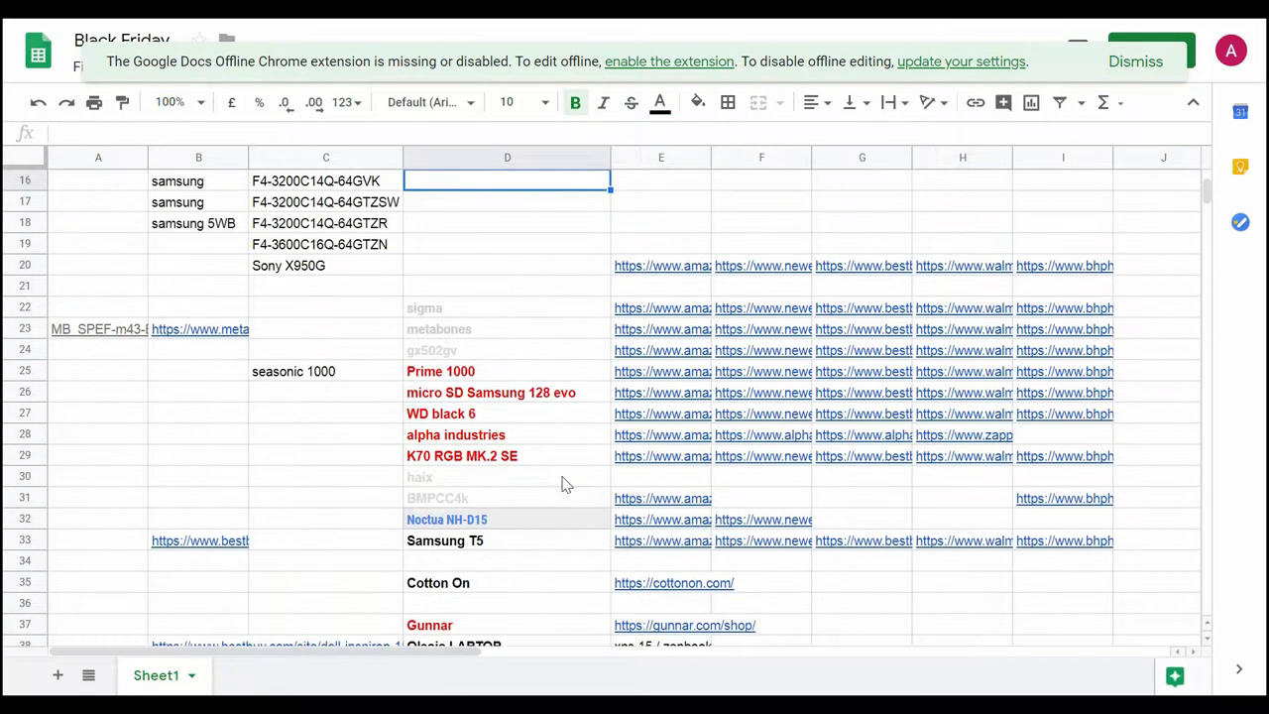
{"action": "scroll", "scroll_direction": "up", "scroll_amount": 3}
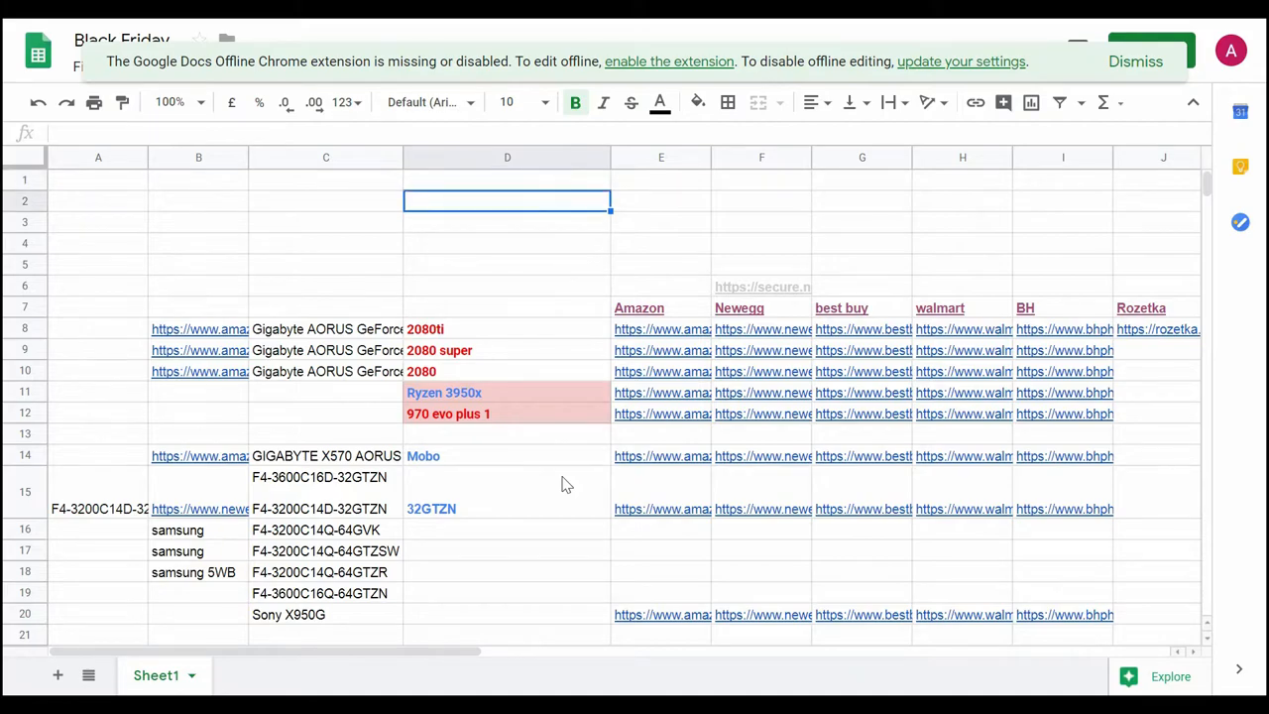
{"action": "left_click", "coordinate": [508, 593]}
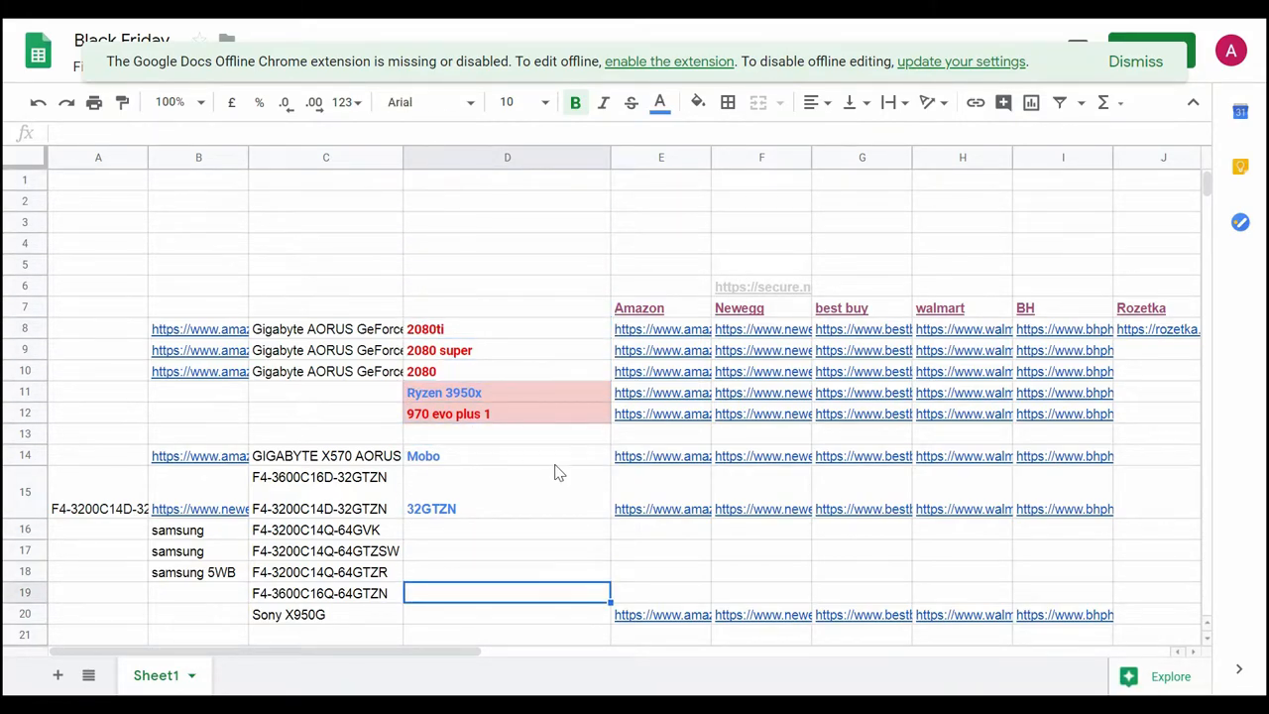
{"action": "left_click", "coordinate": [507, 308]}
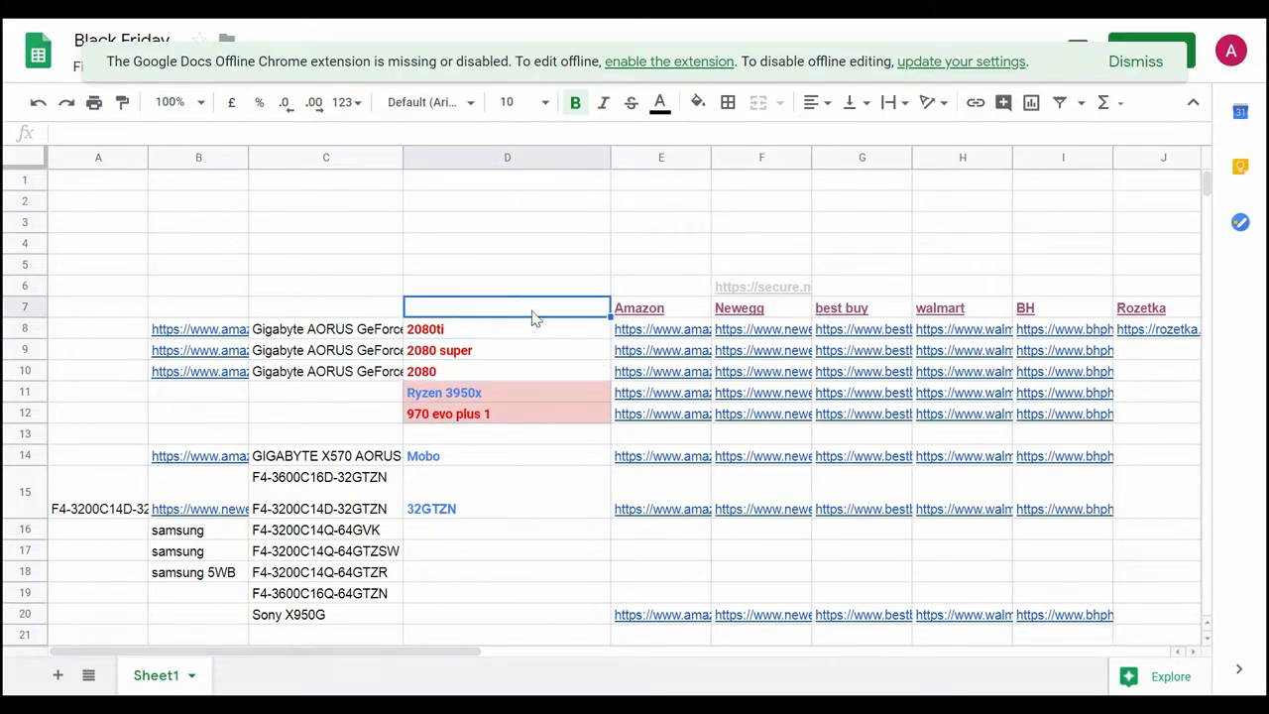
{"action": "mouse_move", "coordinate": [547, 325]}
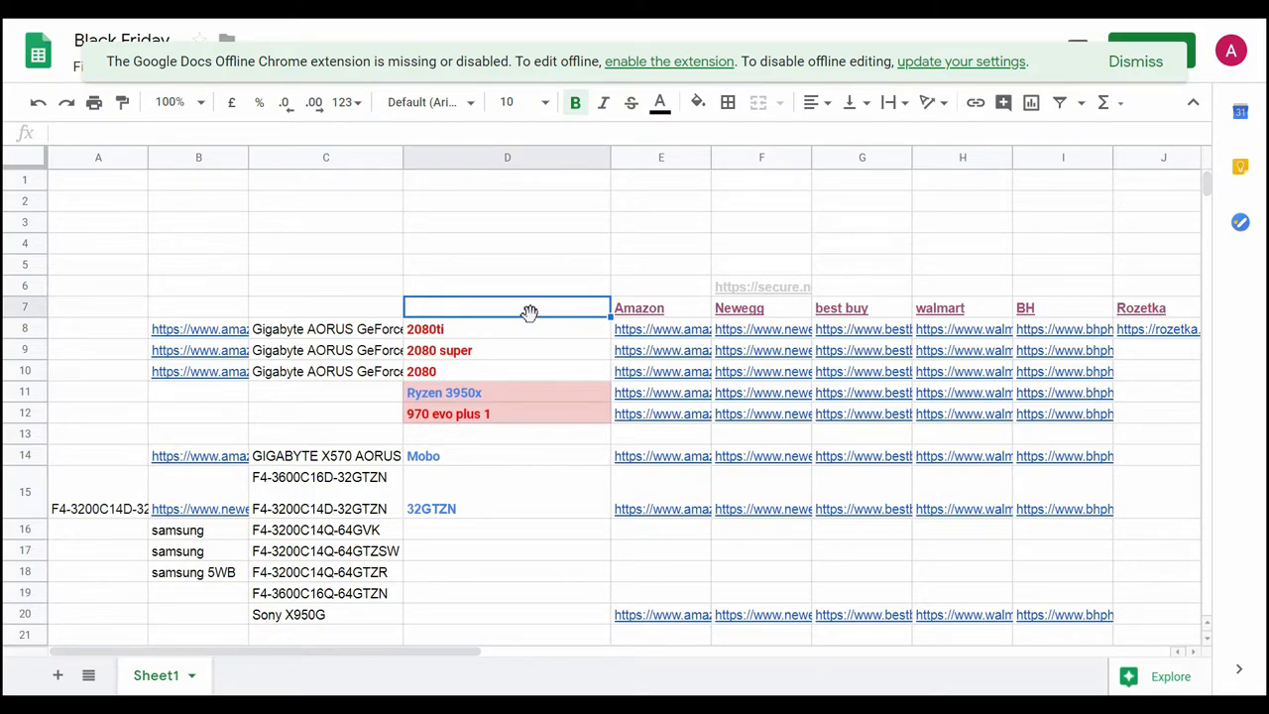
{"action": "mouse_move", "coordinate": [512, 305]}
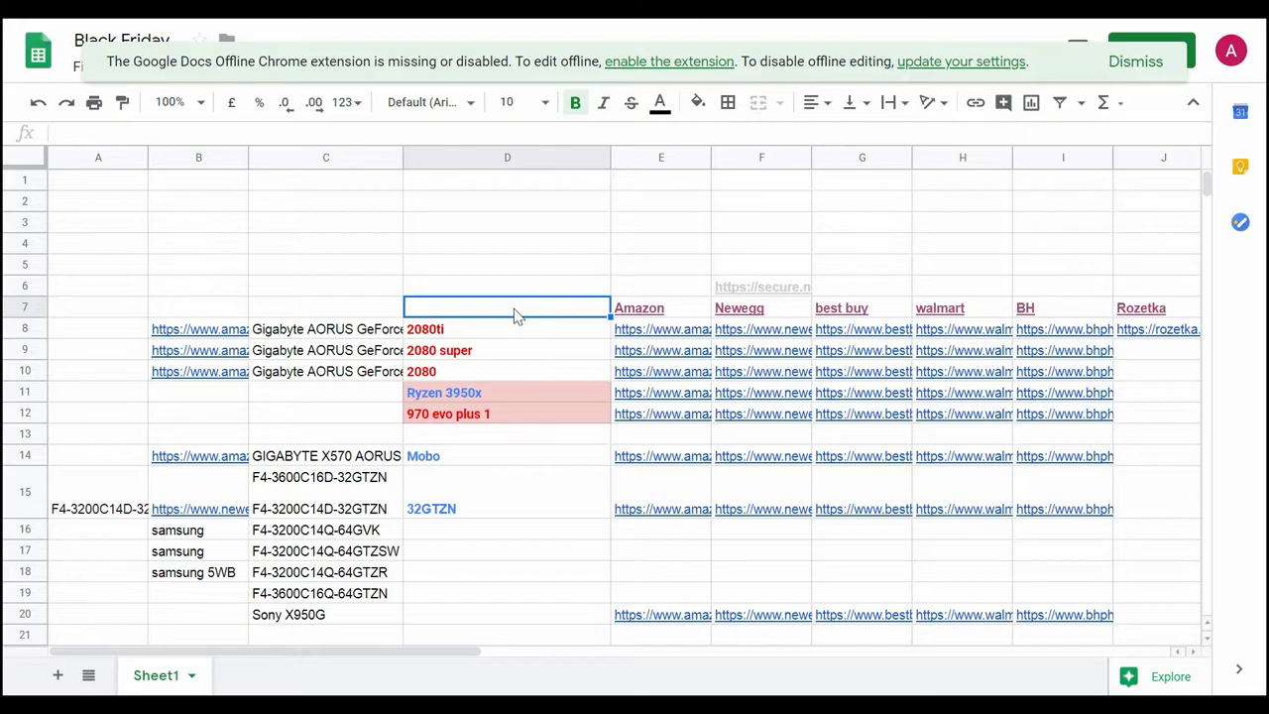
{"action": "left_click", "coordinate": [325, 285]}
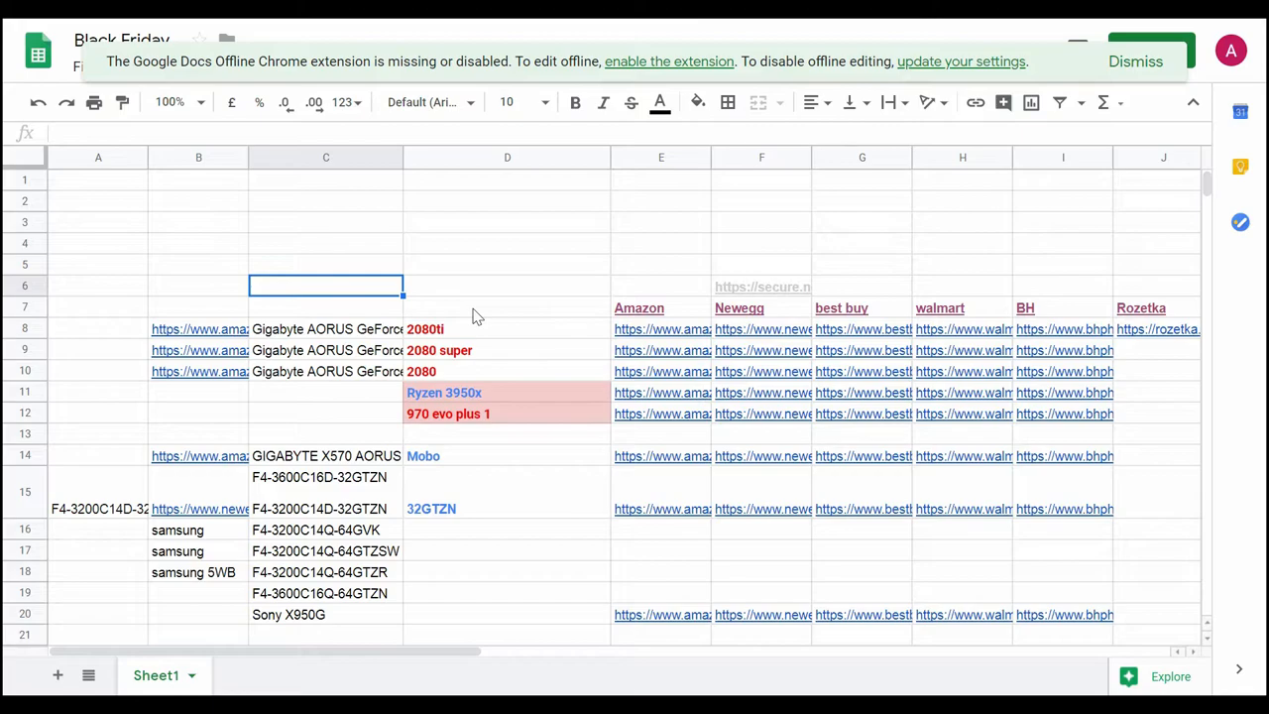
{"action": "left_click", "coordinate": [507, 158]}
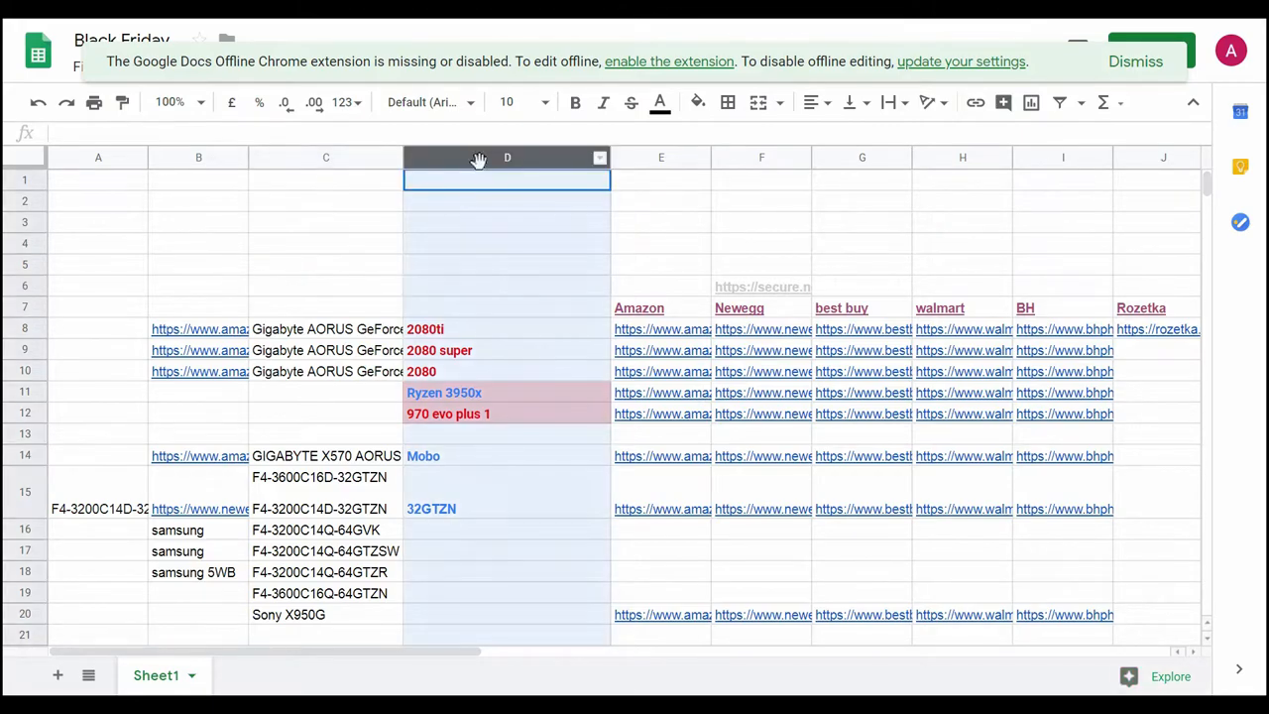
{"action": "left_click", "coordinate": [507, 571]}
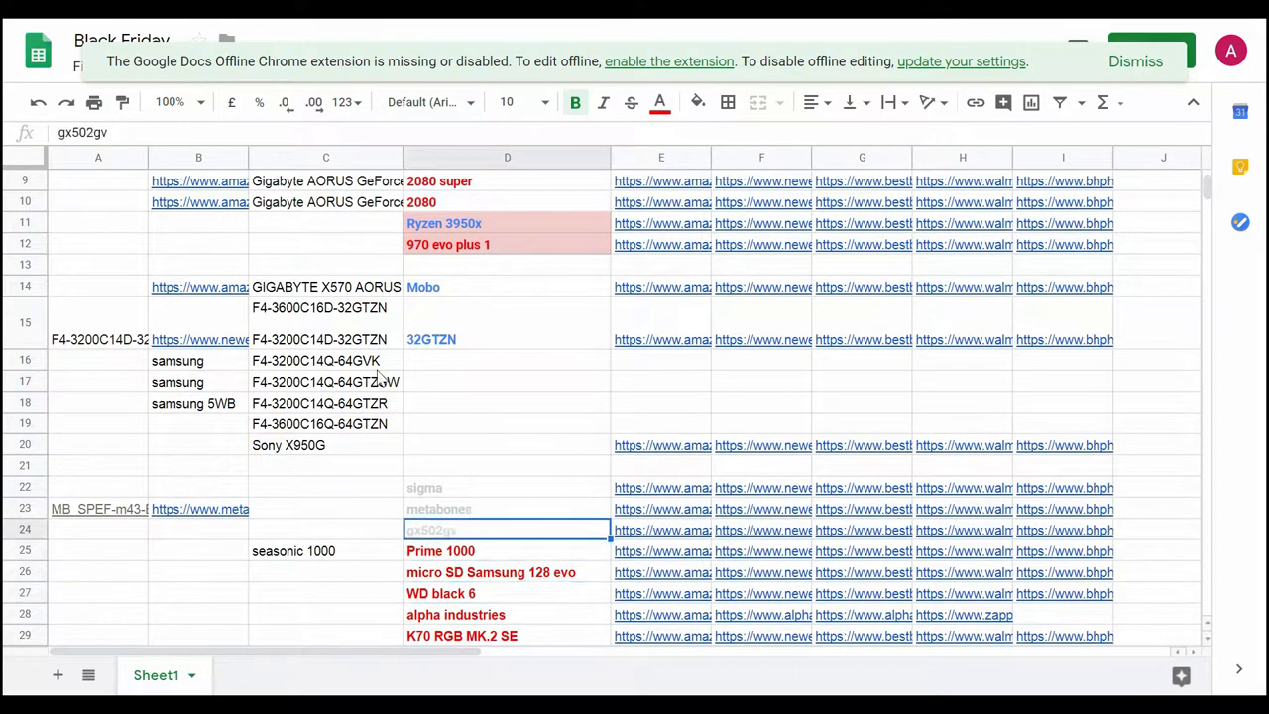
{"action": "left_click", "coordinate": [325, 156]}
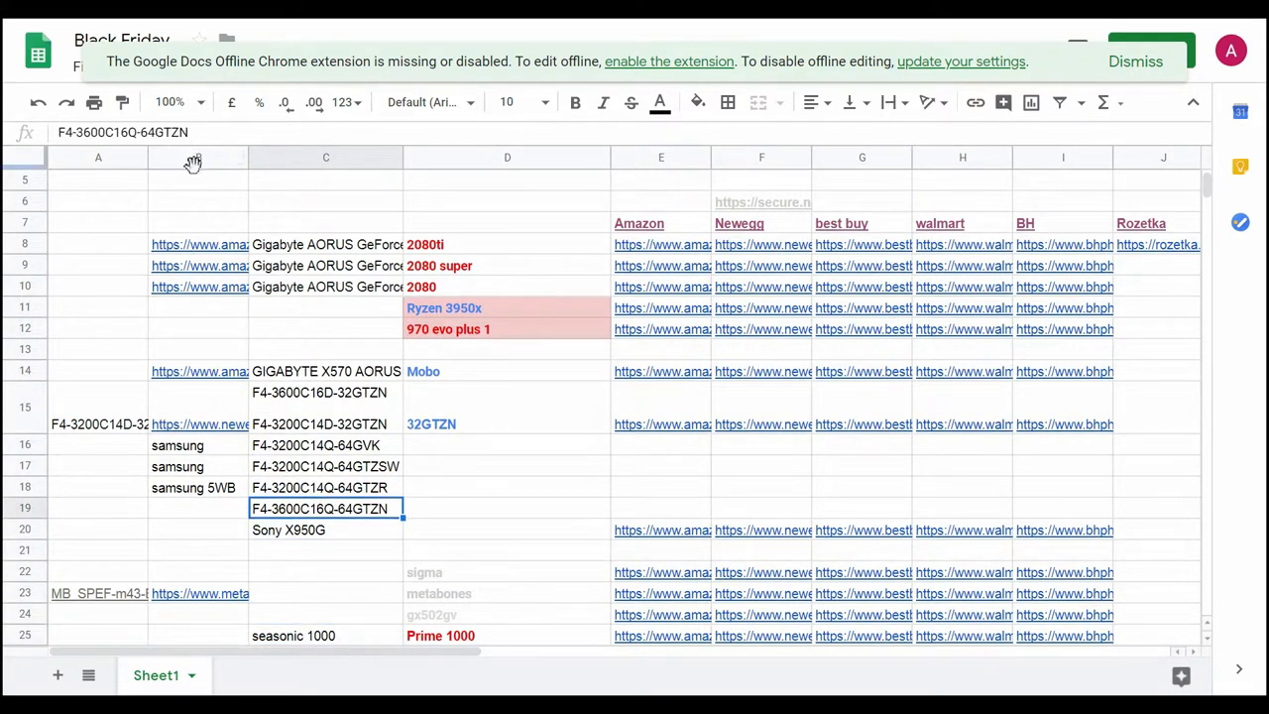
{"action": "left_click", "coordinate": [198, 156]}
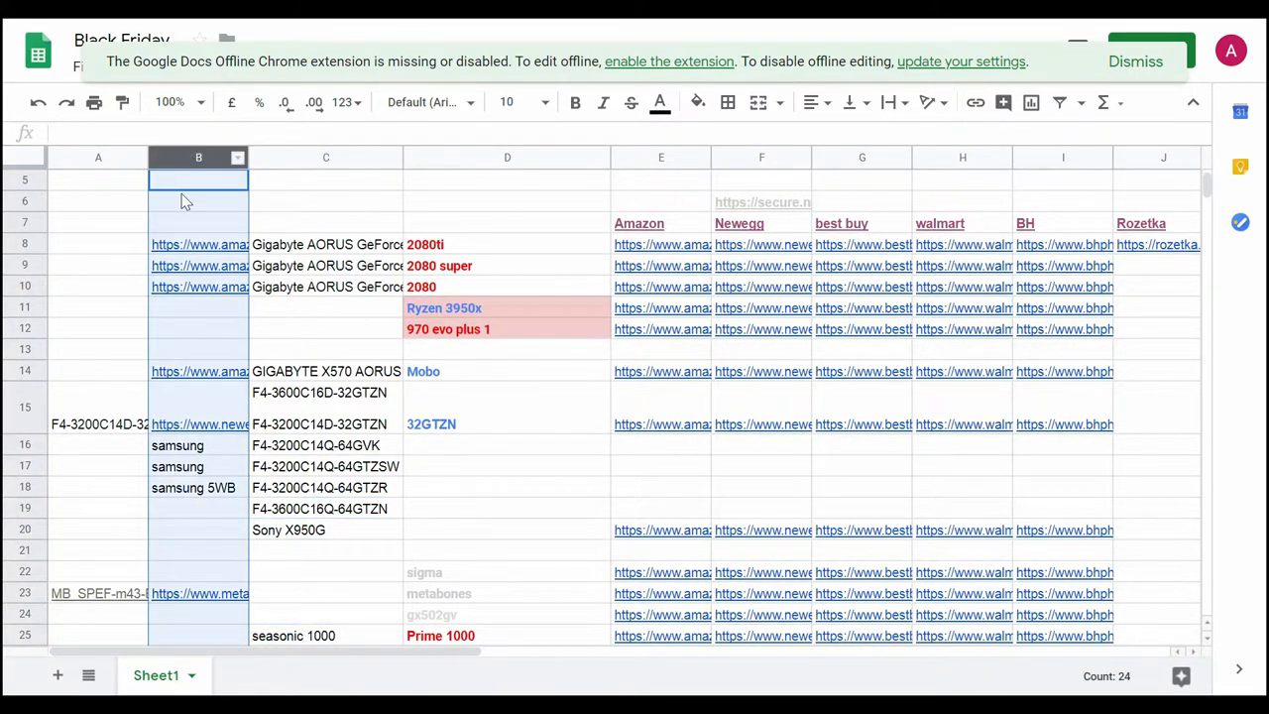
{"action": "left_click", "coordinate": [761, 179]}
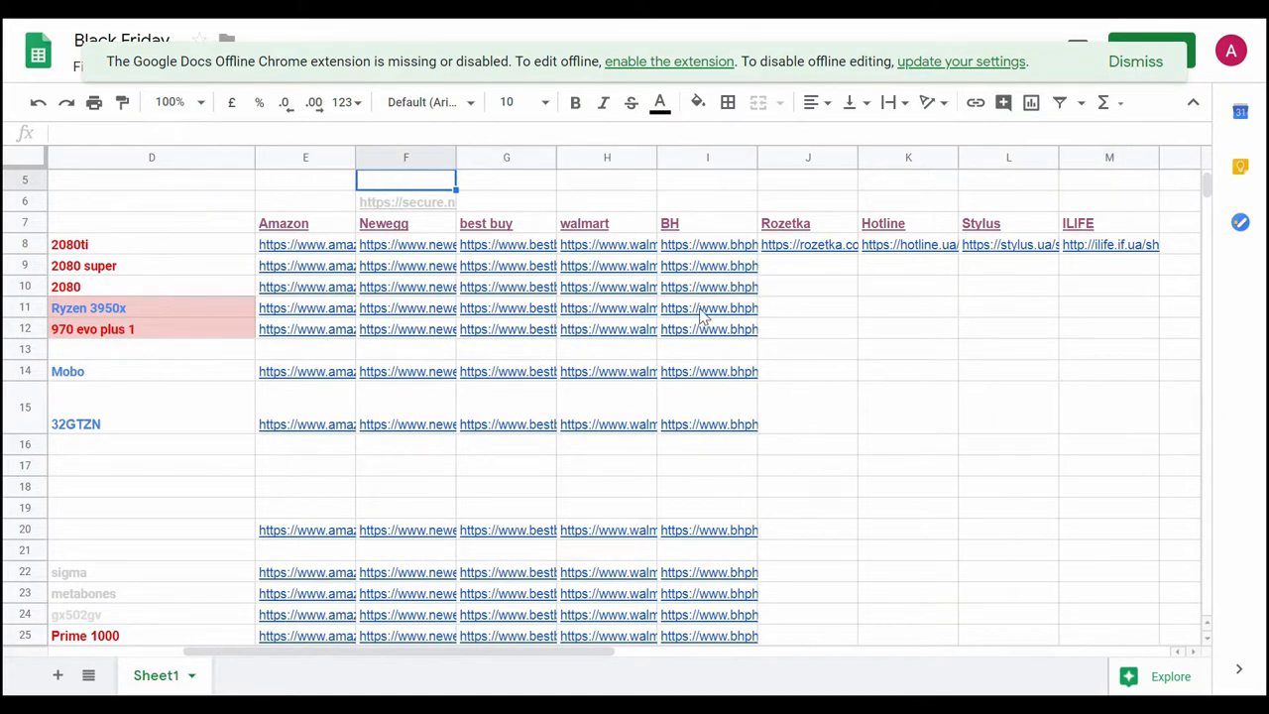
{"action": "scroll", "scroll_direction": "left", "scroll_amount": 3}
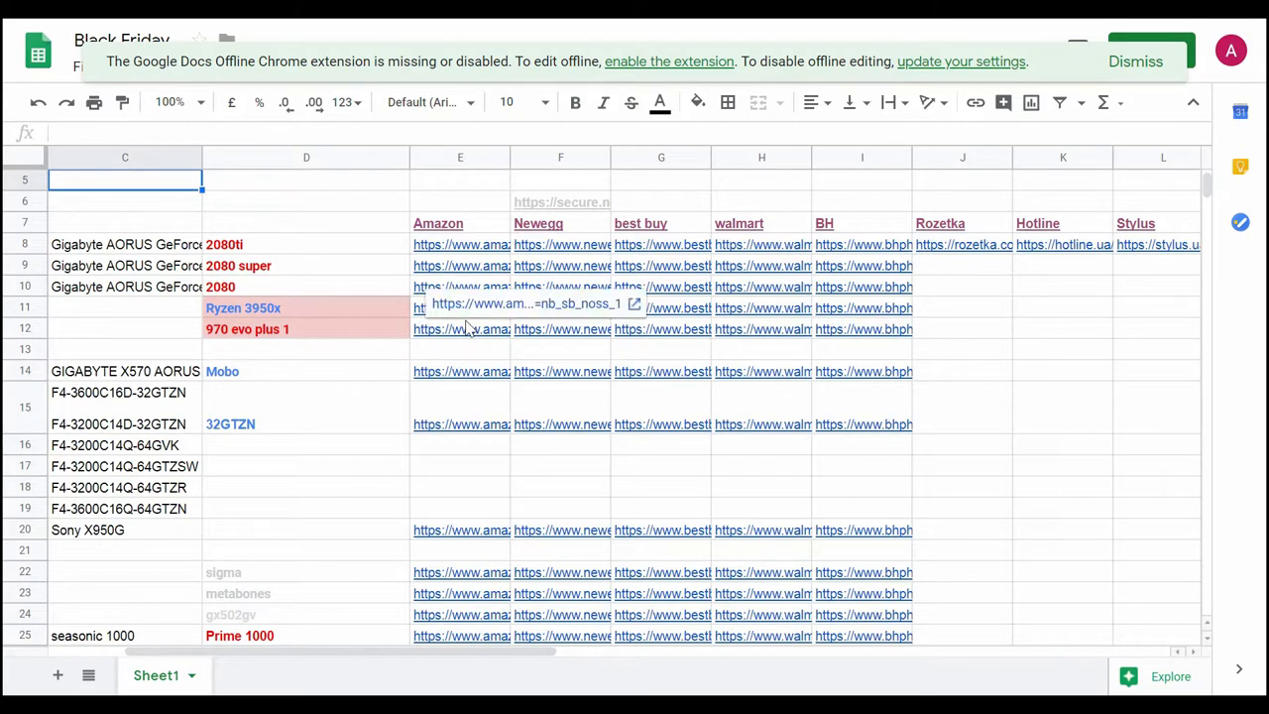
{"action": "left_click", "coordinate": [460, 349]}
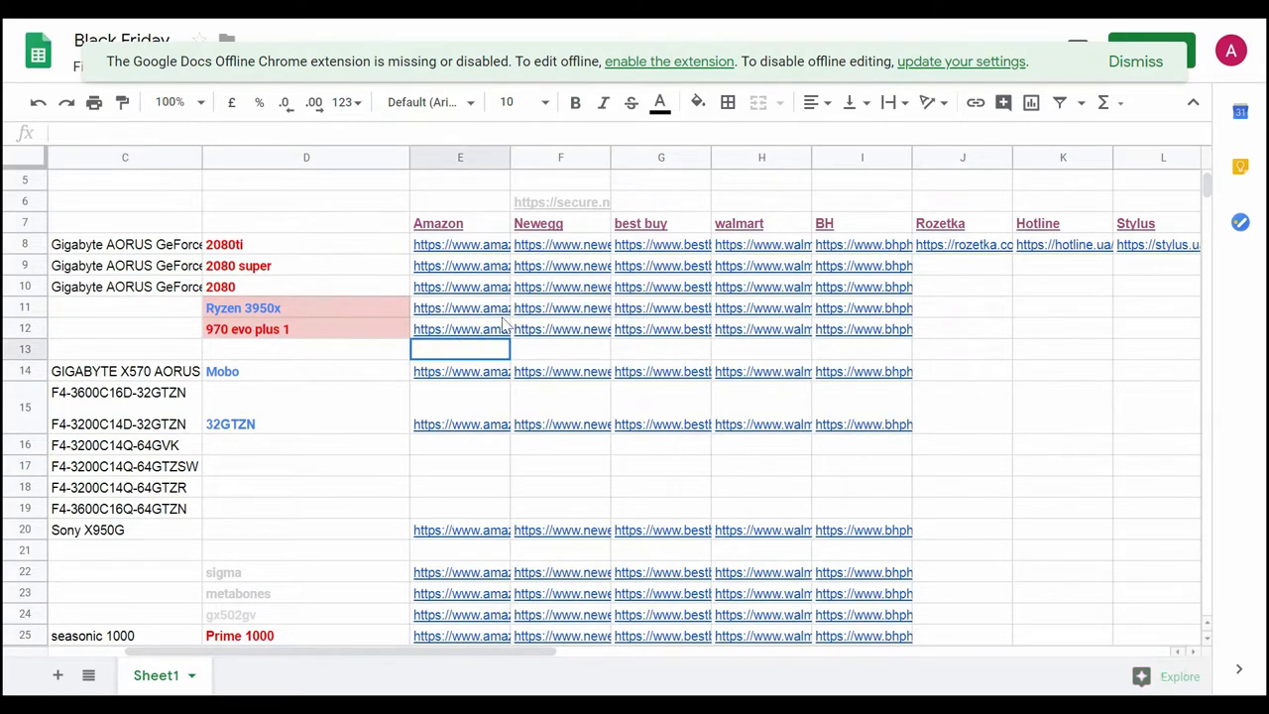
{"action": "left_click", "coordinate": [860, 485]}
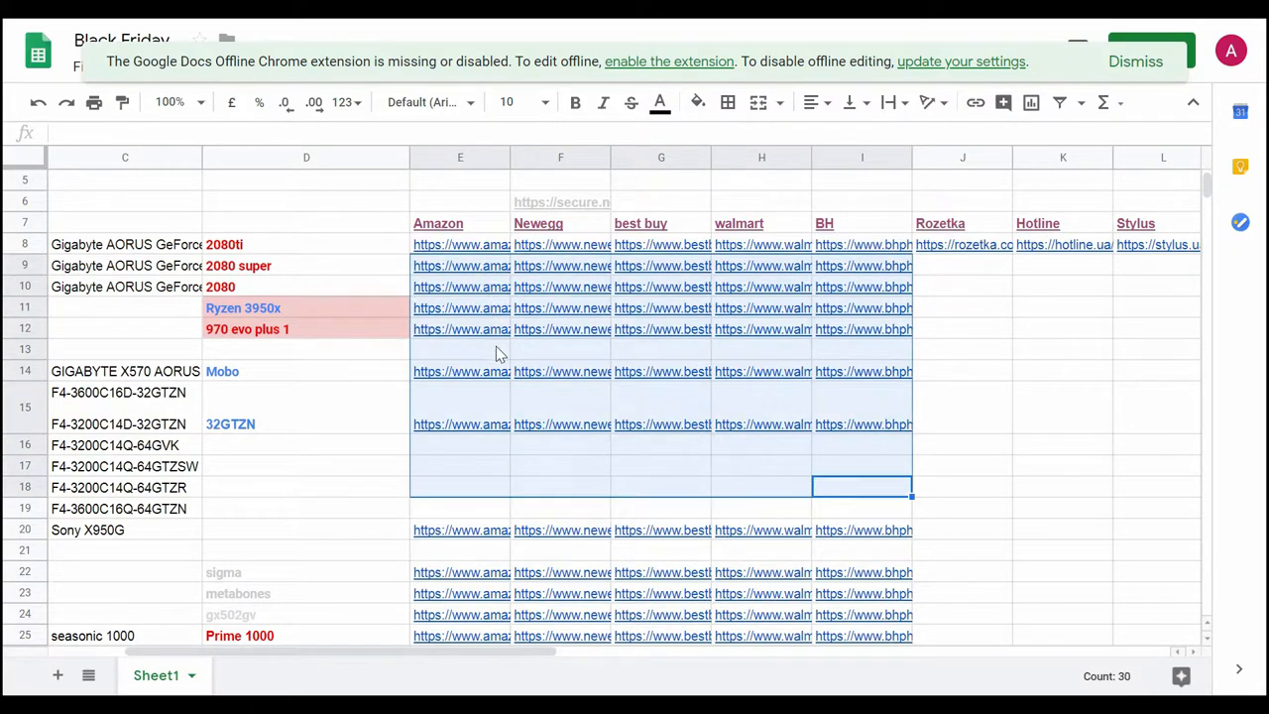
{"action": "left_click", "coordinate": [460, 593]}
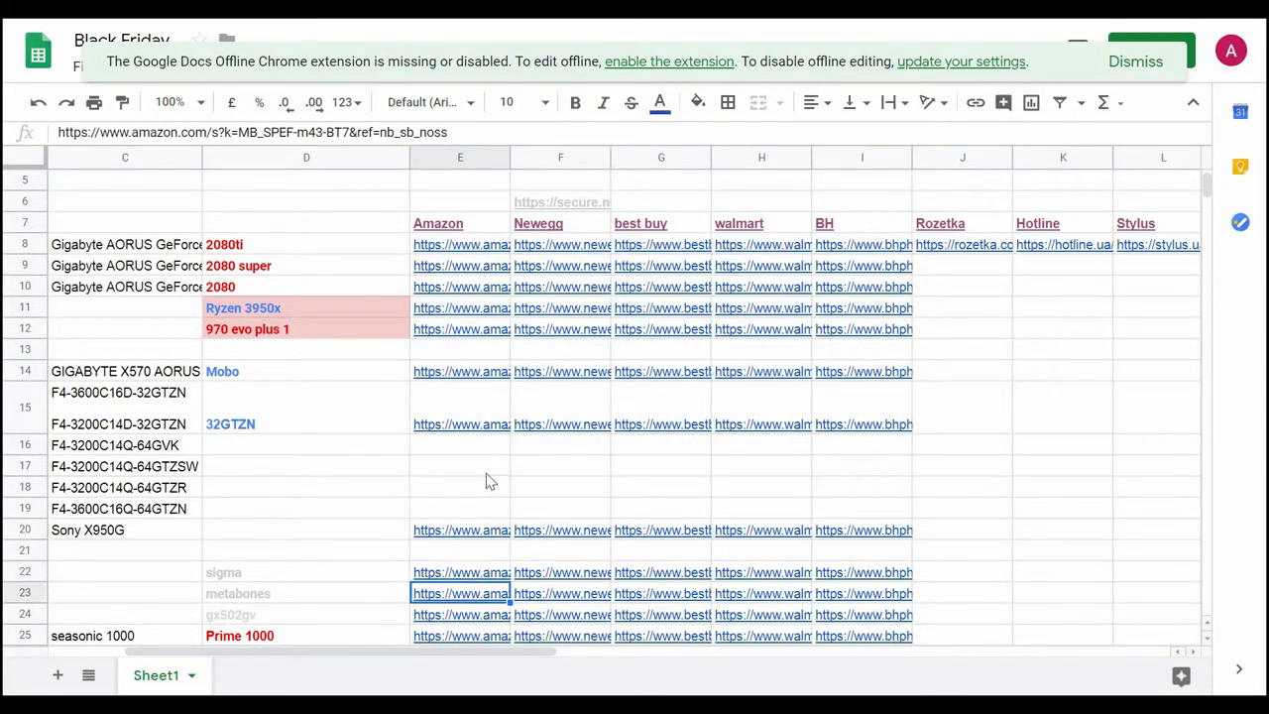
{"action": "scroll", "scroll_direction": "down", "scroll_amount": 3}
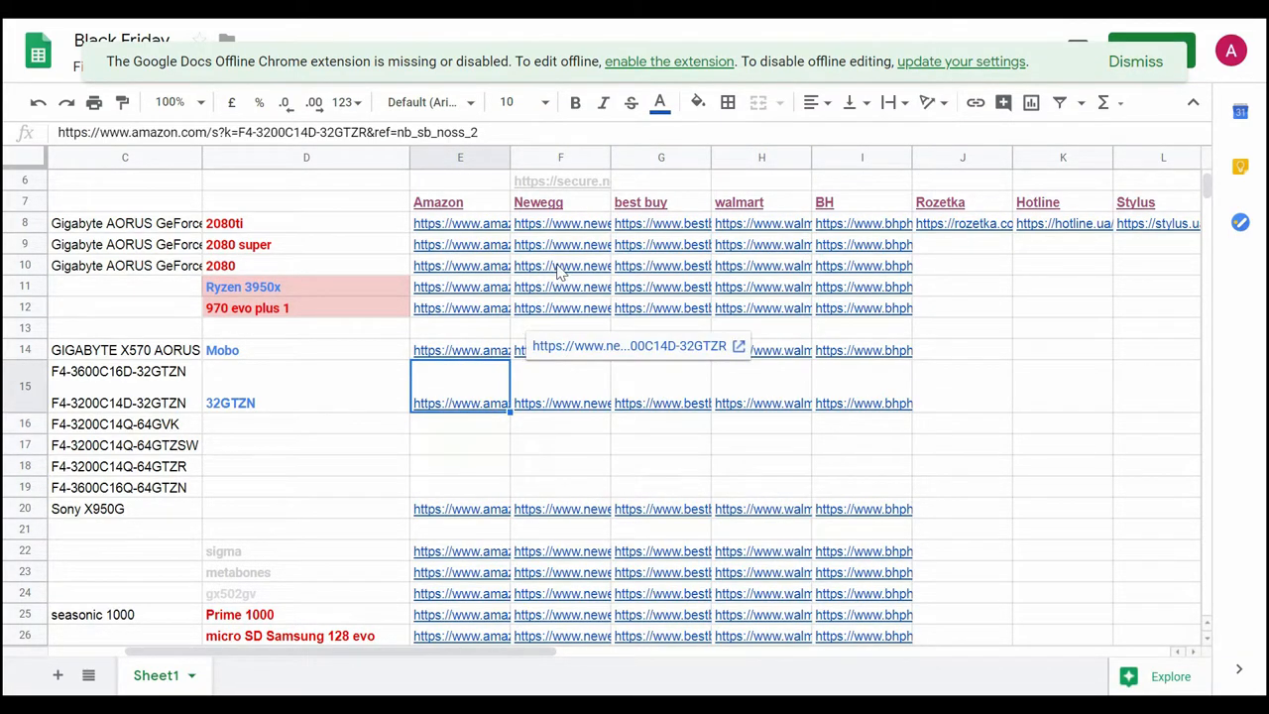
{"action": "mouse_move", "coordinate": [275, 360]}
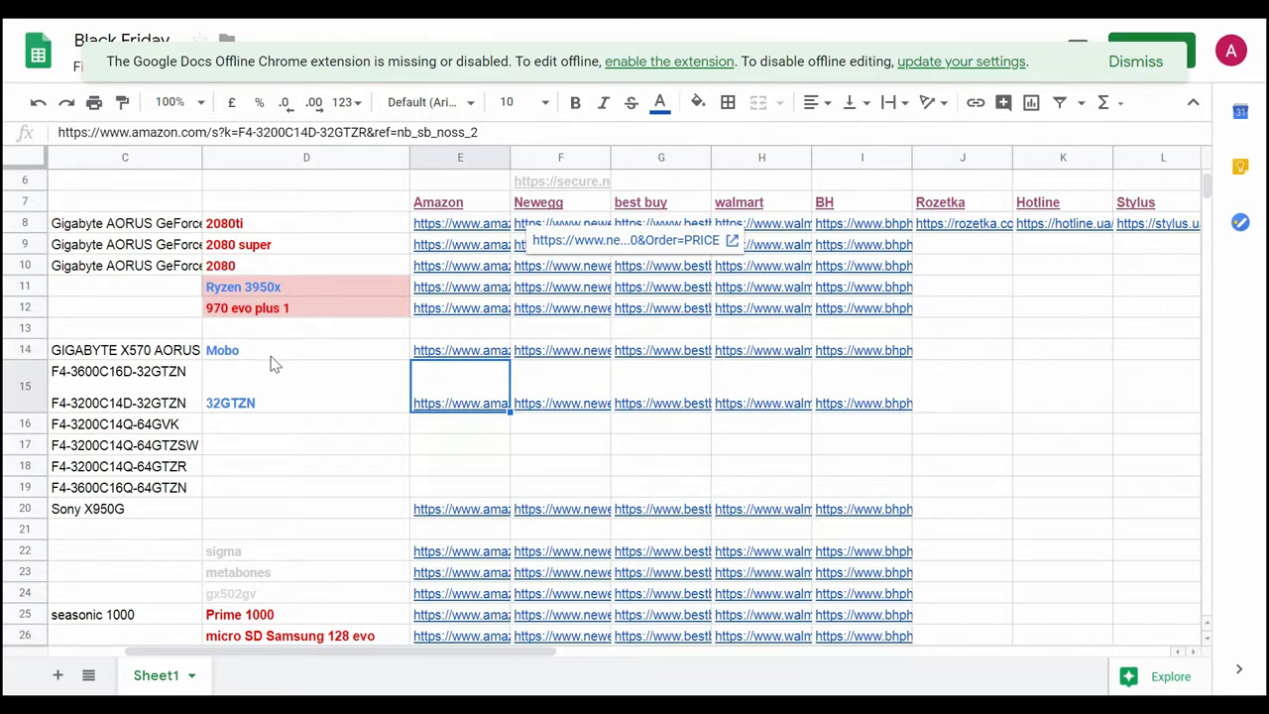
{"action": "left_click", "coordinate": [238, 244]}
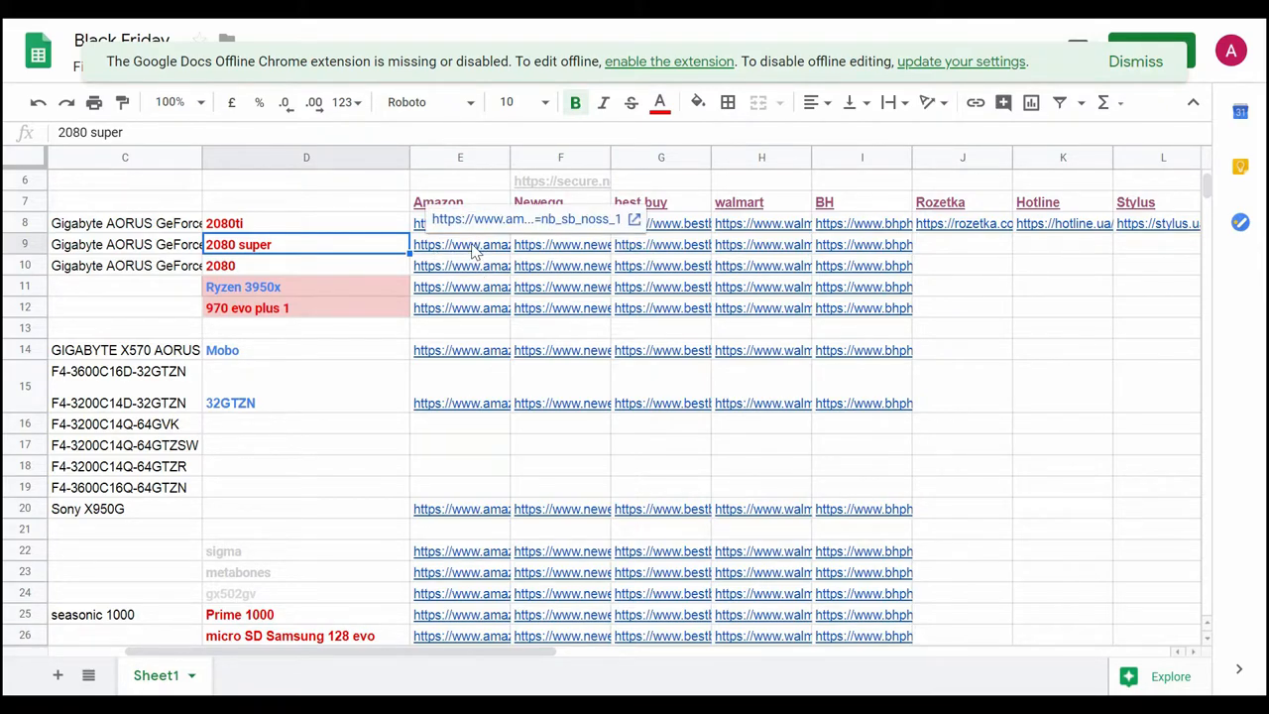
Step: Open the 2080 super row's Amazon link and scan the RTX 2080 Super listings and prices
{"action": "left_click", "coordinate": [460, 246]}
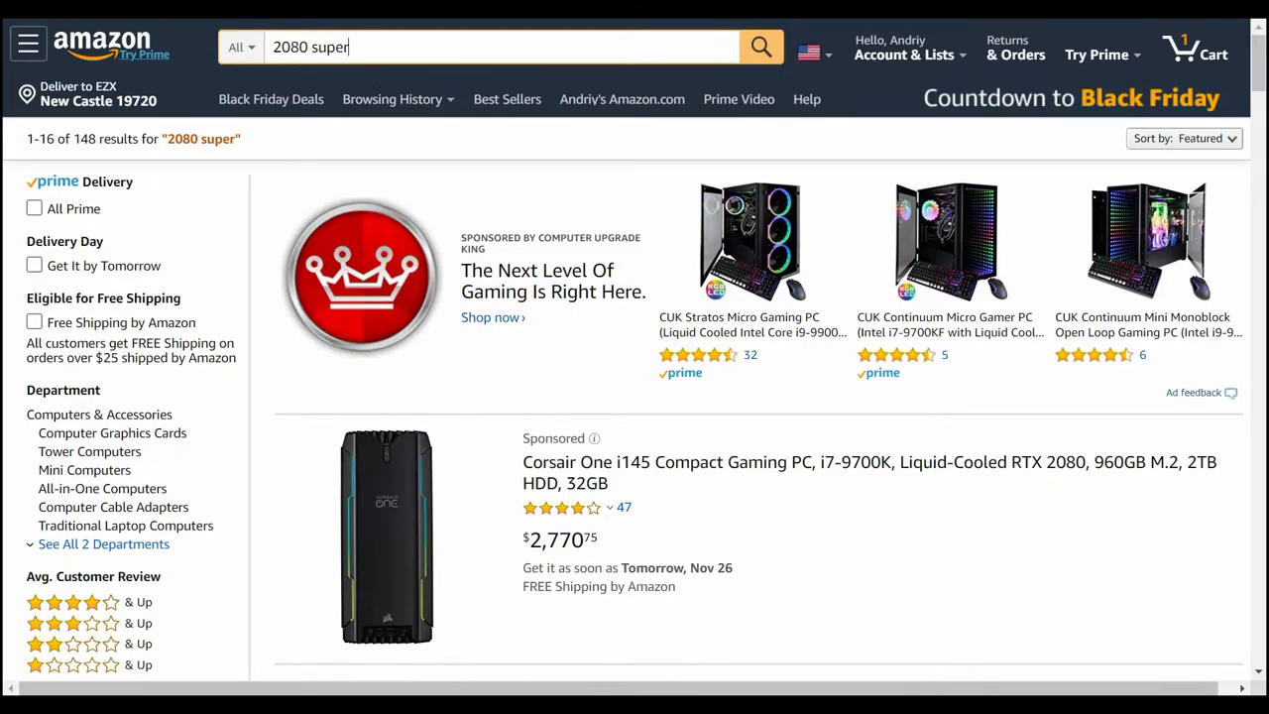
{"action": "mouse_move", "coordinate": [418, 214]}
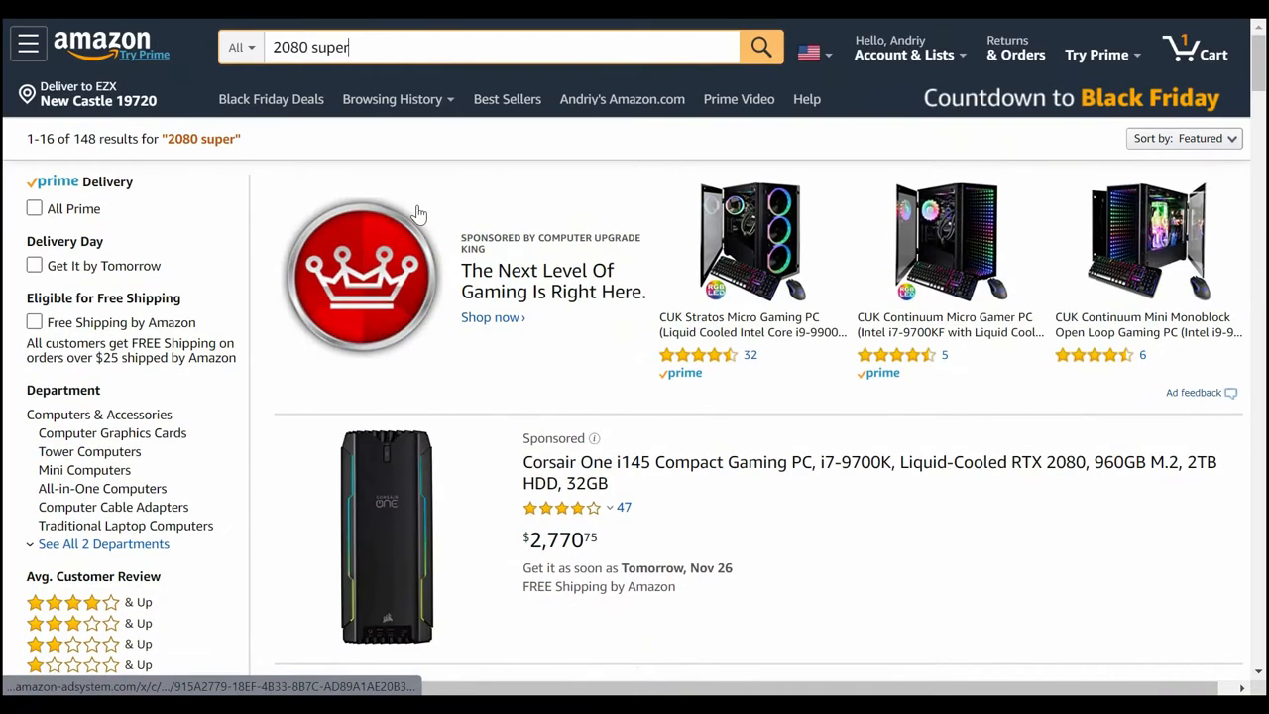
{"action": "mouse_move", "coordinate": [317, 220]}
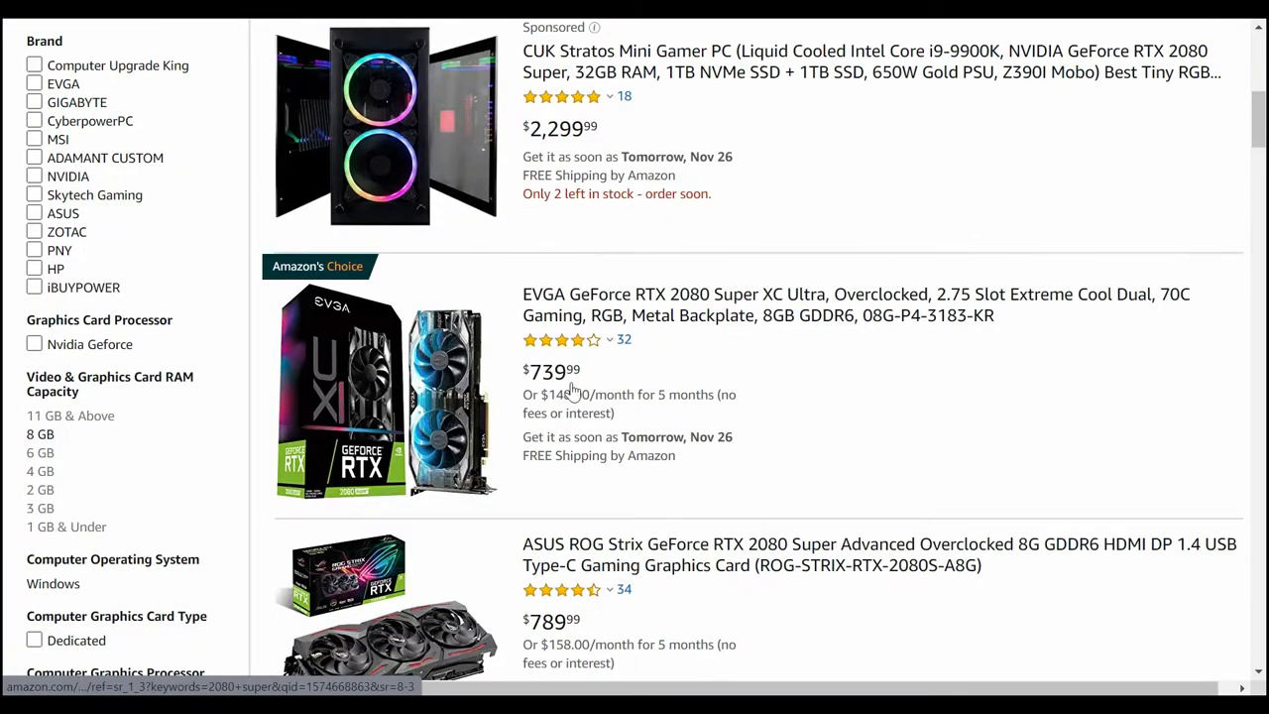
{"action": "scroll", "scroll_direction": "down", "scroll_amount": 3}
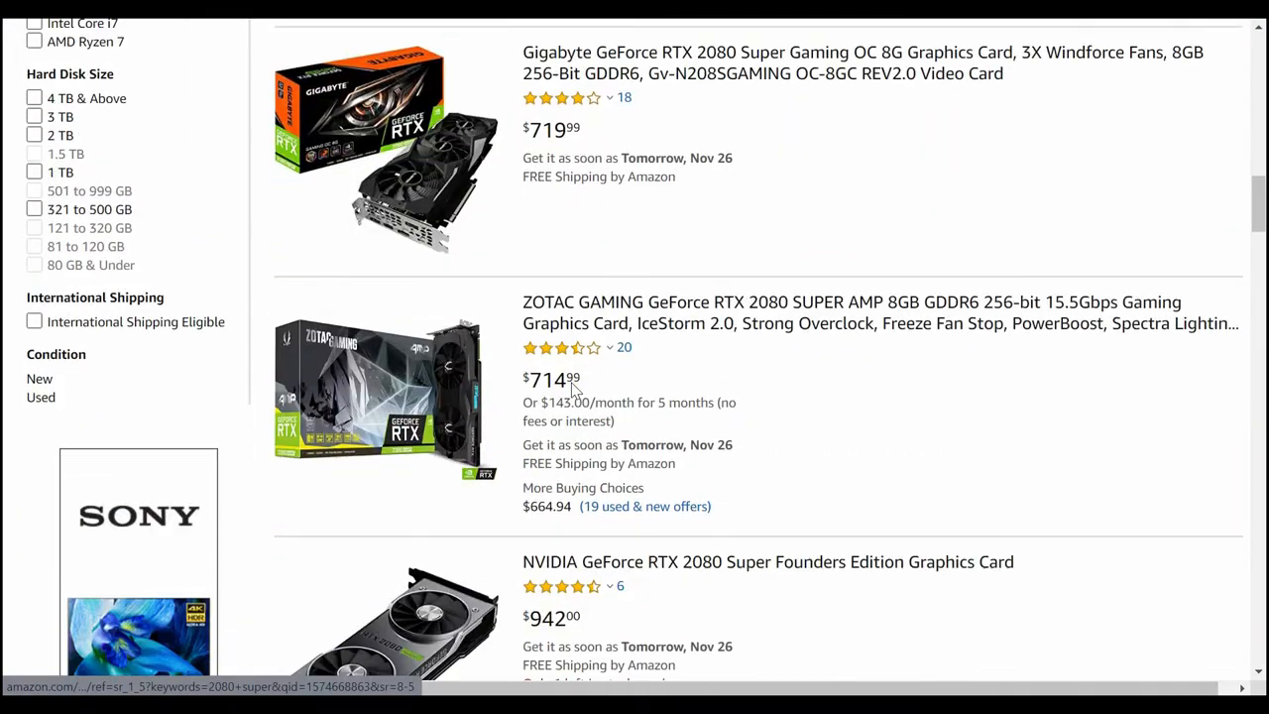
{"action": "scroll", "scroll_direction": "up", "scroll_amount": 3}
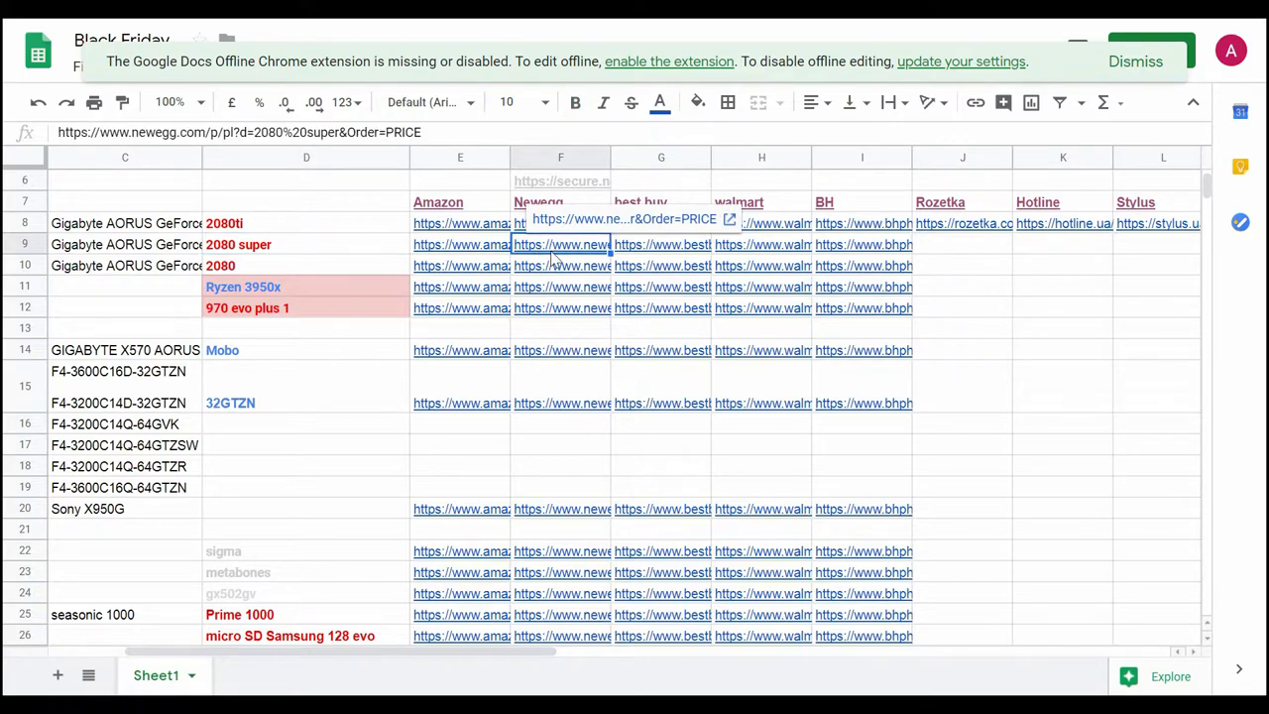
{"action": "mouse_move", "coordinate": [575, 222]}
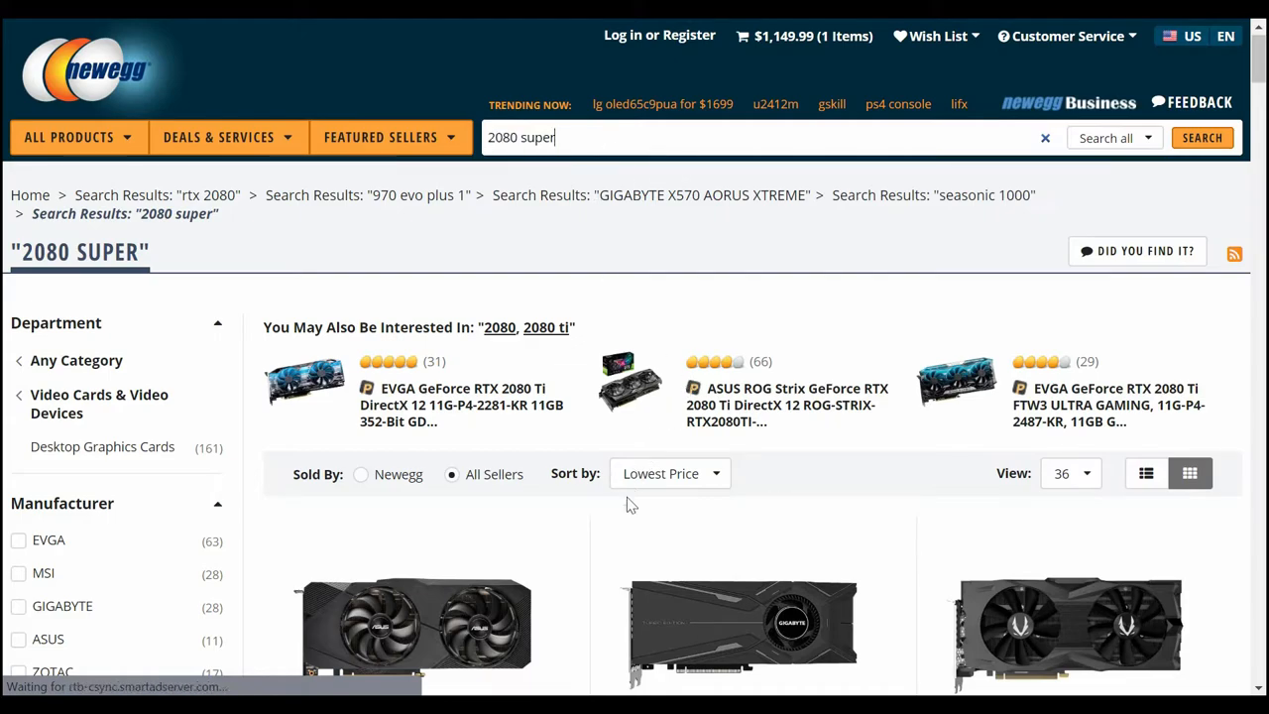
Step: Keep the 2080 super search results ordered by Lowest Price
{"action": "left_click", "coordinate": [670, 471]}
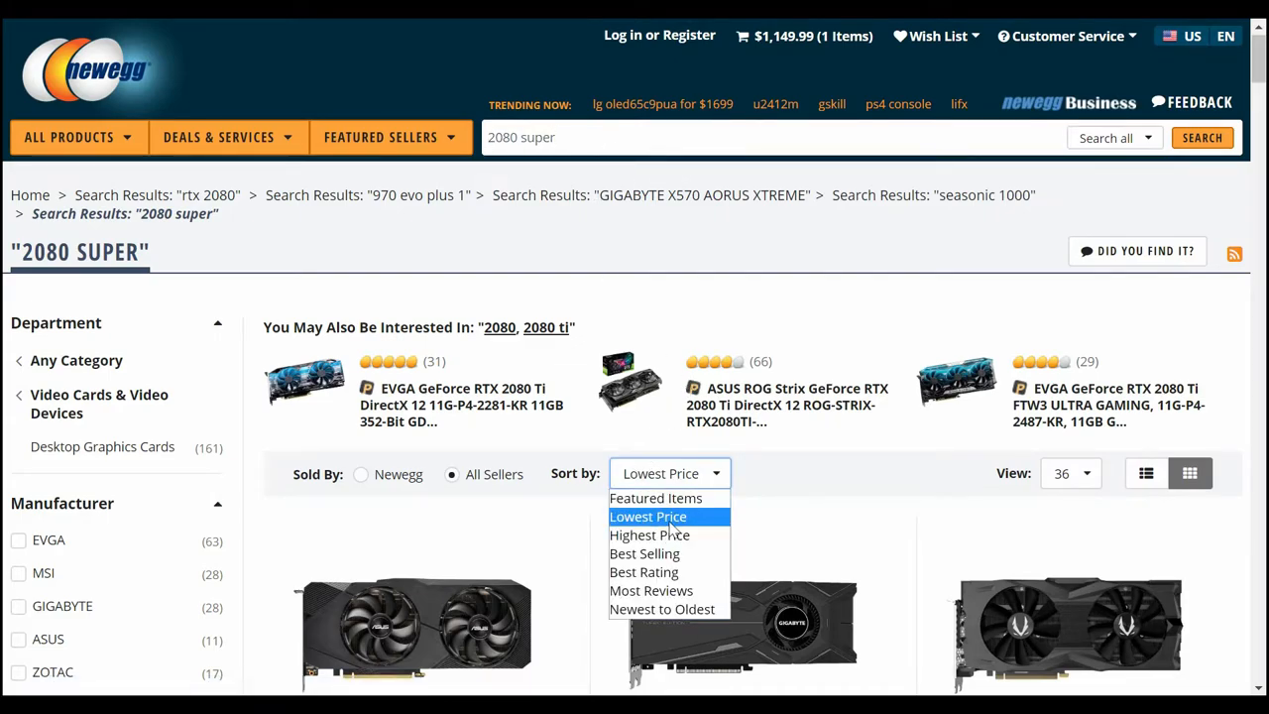
{"action": "mouse_move", "coordinate": [690, 525]}
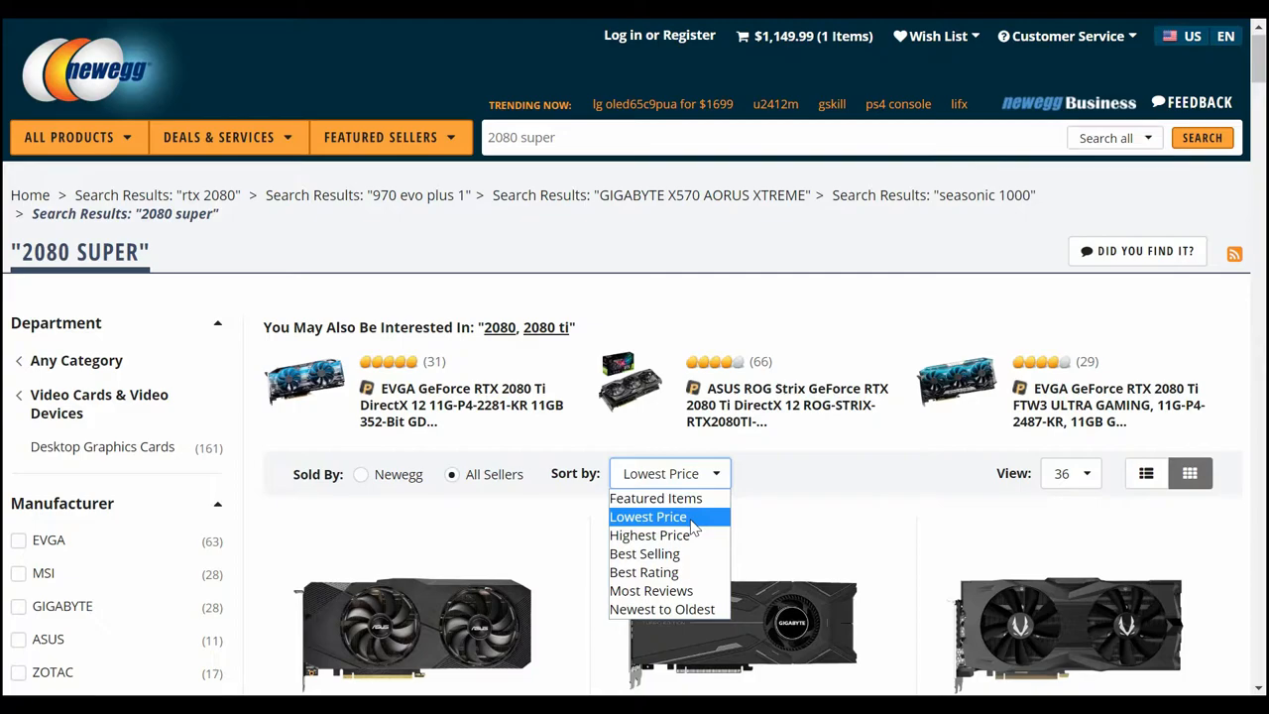
{"action": "left_click", "coordinate": [648, 515]}
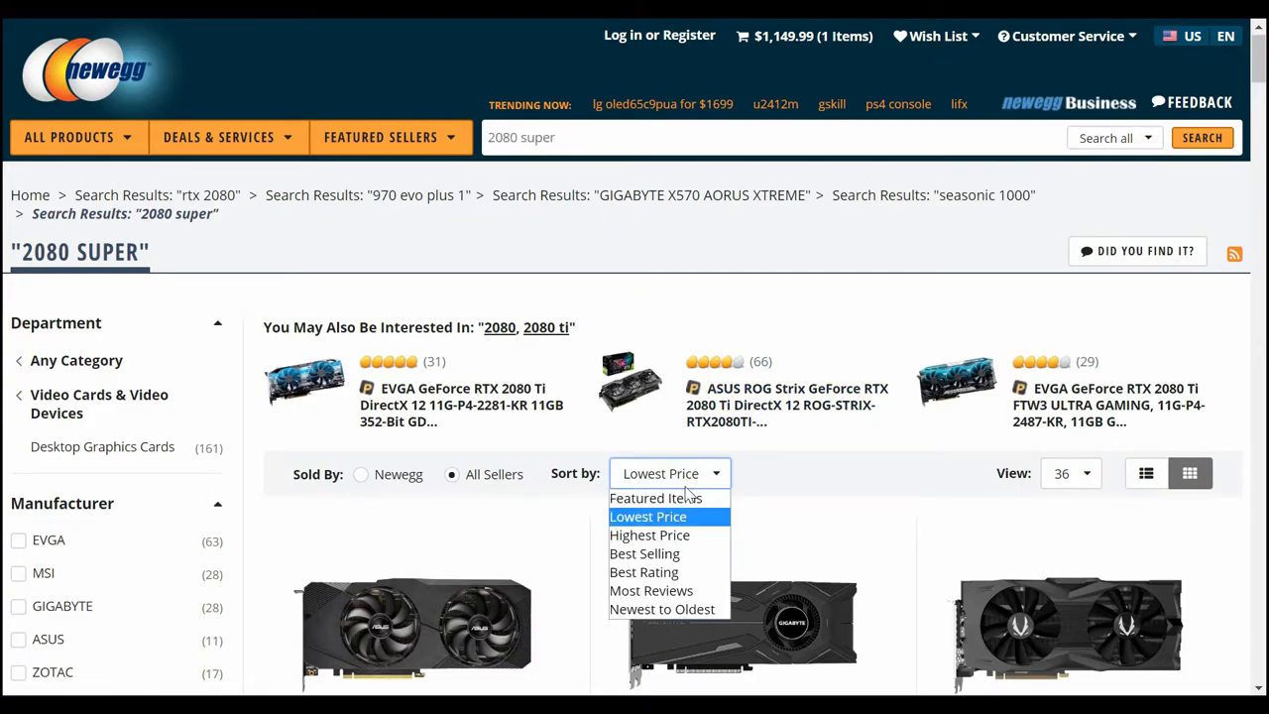
{"action": "left_click", "coordinate": [646, 516]}
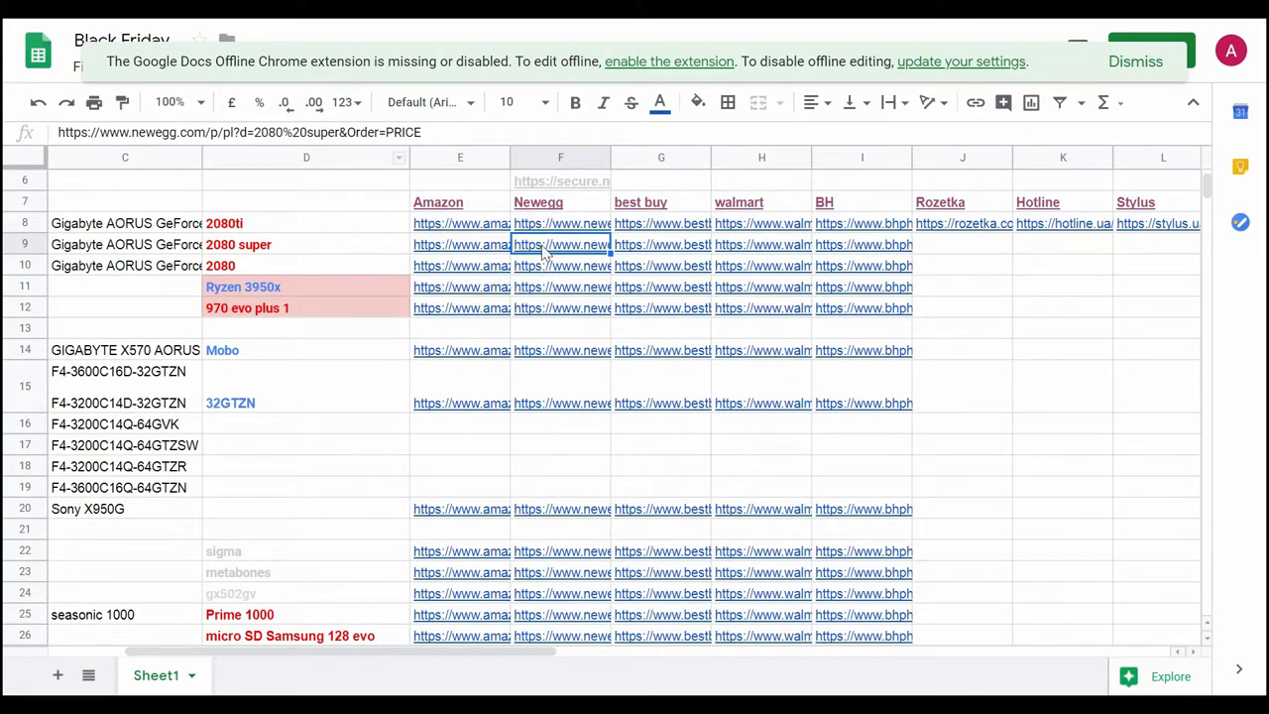
Step: Open the next store's price-sorted 2080 super search and scan its listings
{"action": "left_click", "coordinate": [561, 246]}
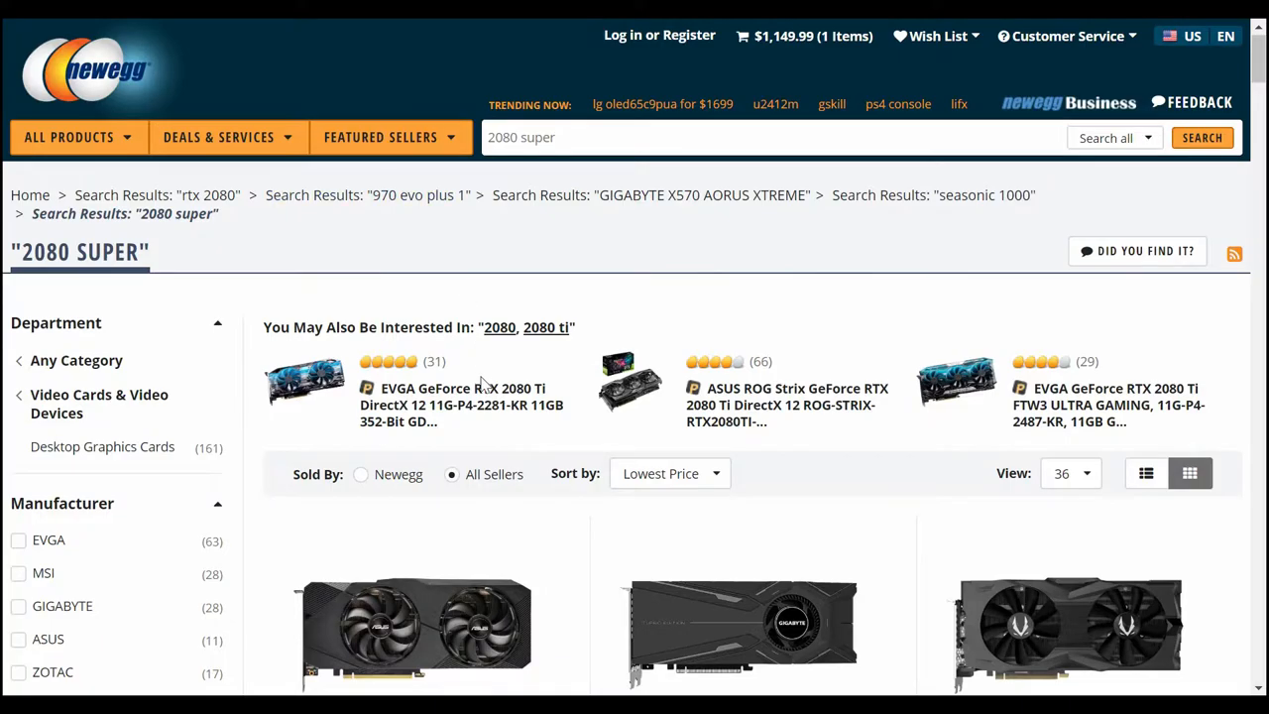
{"action": "scroll", "scroll_direction": "down", "scroll_amount": 3}
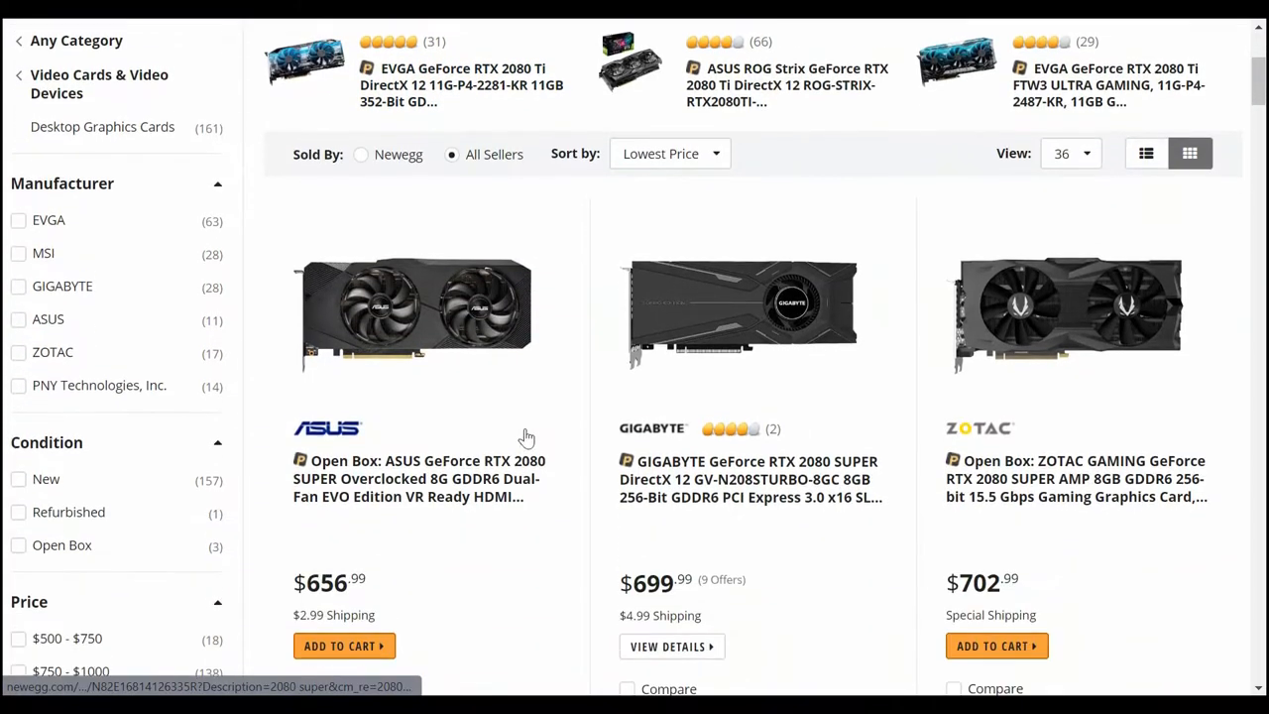
{"action": "scroll", "scroll_direction": "down", "scroll_amount": 3}
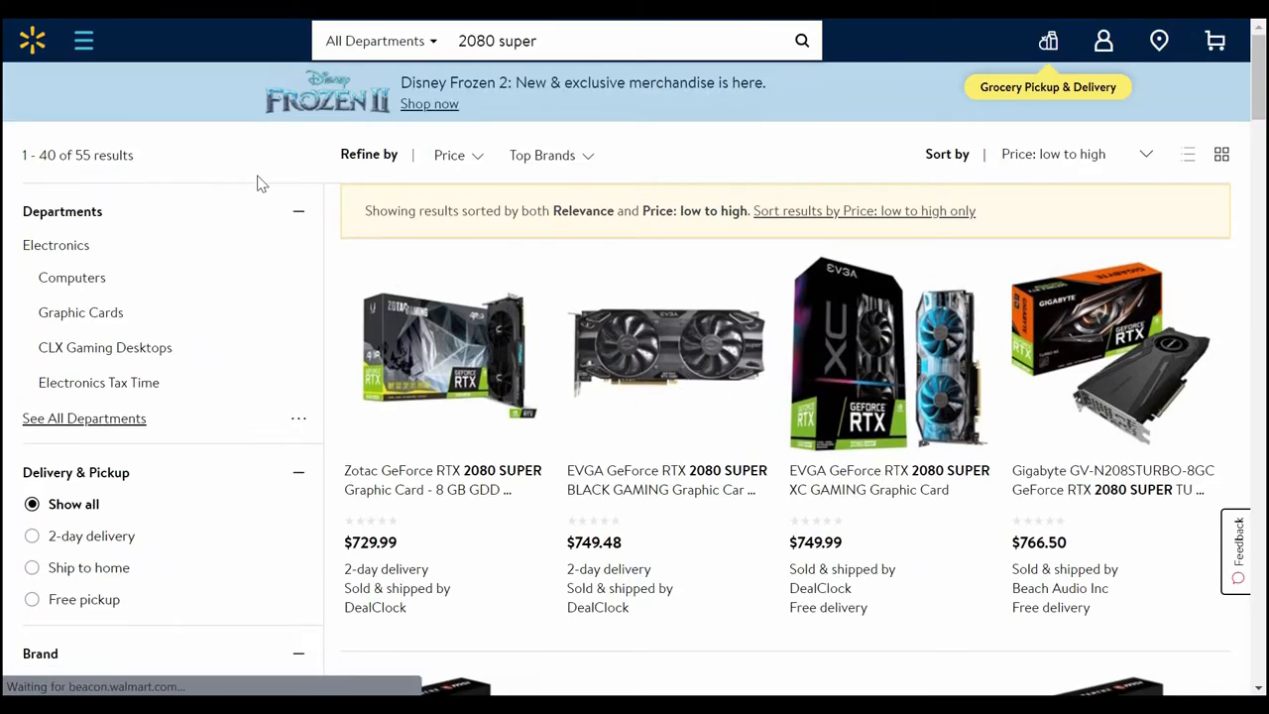
Step: Select the K70 RGB MK.2 SE keyboard row and follow its Best Buy search link
{"action": "scroll", "scroll_direction": "down", "scroll_amount": 3}
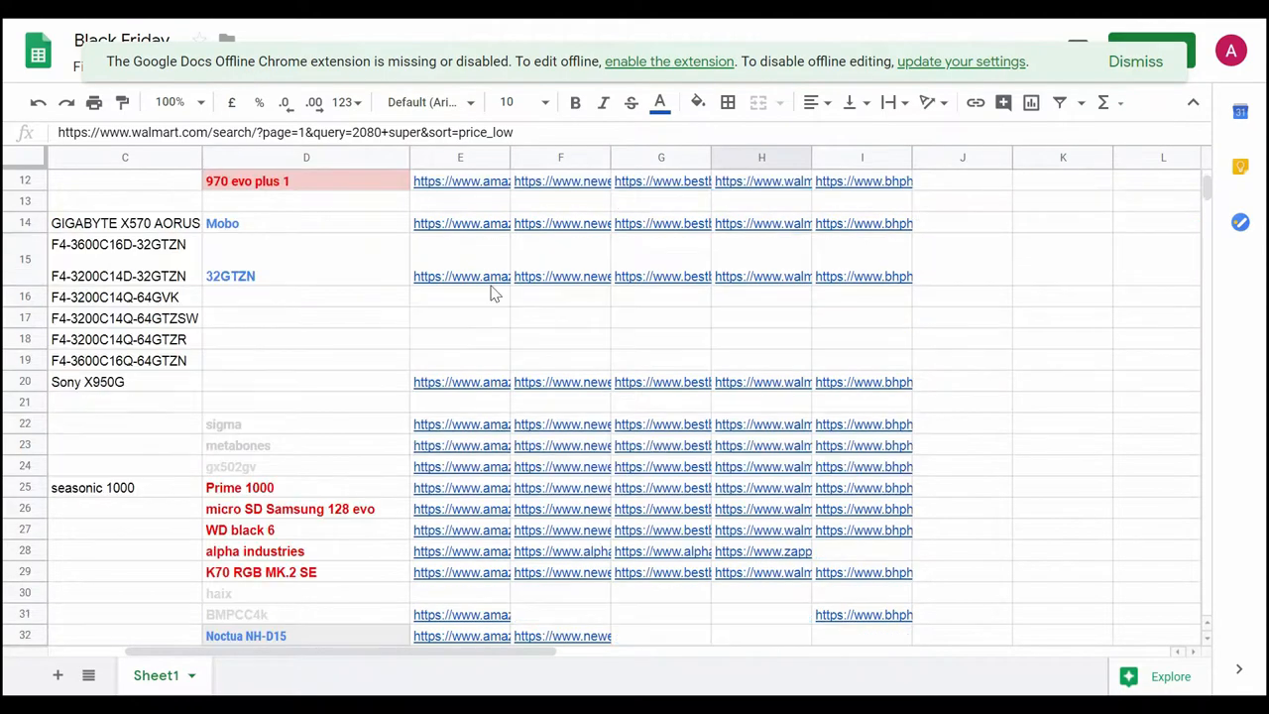
{"action": "scroll", "scroll_direction": "down", "scroll_amount": 3}
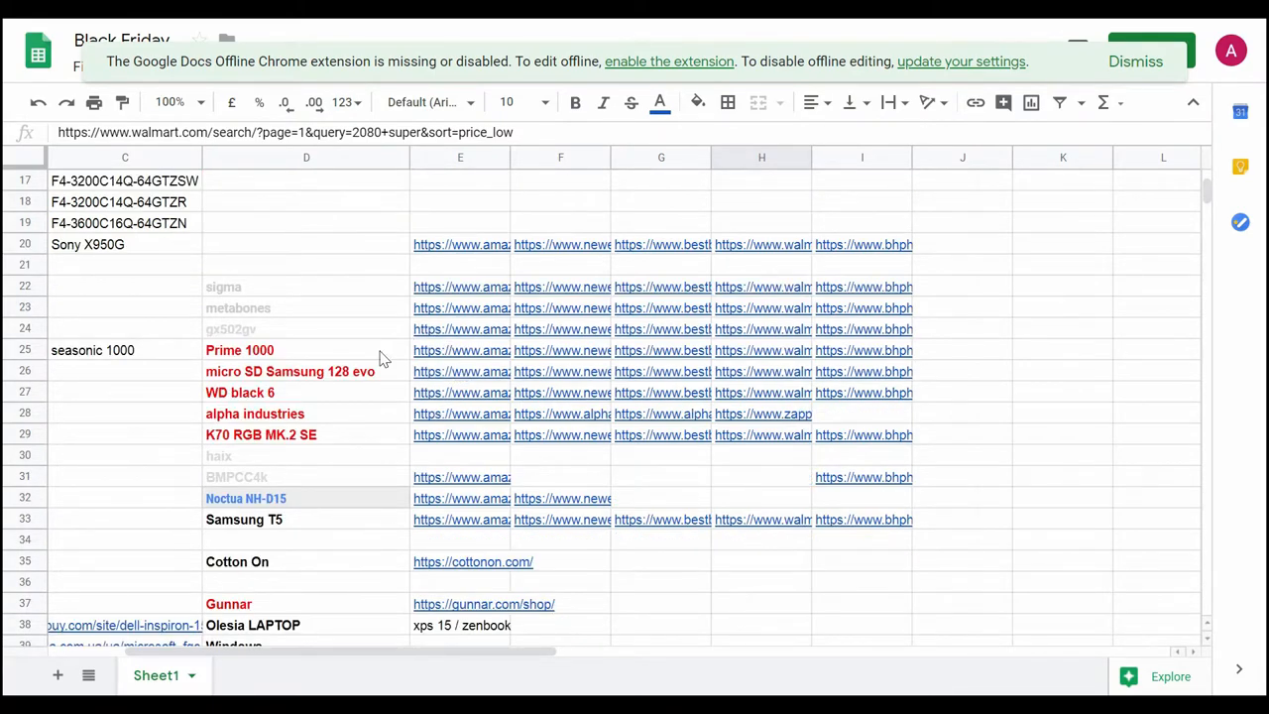
{"action": "left_click", "coordinate": [305, 434]}
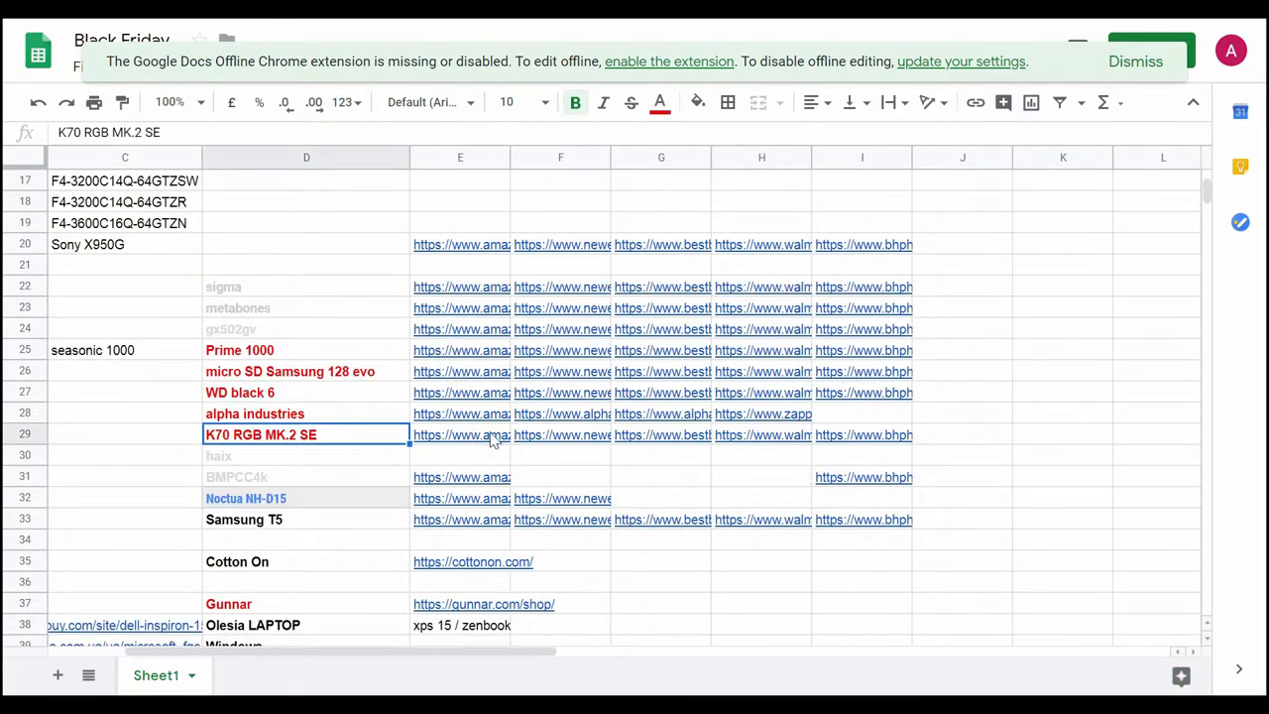
{"action": "scroll", "scroll_direction": "up", "scroll_amount": 3}
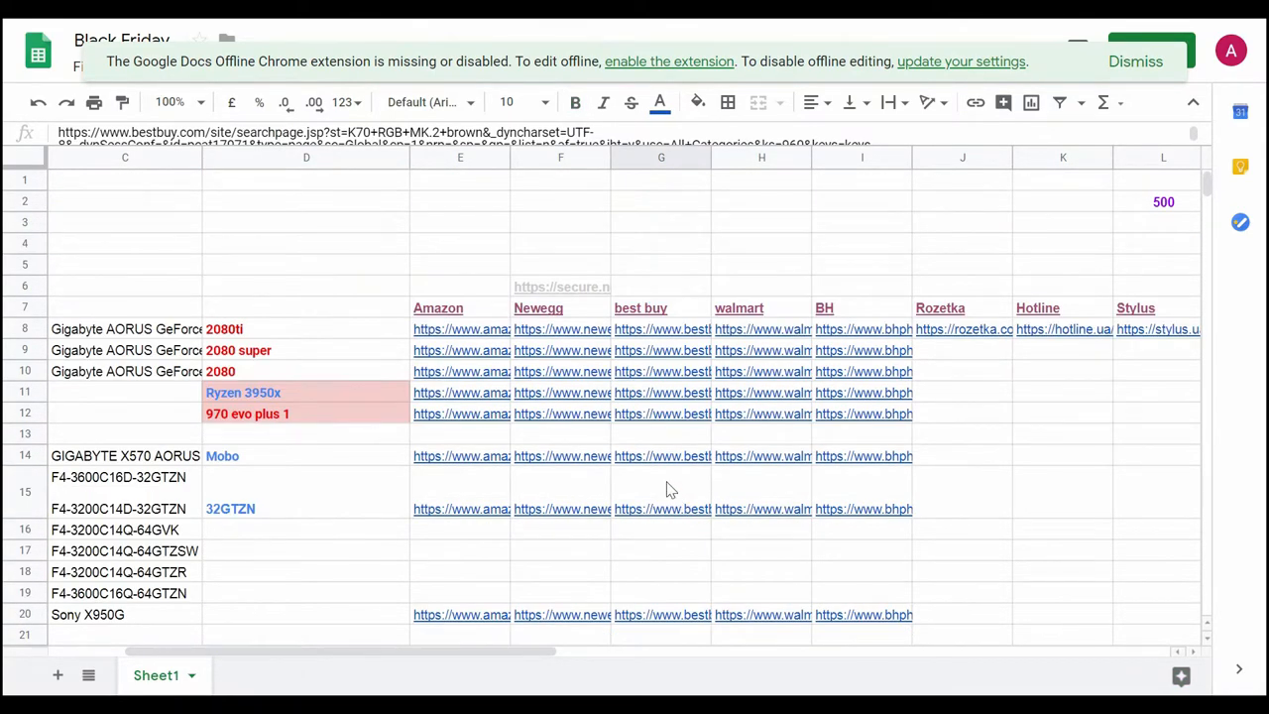
{"action": "scroll", "scroll_direction": "down", "scroll_amount": 3}
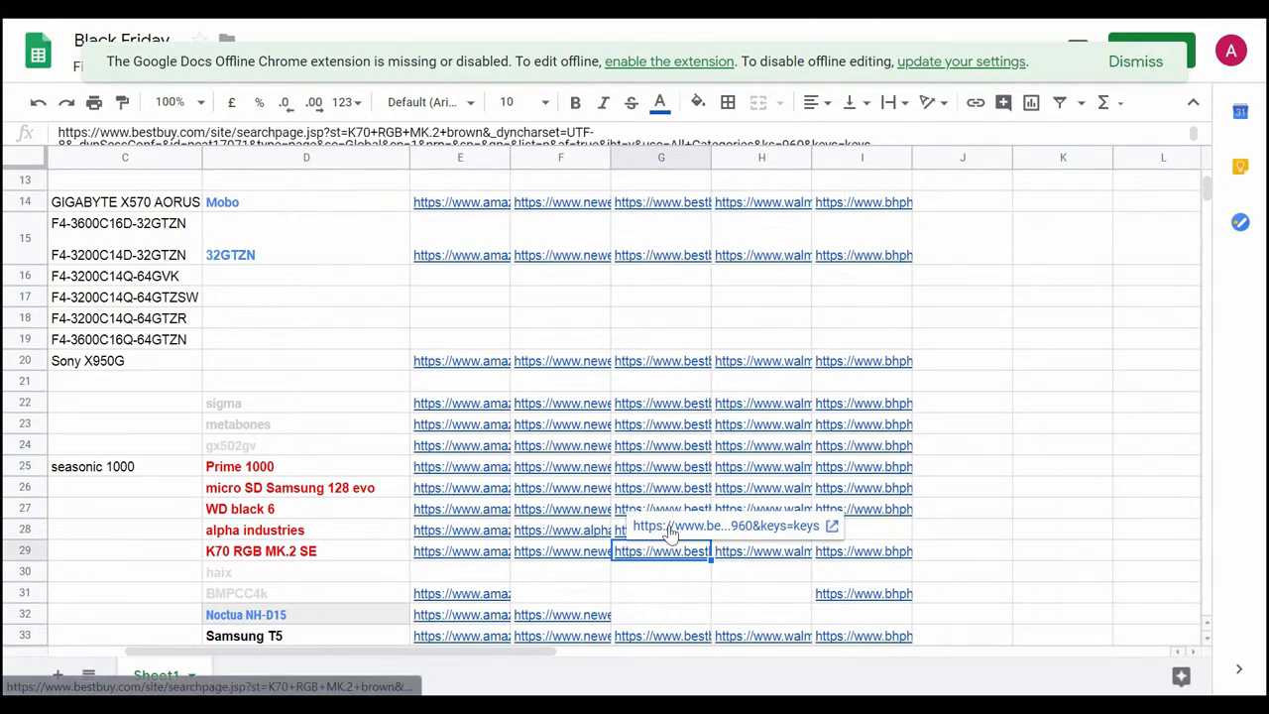
{"action": "left_click", "coordinate": [662, 551]}
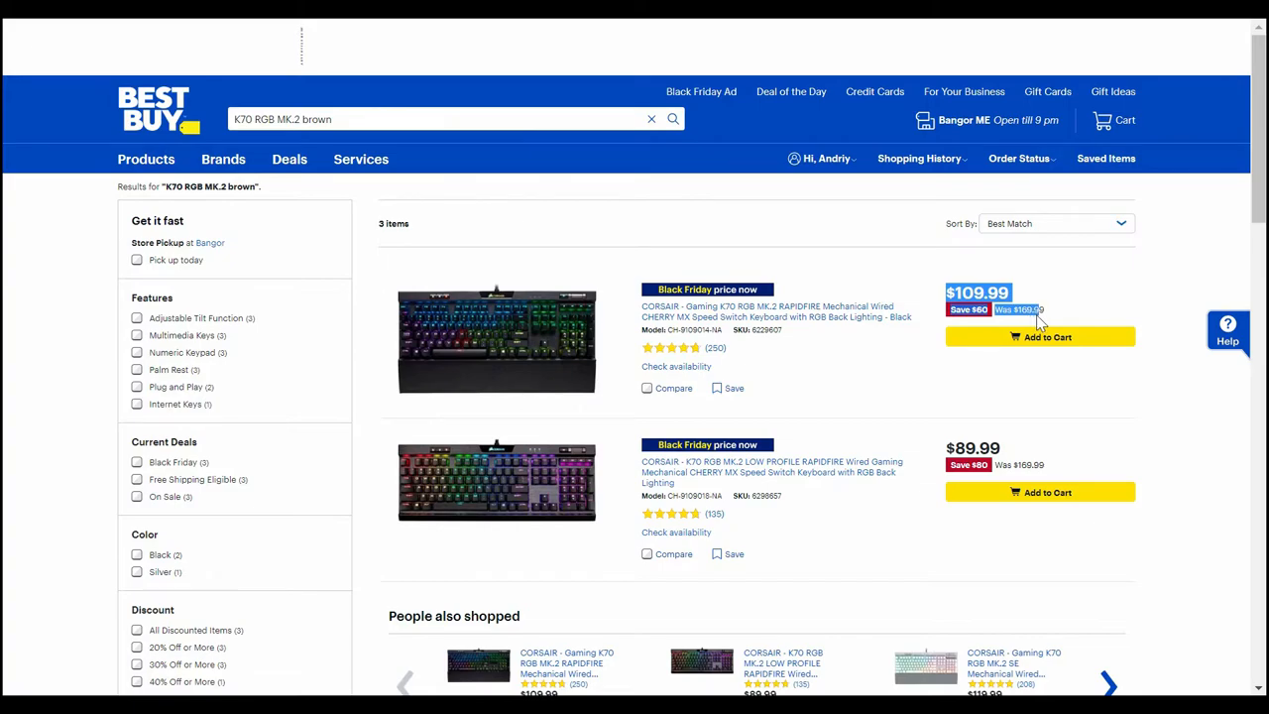
{"action": "mouse_move", "coordinate": [1046, 464]}
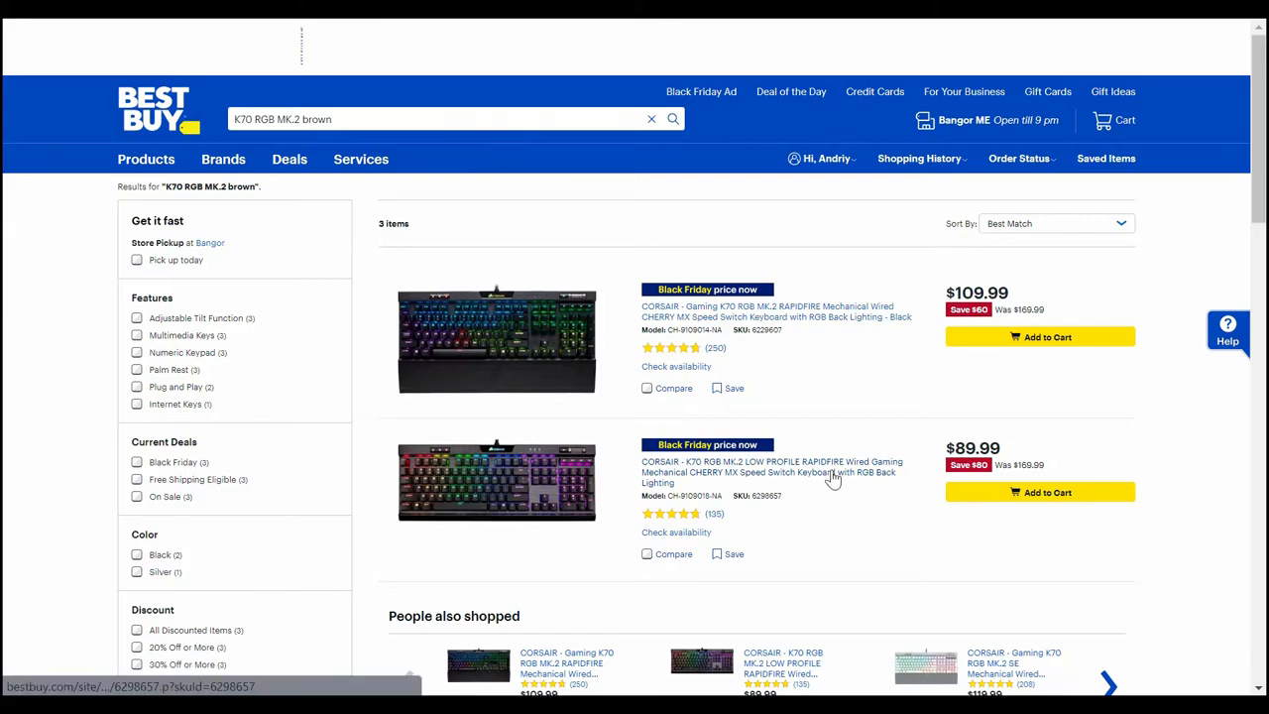
Step: Scan Best Buy's three K70 RGB MK.2 brown keyboard deals, including the SE at $119.99
{"action": "scroll", "scroll_direction": "down", "scroll_amount": 3}
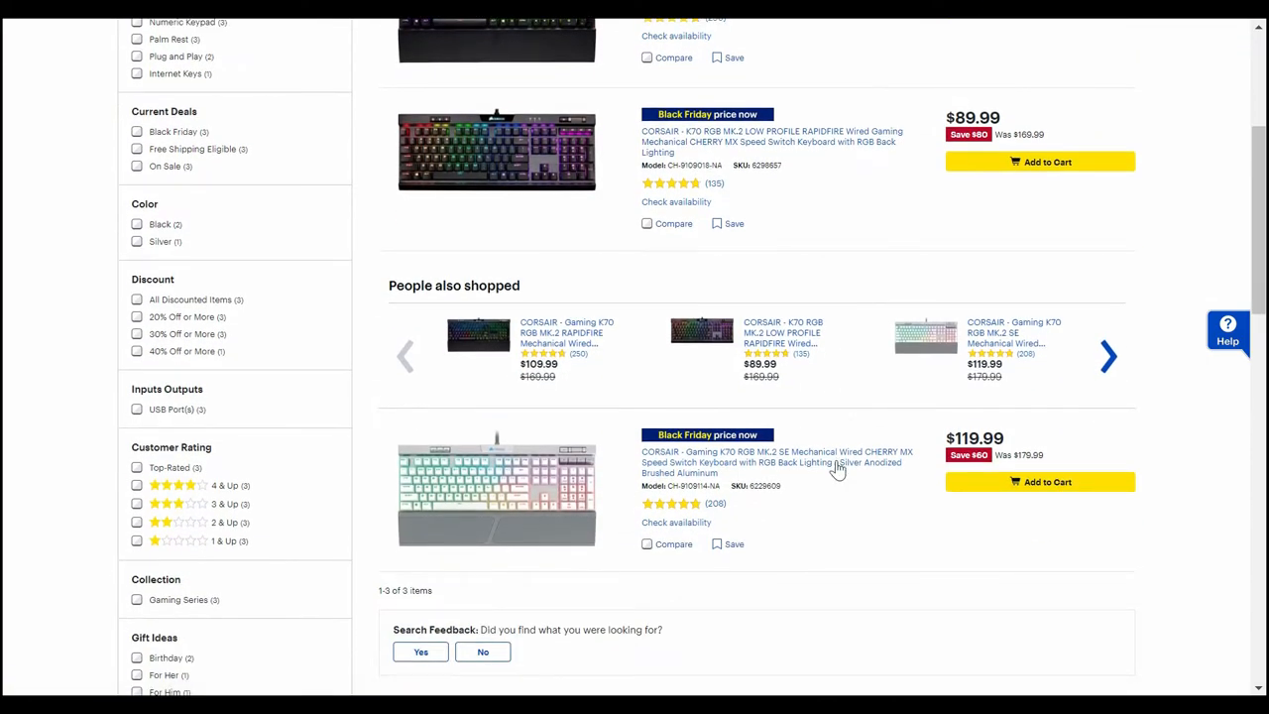
{"action": "scroll", "scroll_direction": "up", "scroll_amount": 3}
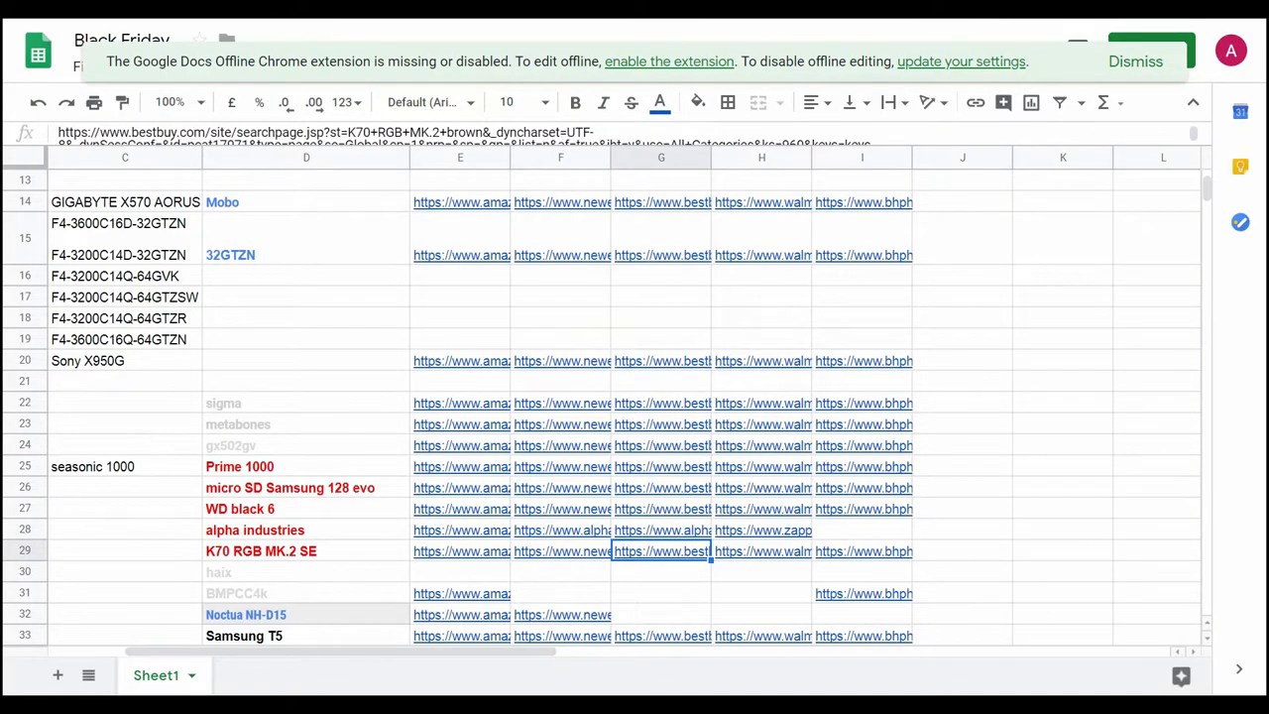
{"action": "scroll", "scroll_direction": "up", "scroll_amount": 3}
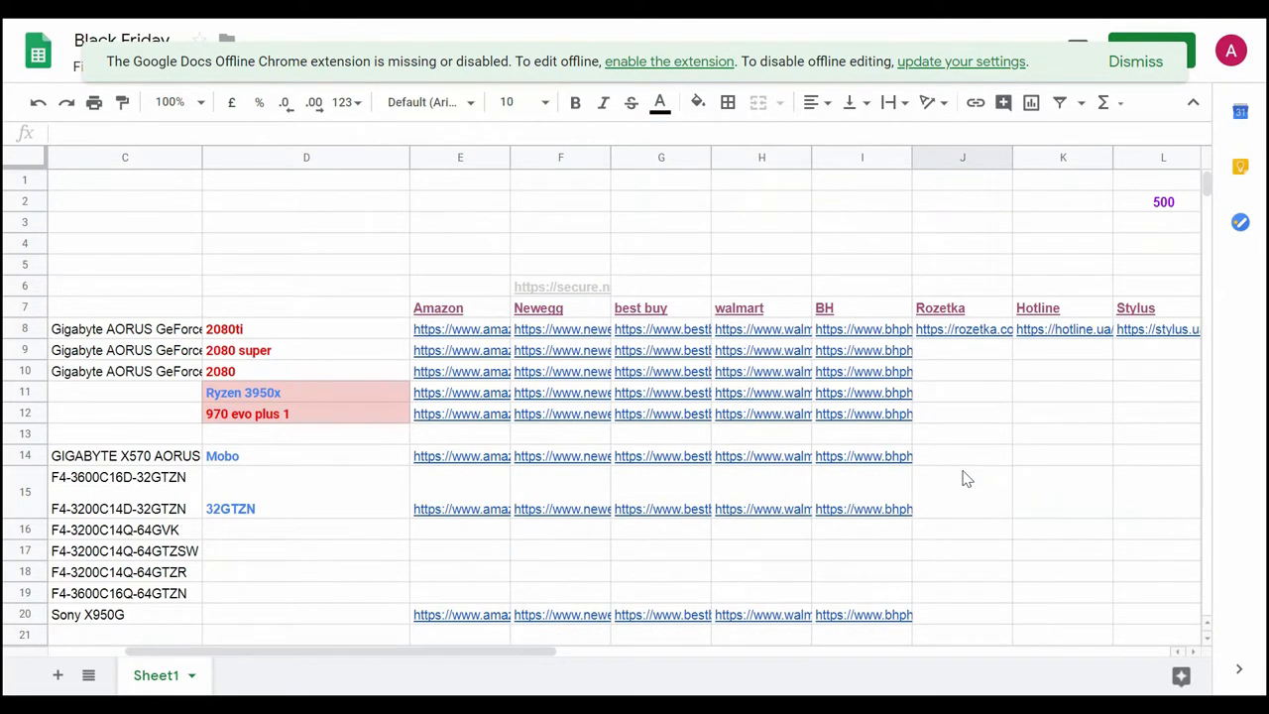
{"action": "mouse_move", "coordinate": [532, 652]}
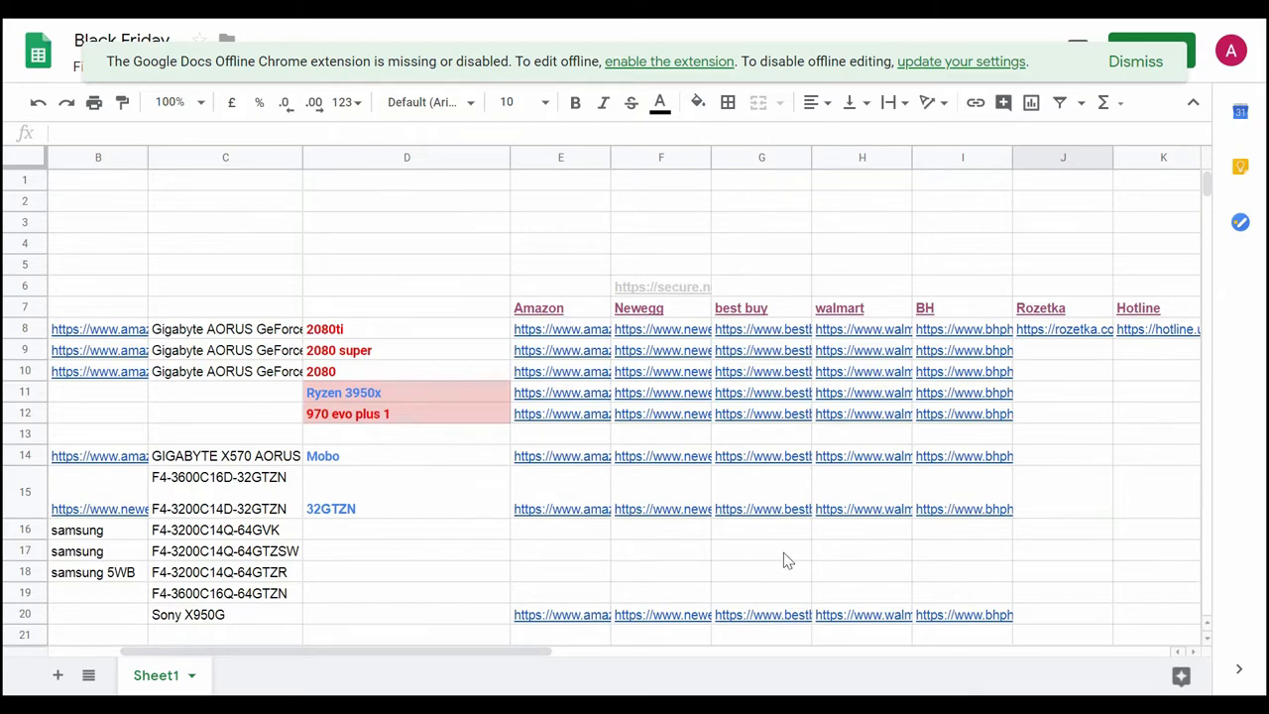
{"action": "left_click", "coordinate": [761, 551]}
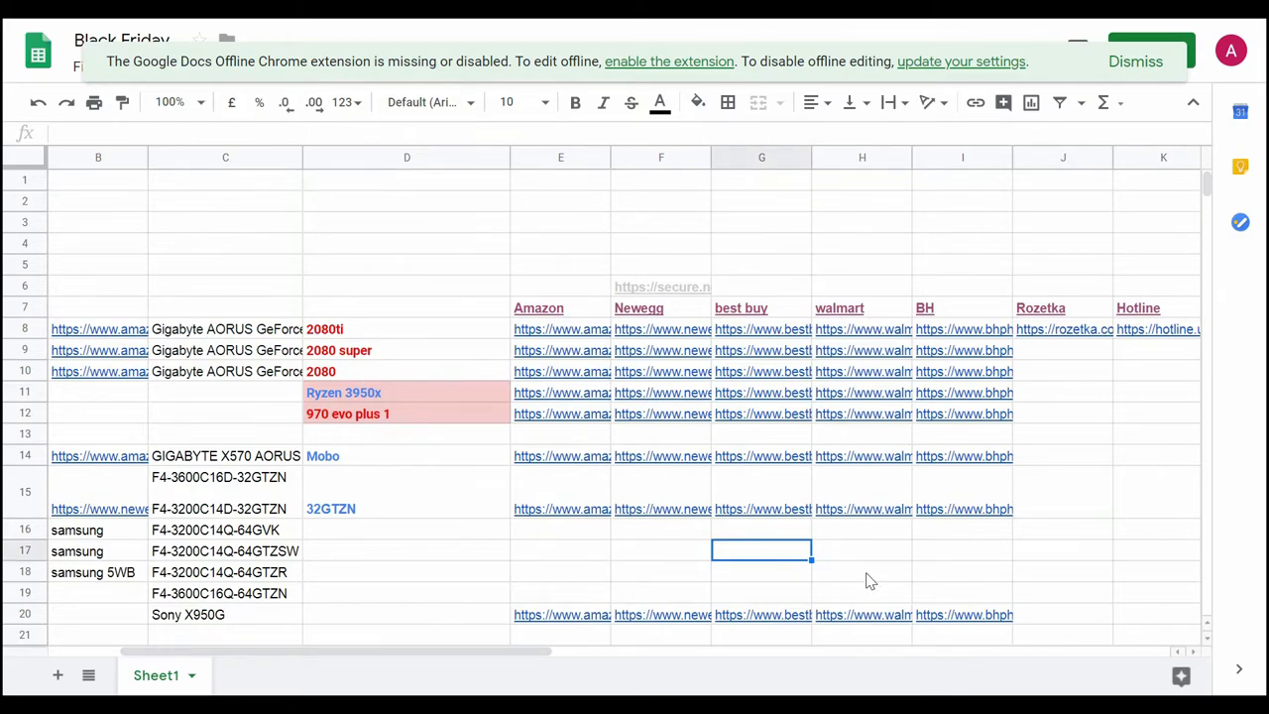
{"action": "left_click", "coordinate": [1063, 571]}
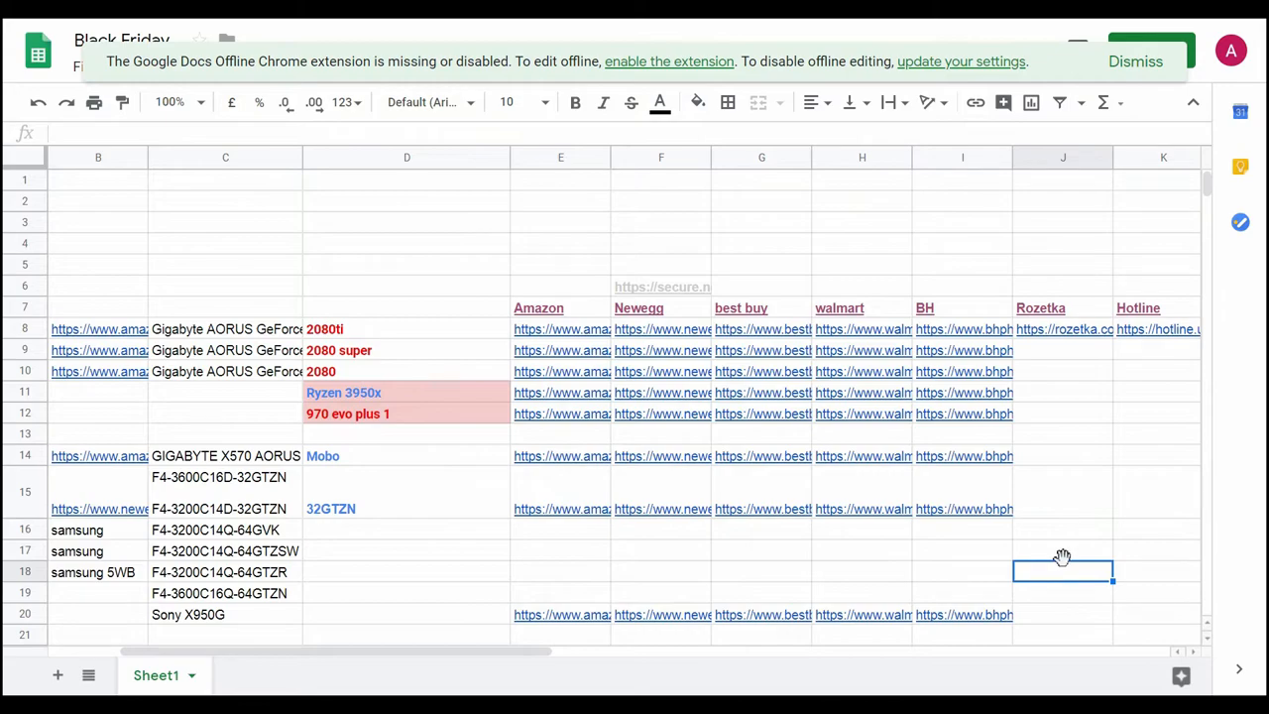
{"action": "left_click", "coordinate": [1063, 551]}
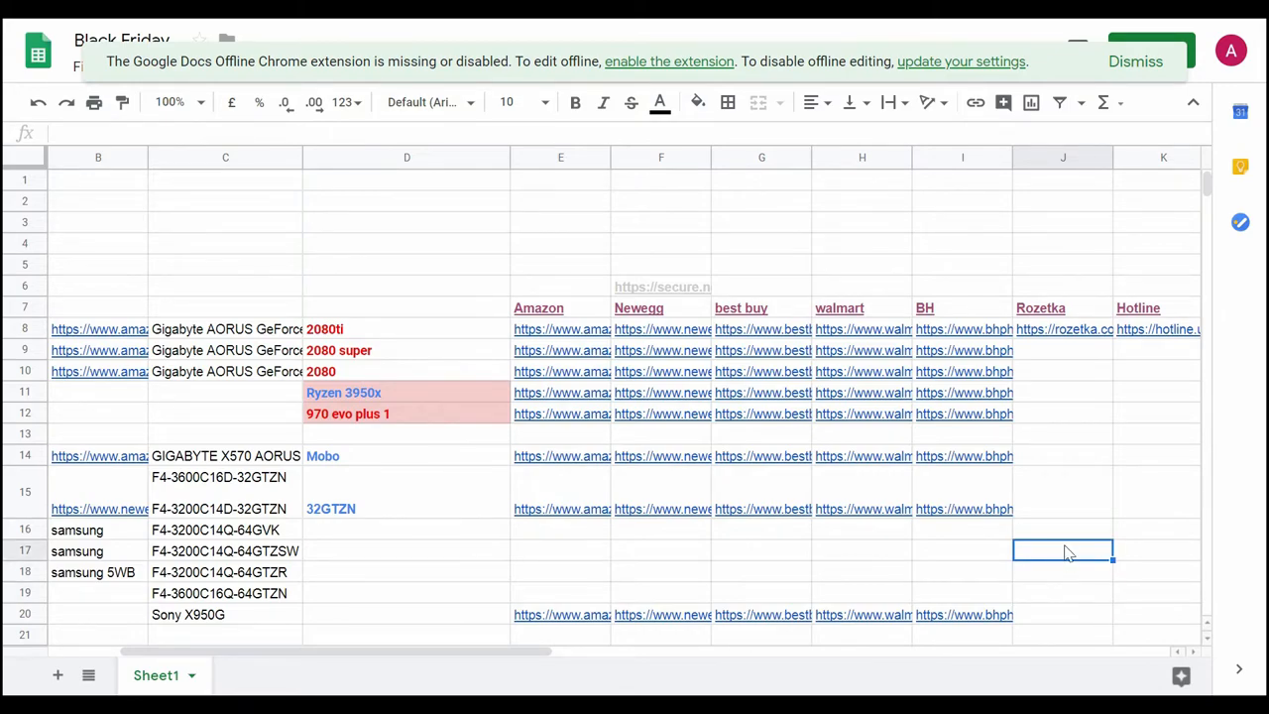
{"action": "left_click", "coordinate": [1062, 529]}
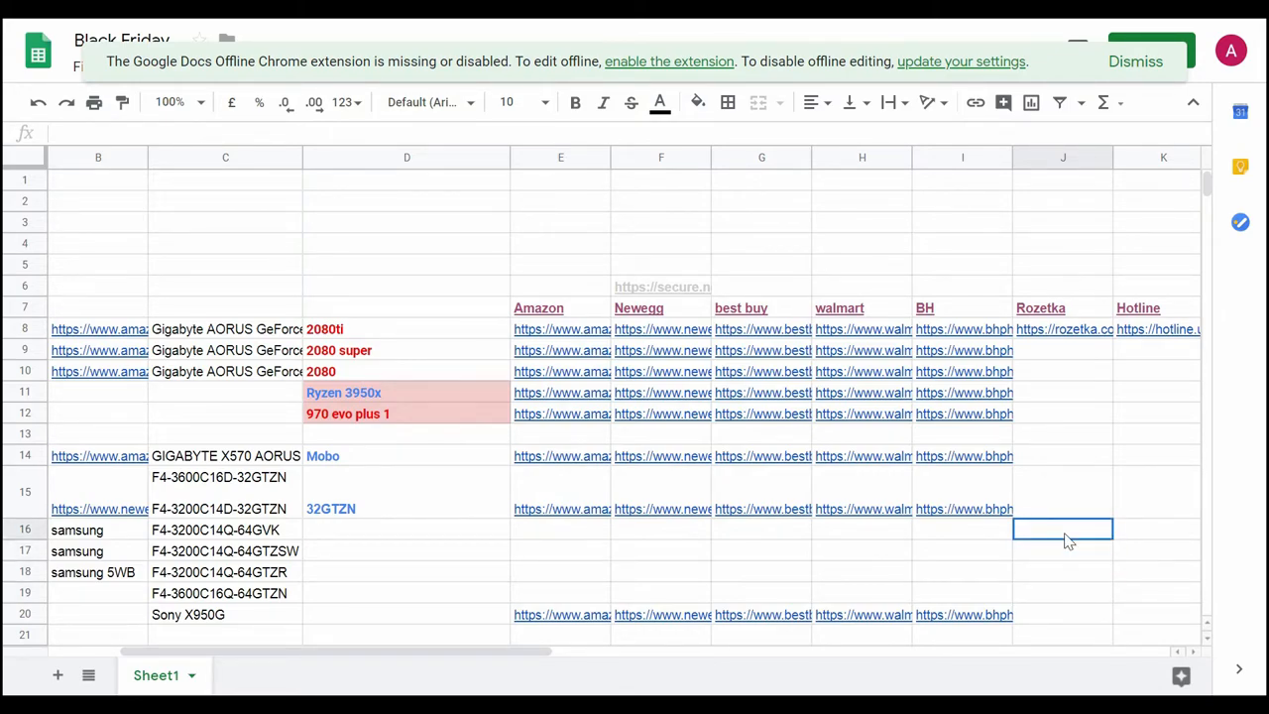
{"action": "left_click", "coordinate": [1063, 492]}
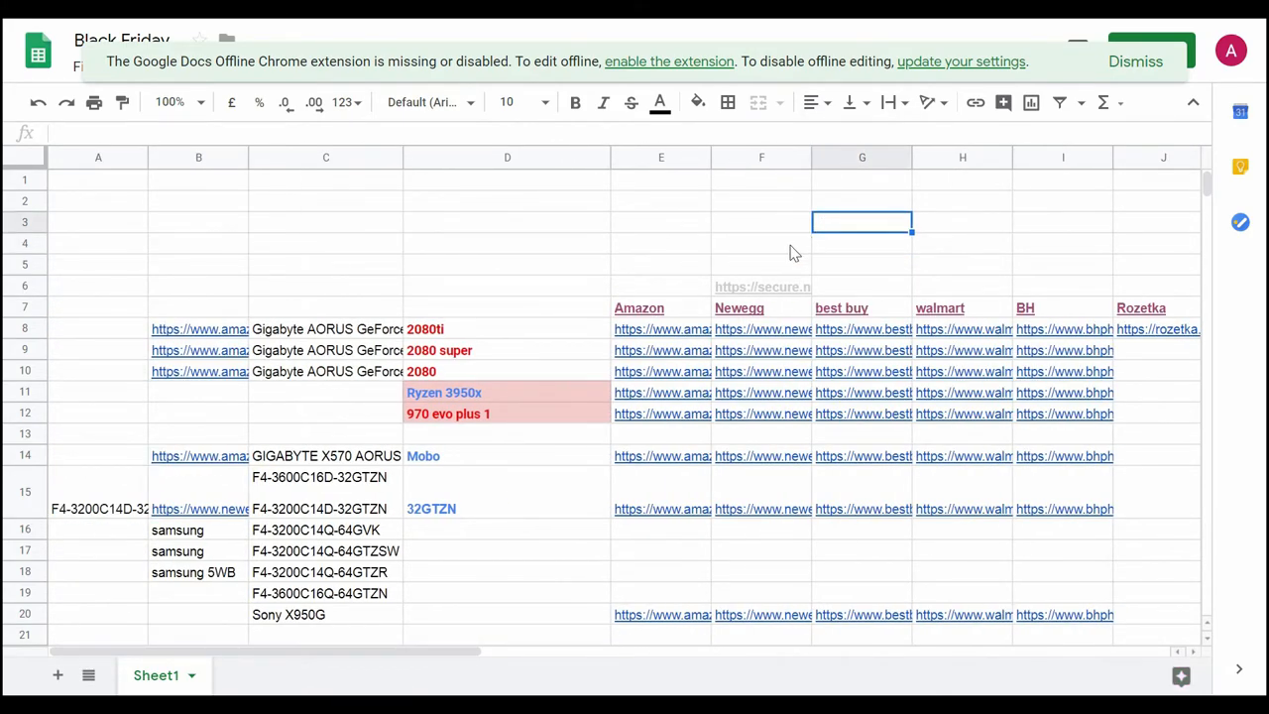
{"action": "left_click", "coordinate": [507, 241]}
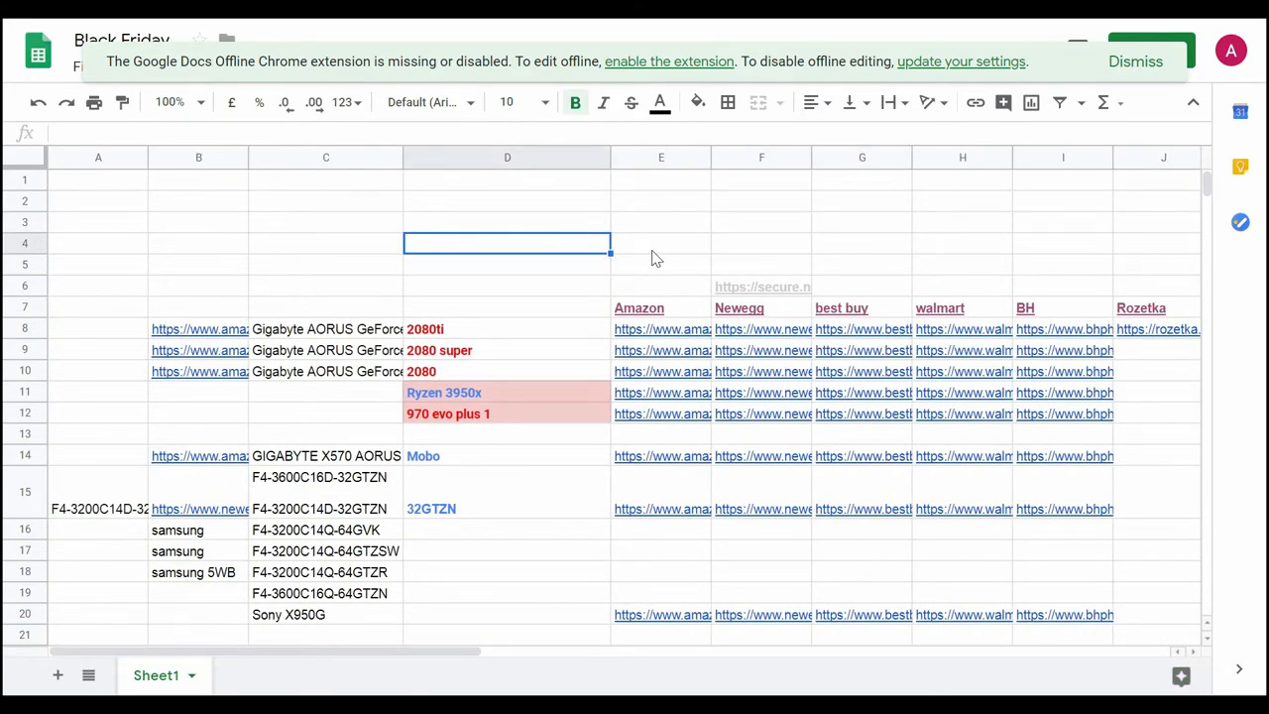
{"action": "scroll", "scroll_direction": "down", "scroll_amount": 3}
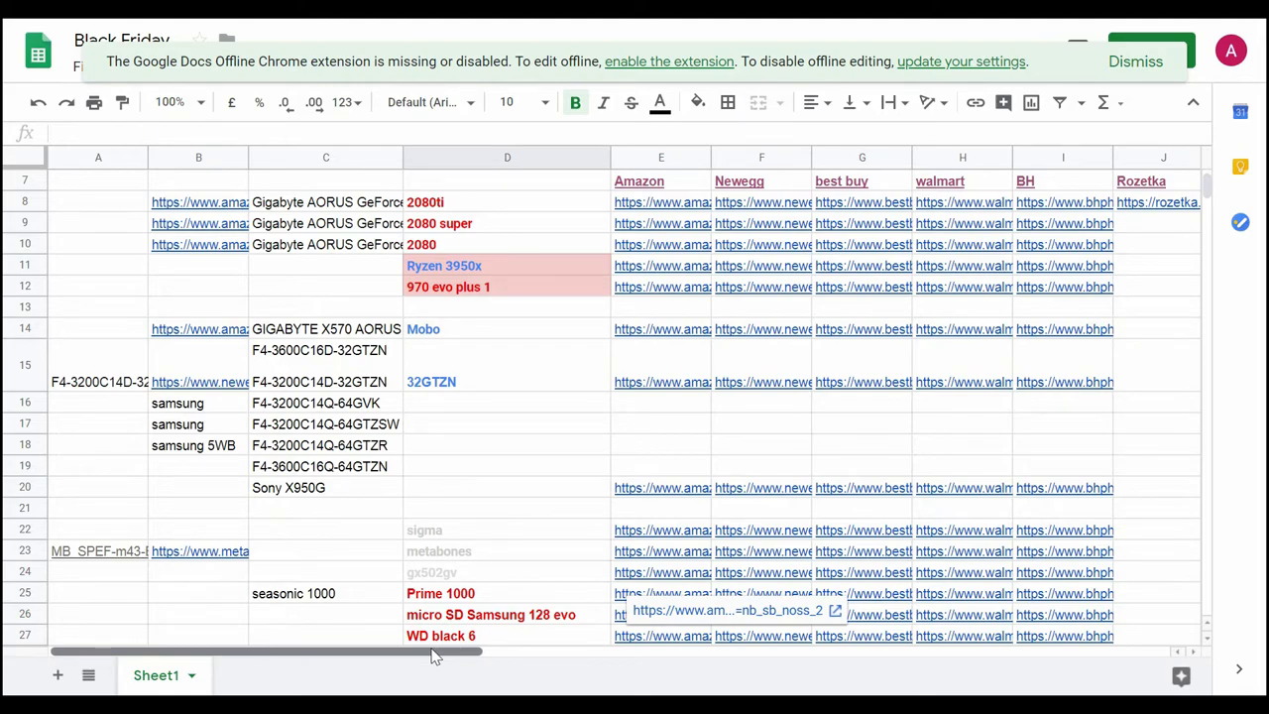
{"action": "scroll", "scroll_direction": "up", "scroll_amount": 3}
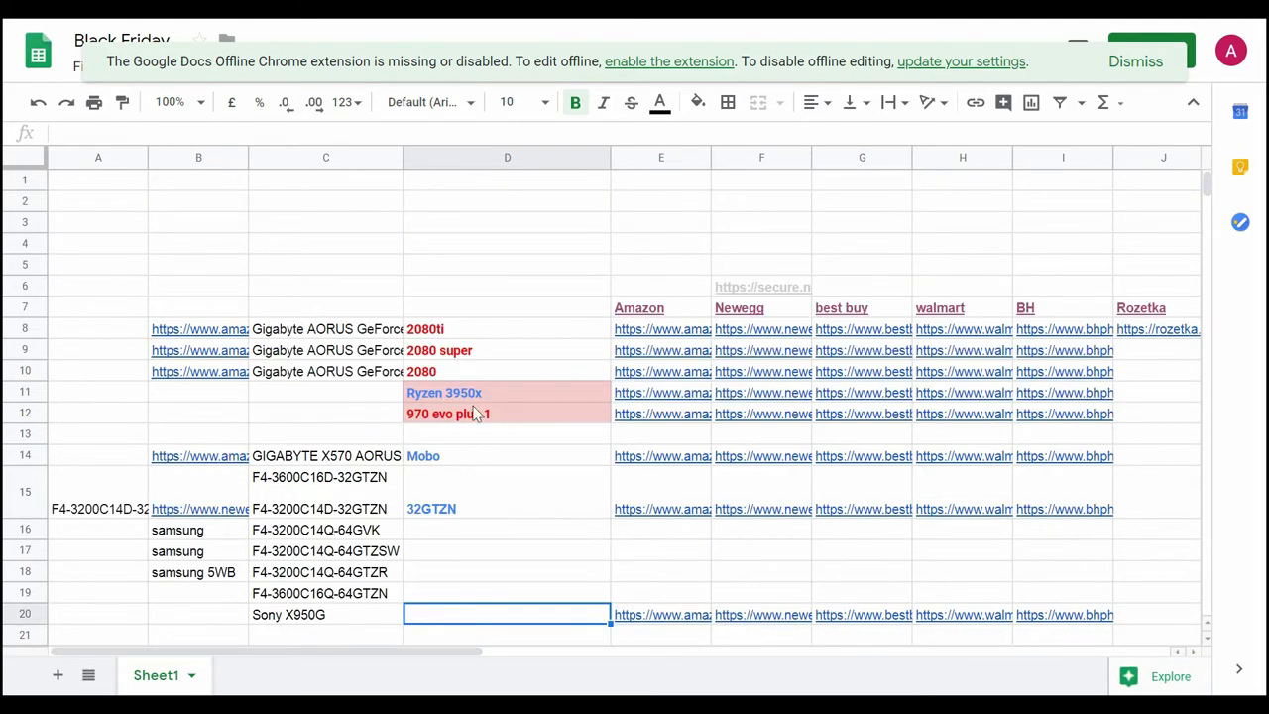
{"action": "left_click", "coordinate": [325, 264]}
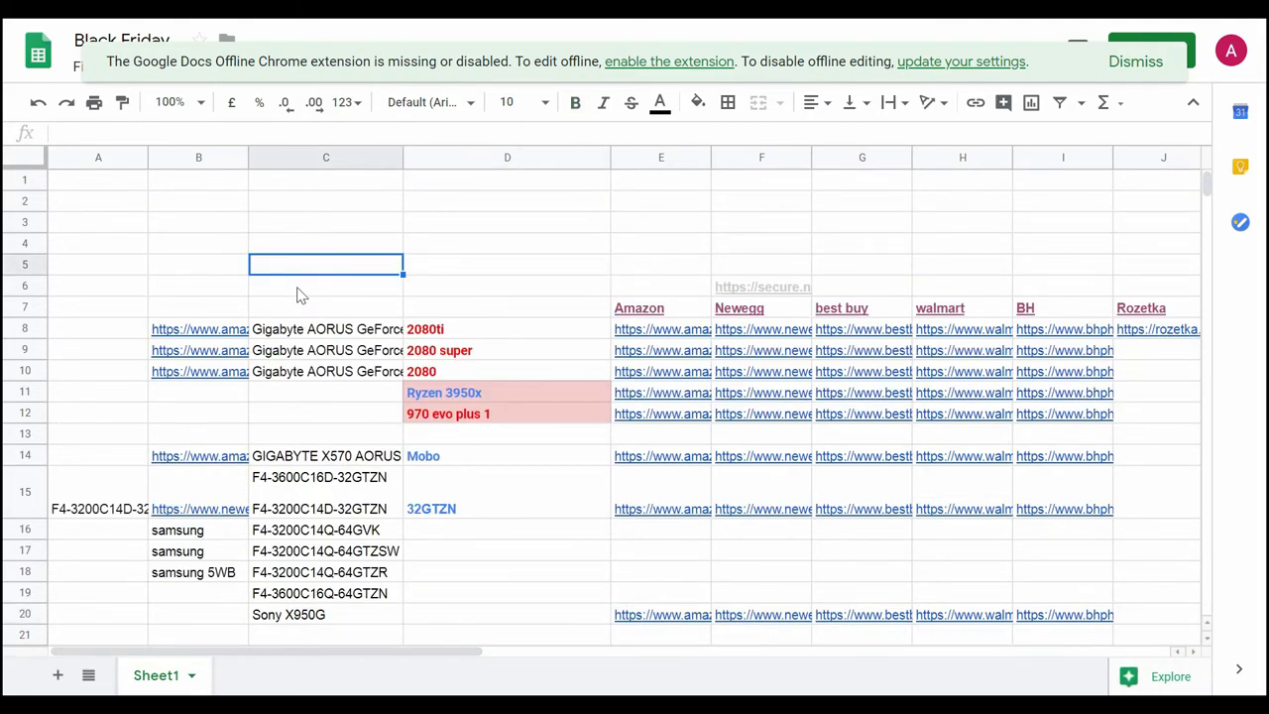
{"action": "mouse_move", "coordinate": [313, 249]}
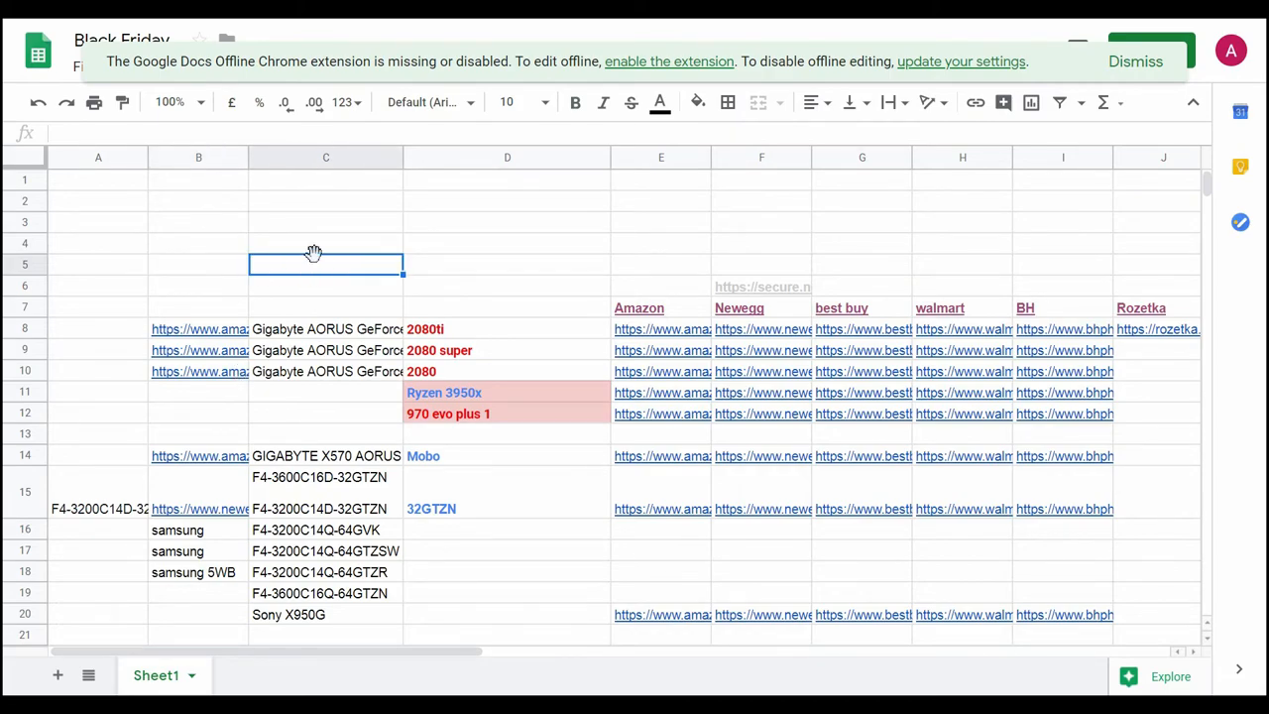
{"action": "left_click", "coordinate": [325, 285]}
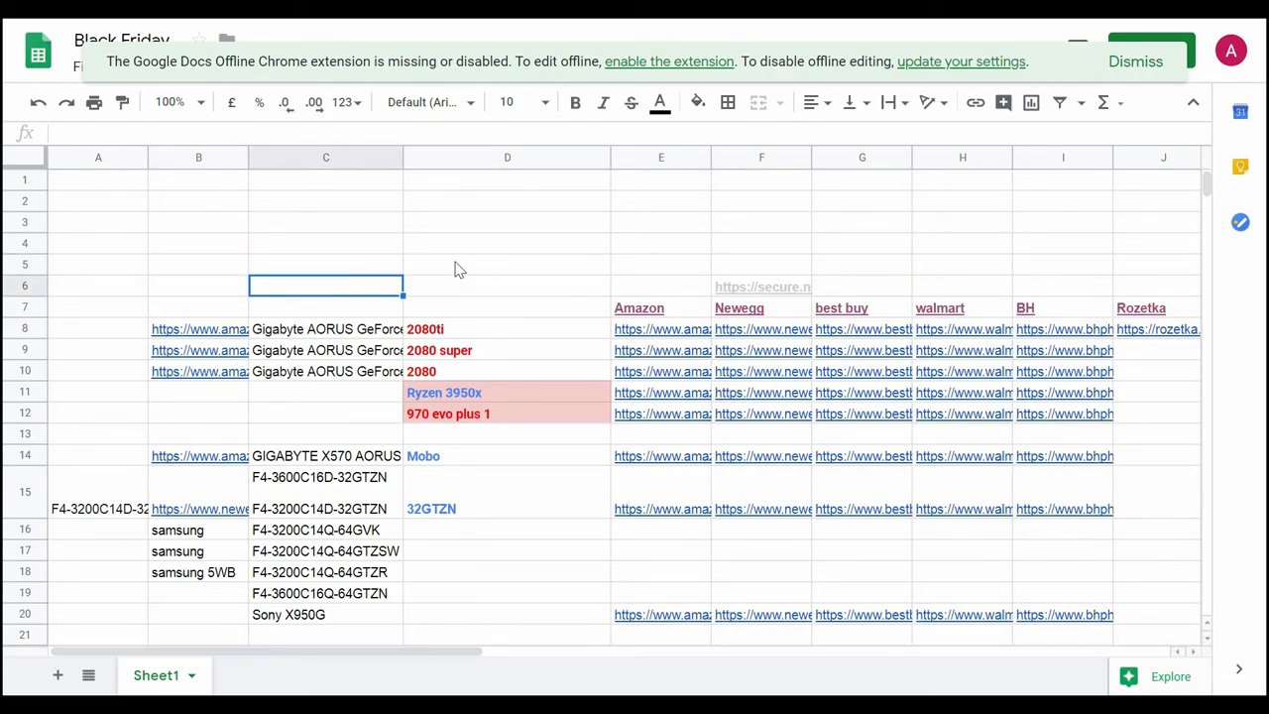
{"action": "mouse_move", "coordinate": [472, 270]}
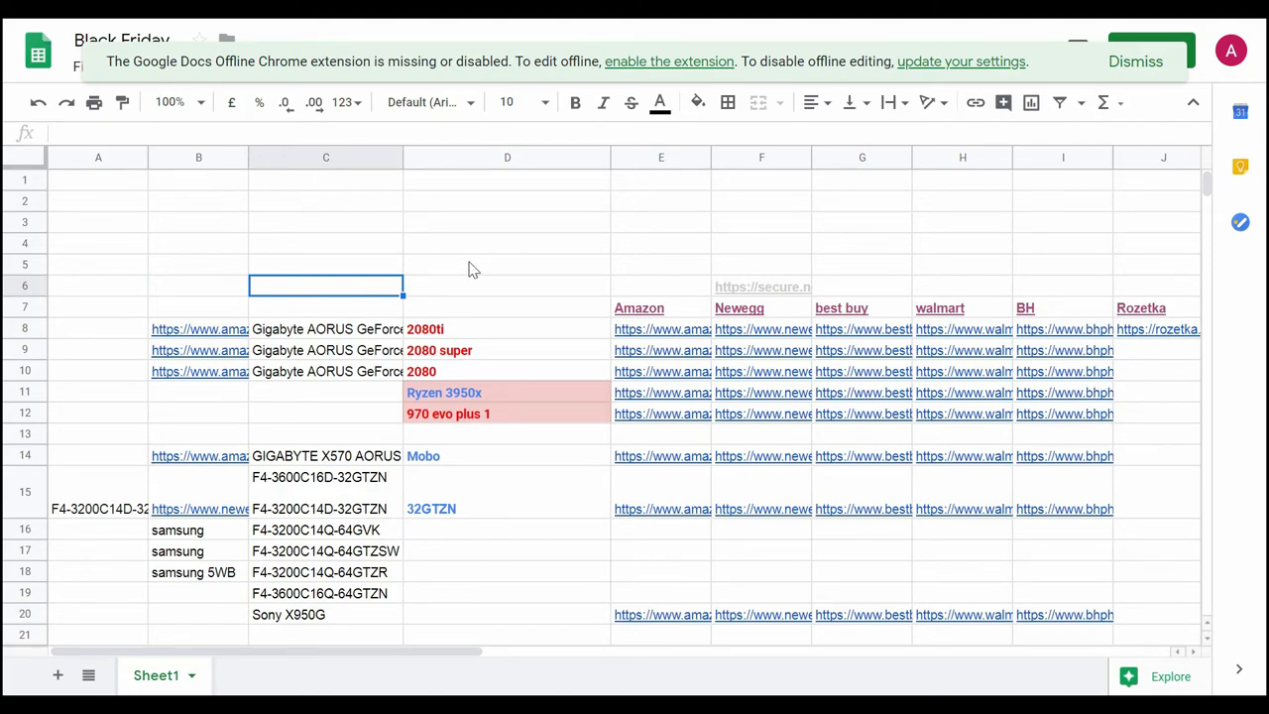
{"action": "mouse_move", "coordinate": [485, 275]}
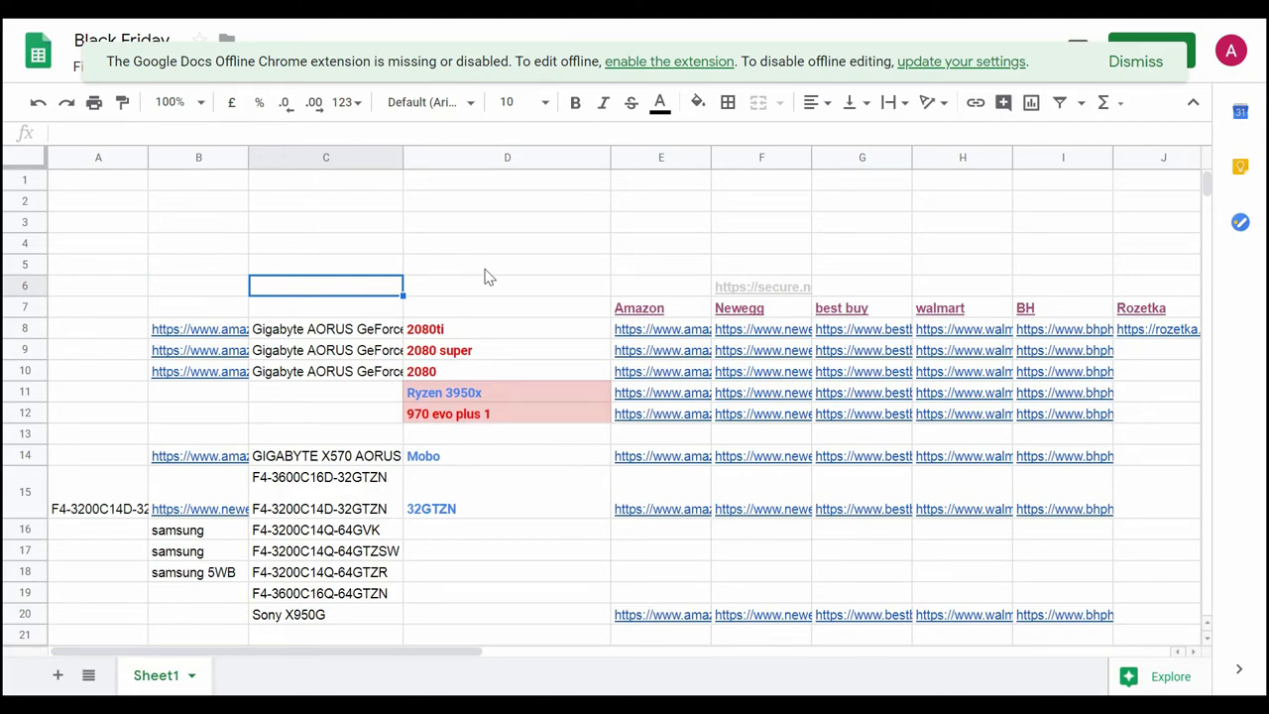
{"action": "mouse_move", "coordinate": [473, 270]}
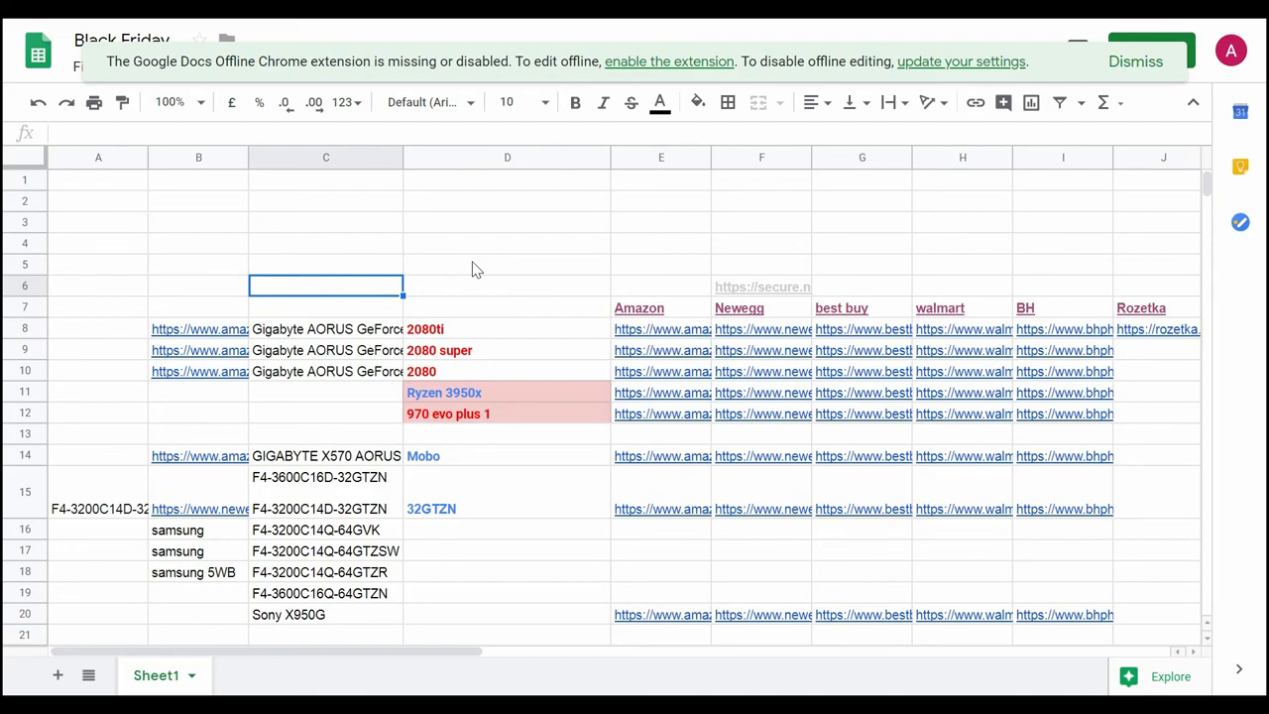
{"action": "mouse_move", "coordinate": [500, 243]}
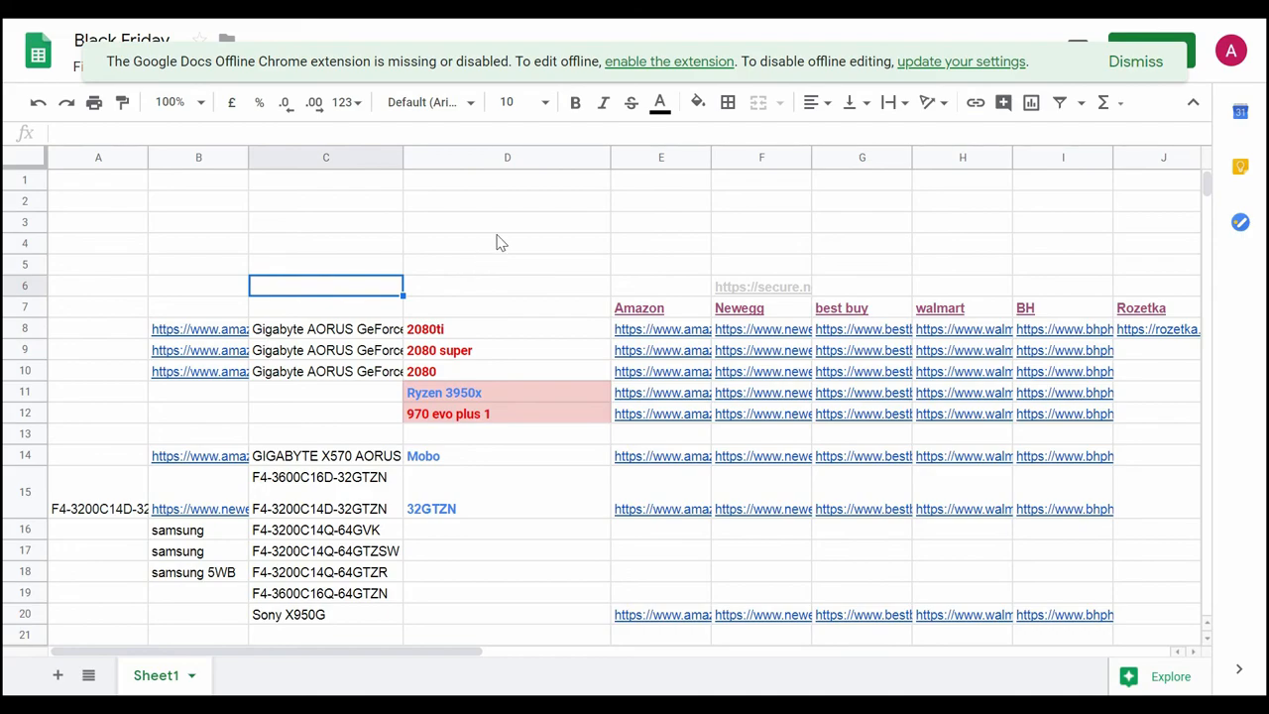
{"action": "mouse_move", "coordinate": [503, 270]}
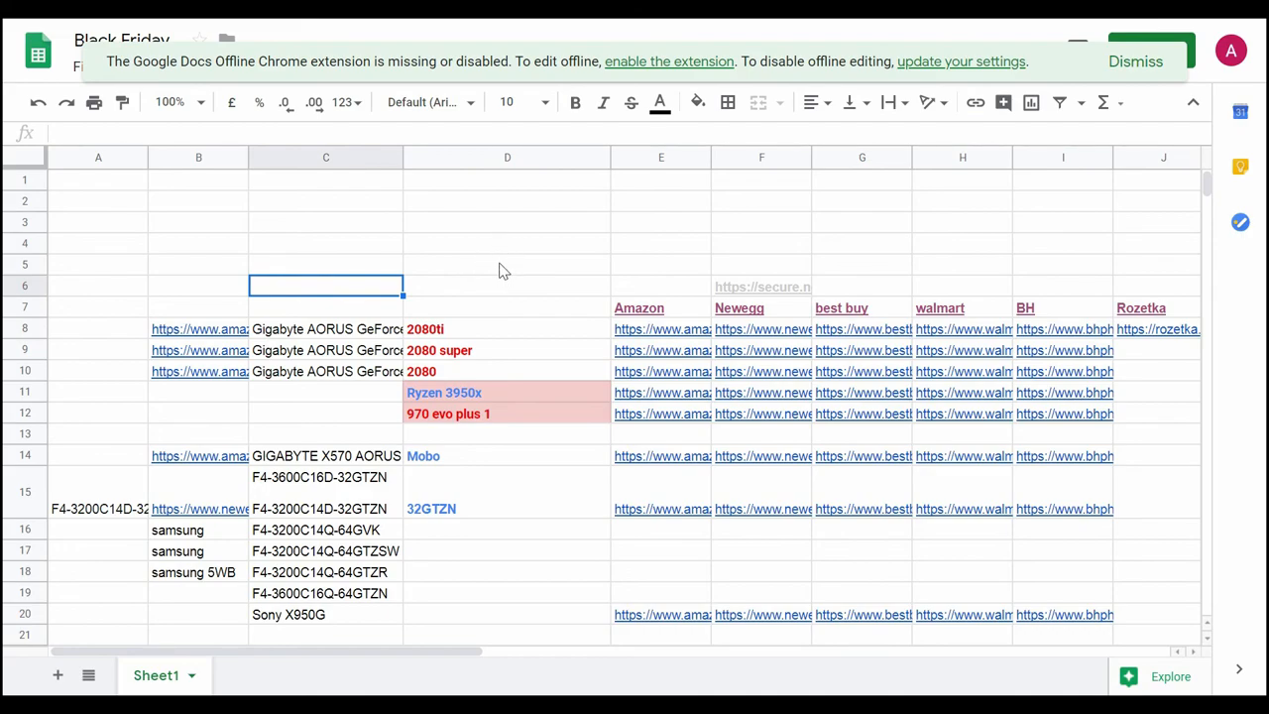